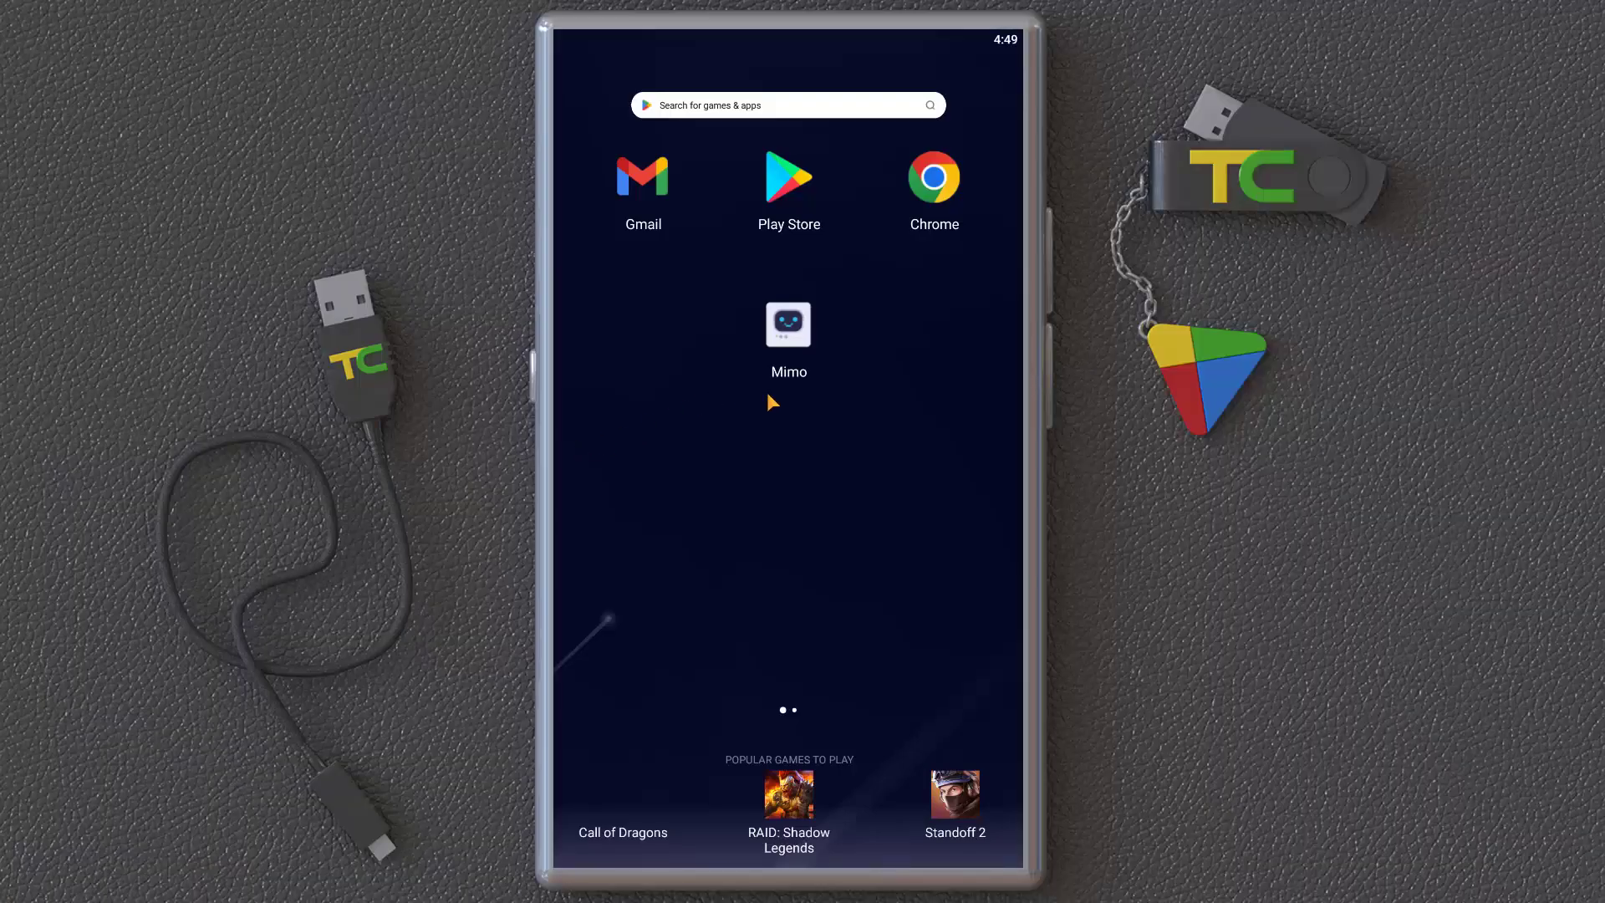
{"action": "mouse_move", "coordinate": [777, 402]}
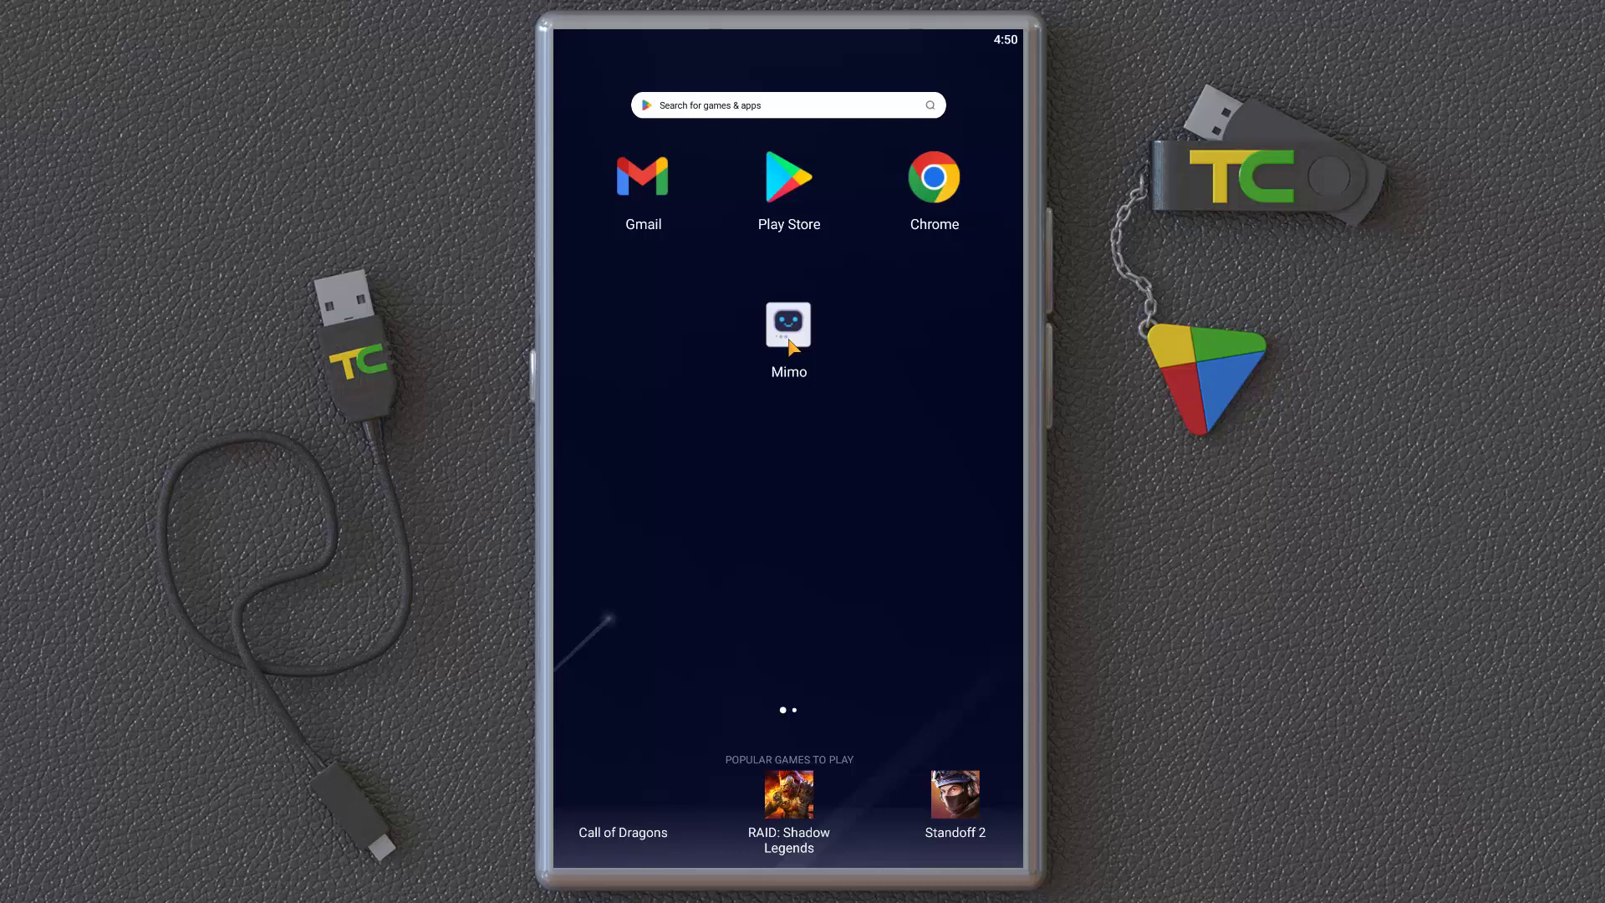
Launch Mimo, swipe through the intro slides and reach the Welcome to Mimo screen.
{"action": "left_click", "coordinate": [788, 323]}
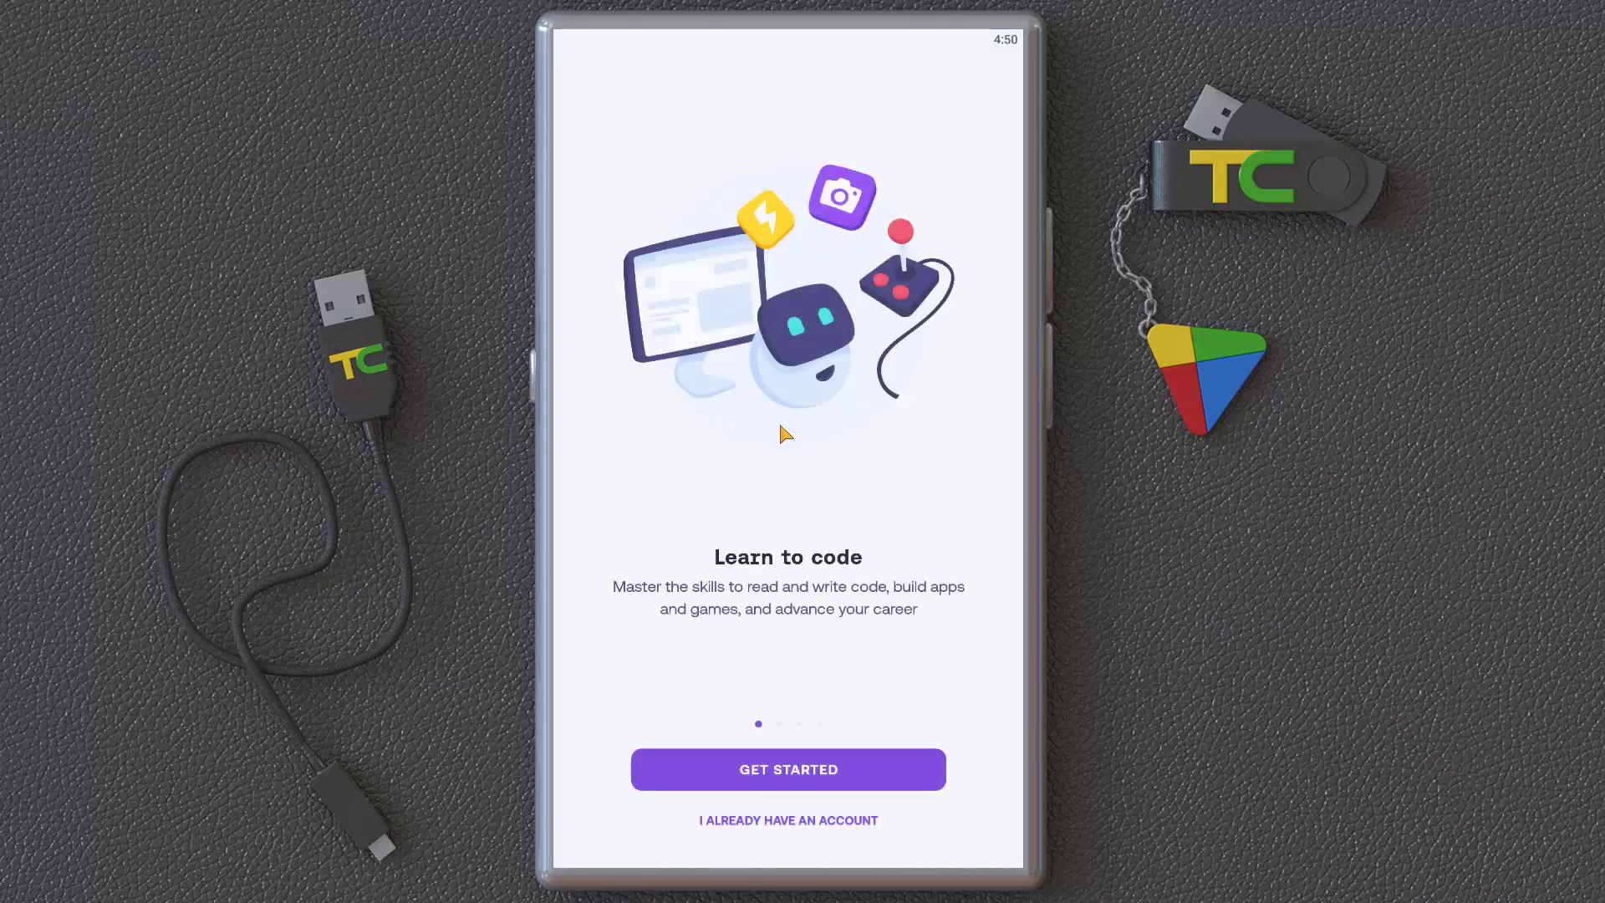
{"action": "mouse_move", "coordinate": [854, 468]}
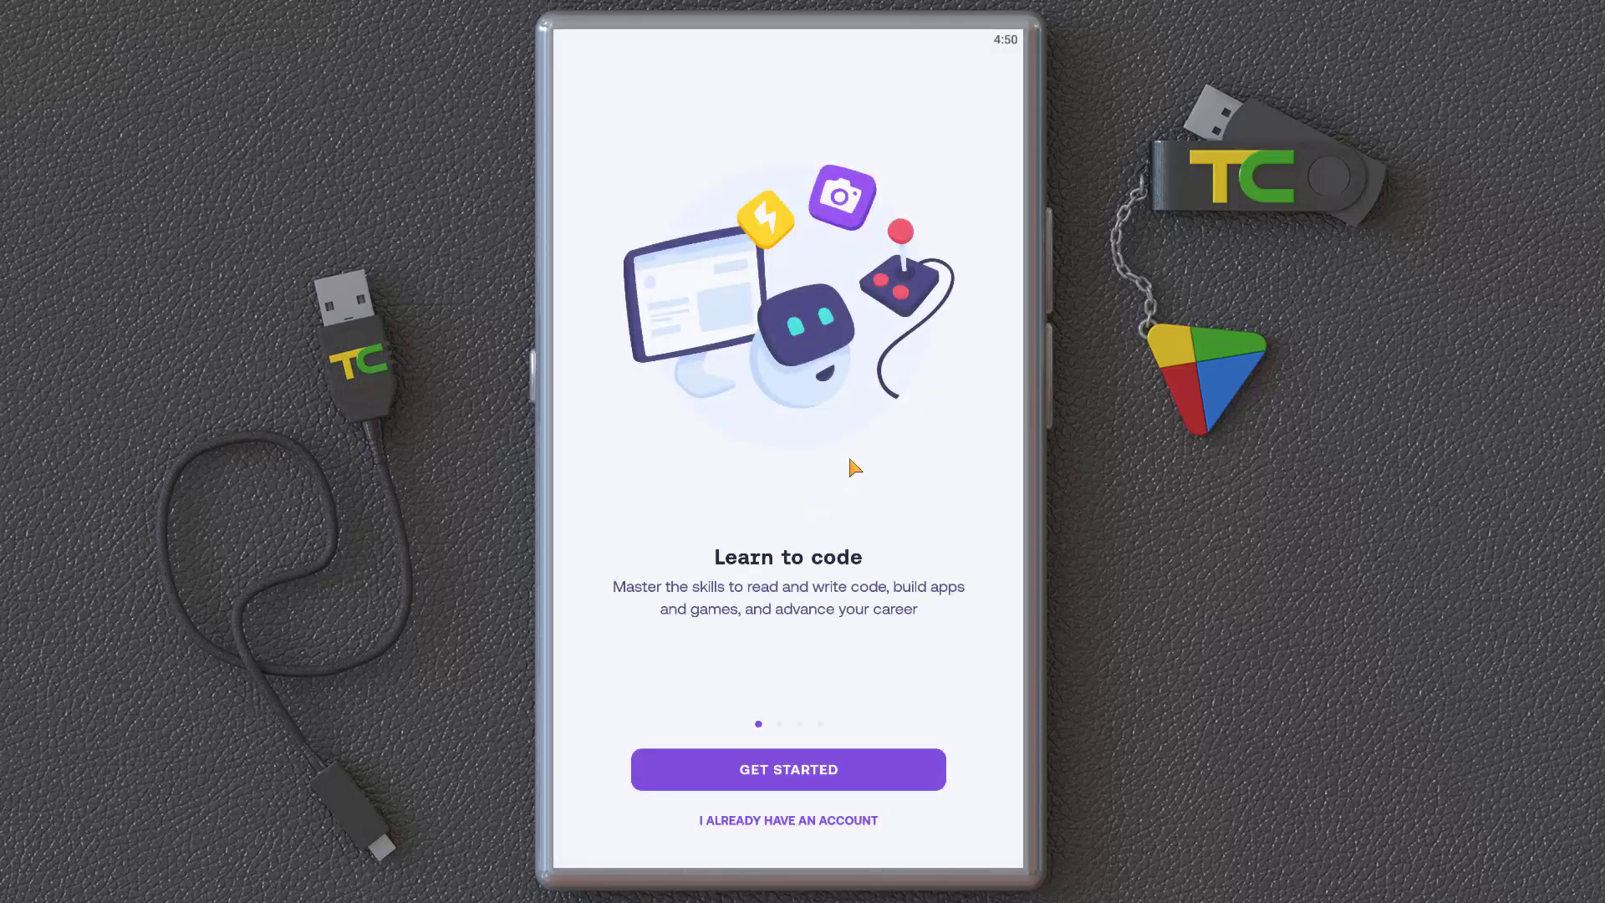
{"action": "scroll", "scroll_direction": "left", "scroll_amount": 3}
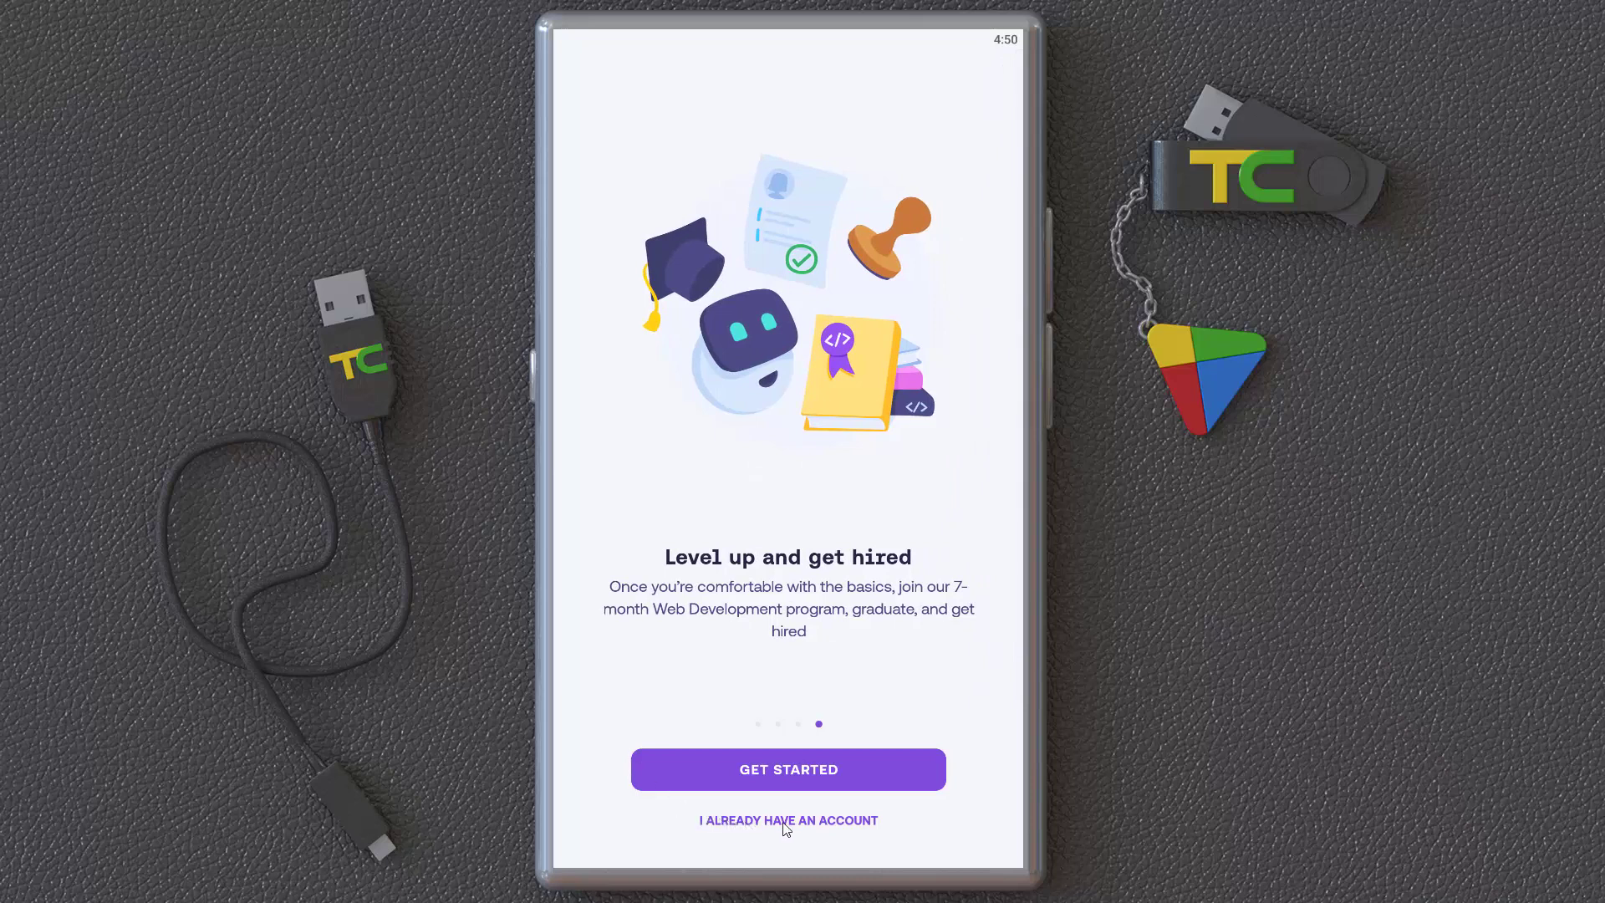
{"action": "left_click", "coordinate": [787, 769]}
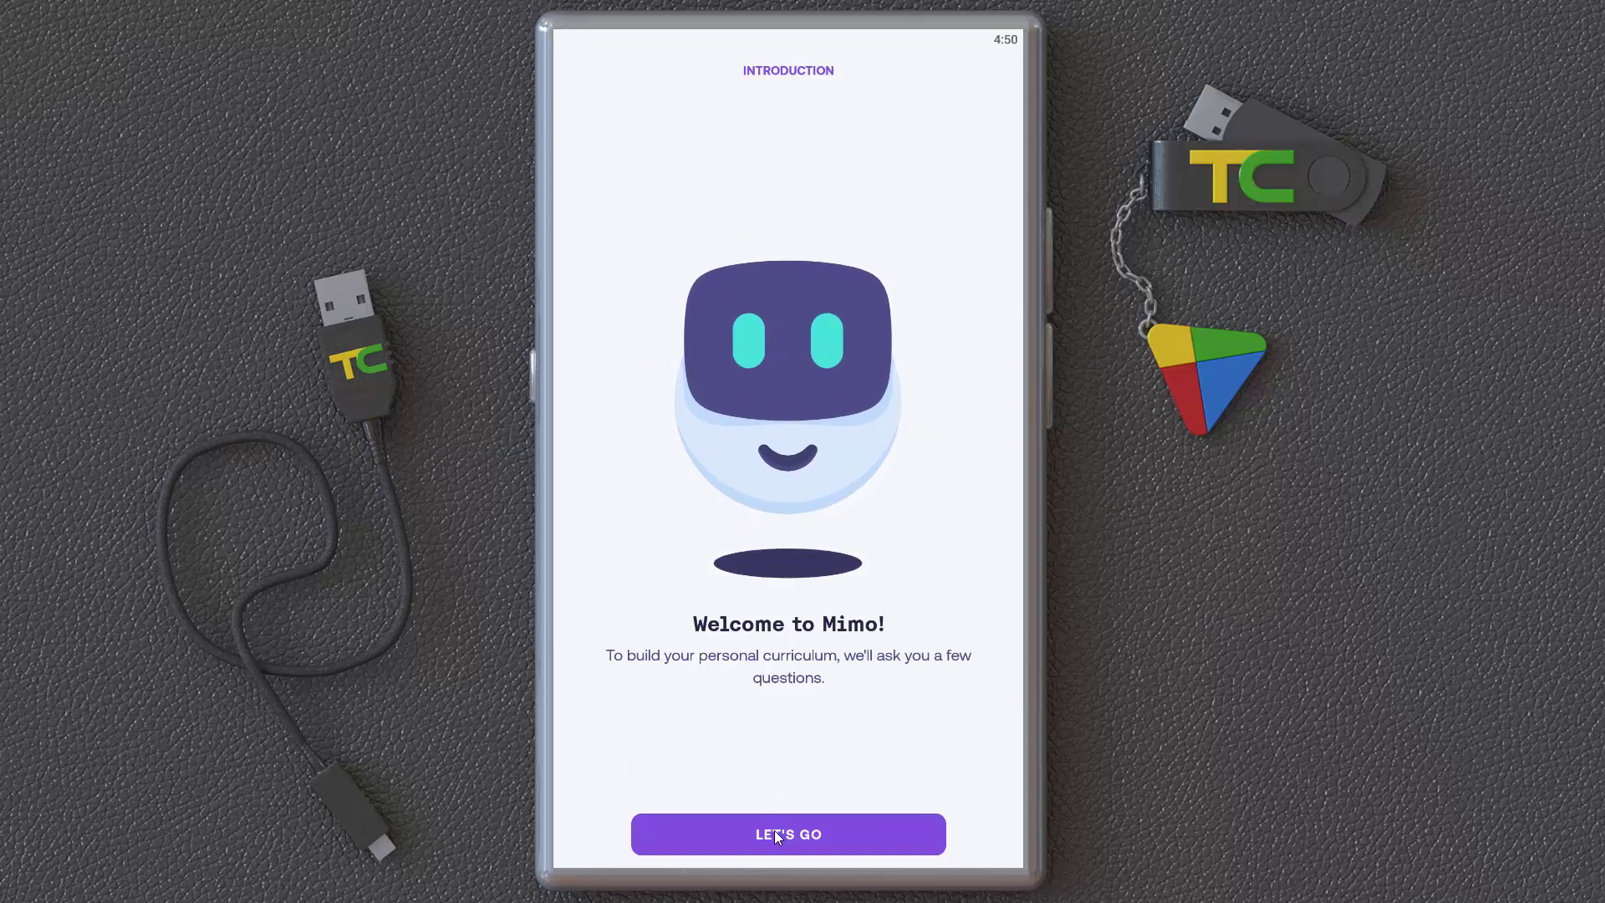
Start the questionnaire and answer that none of the listed occupations apply.
{"action": "left_click", "coordinate": [788, 833]}
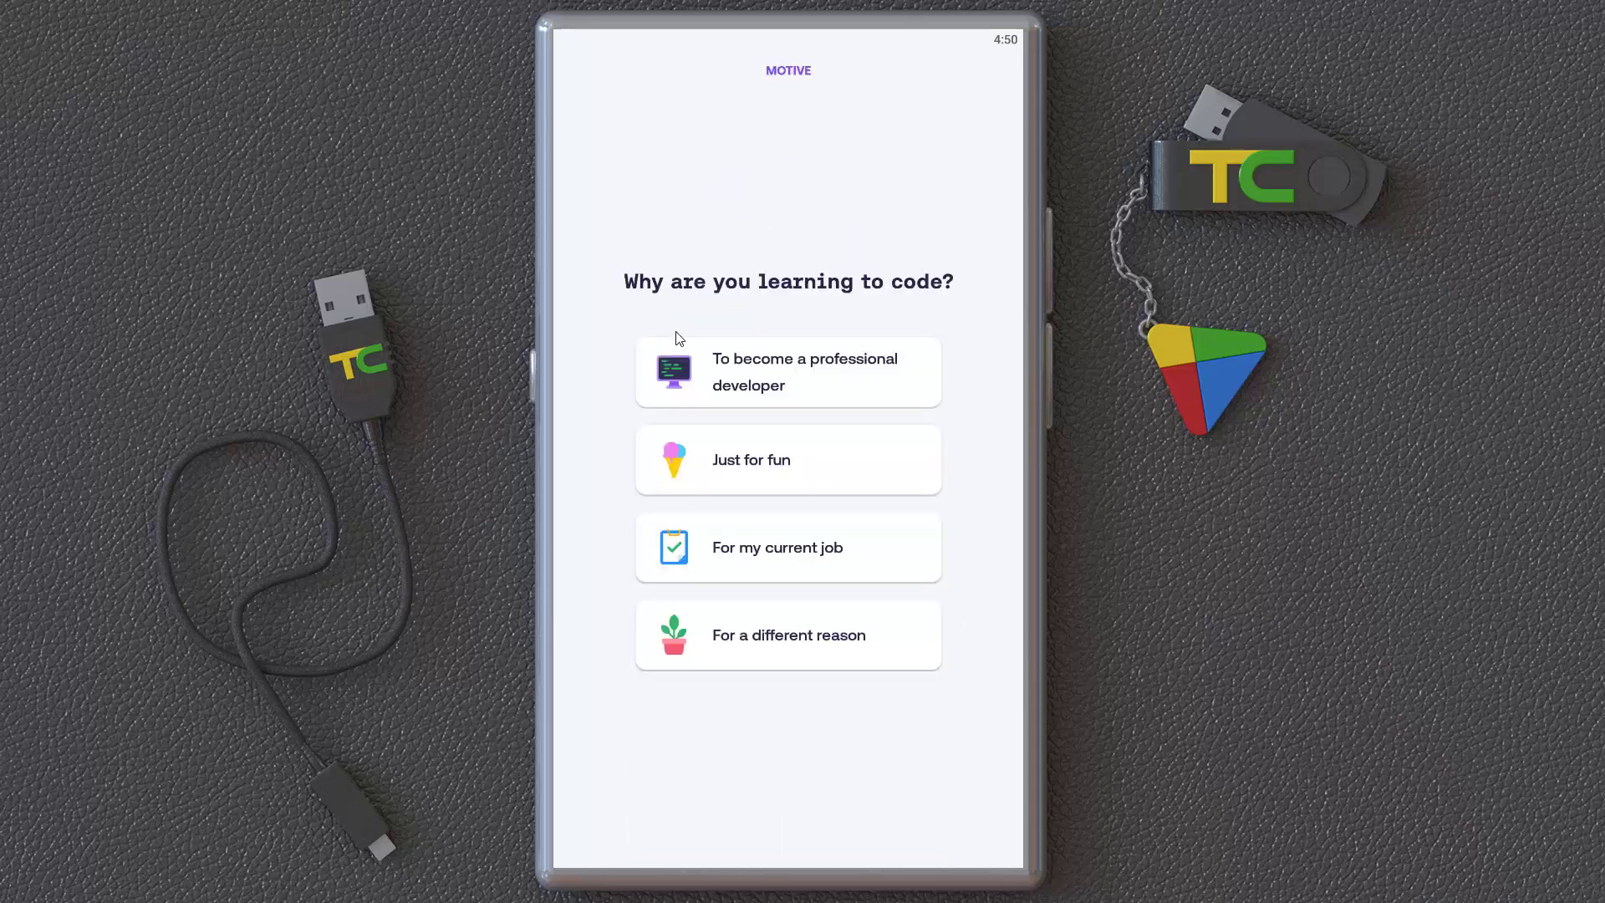
{"action": "mouse_move", "coordinate": [664, 304]}
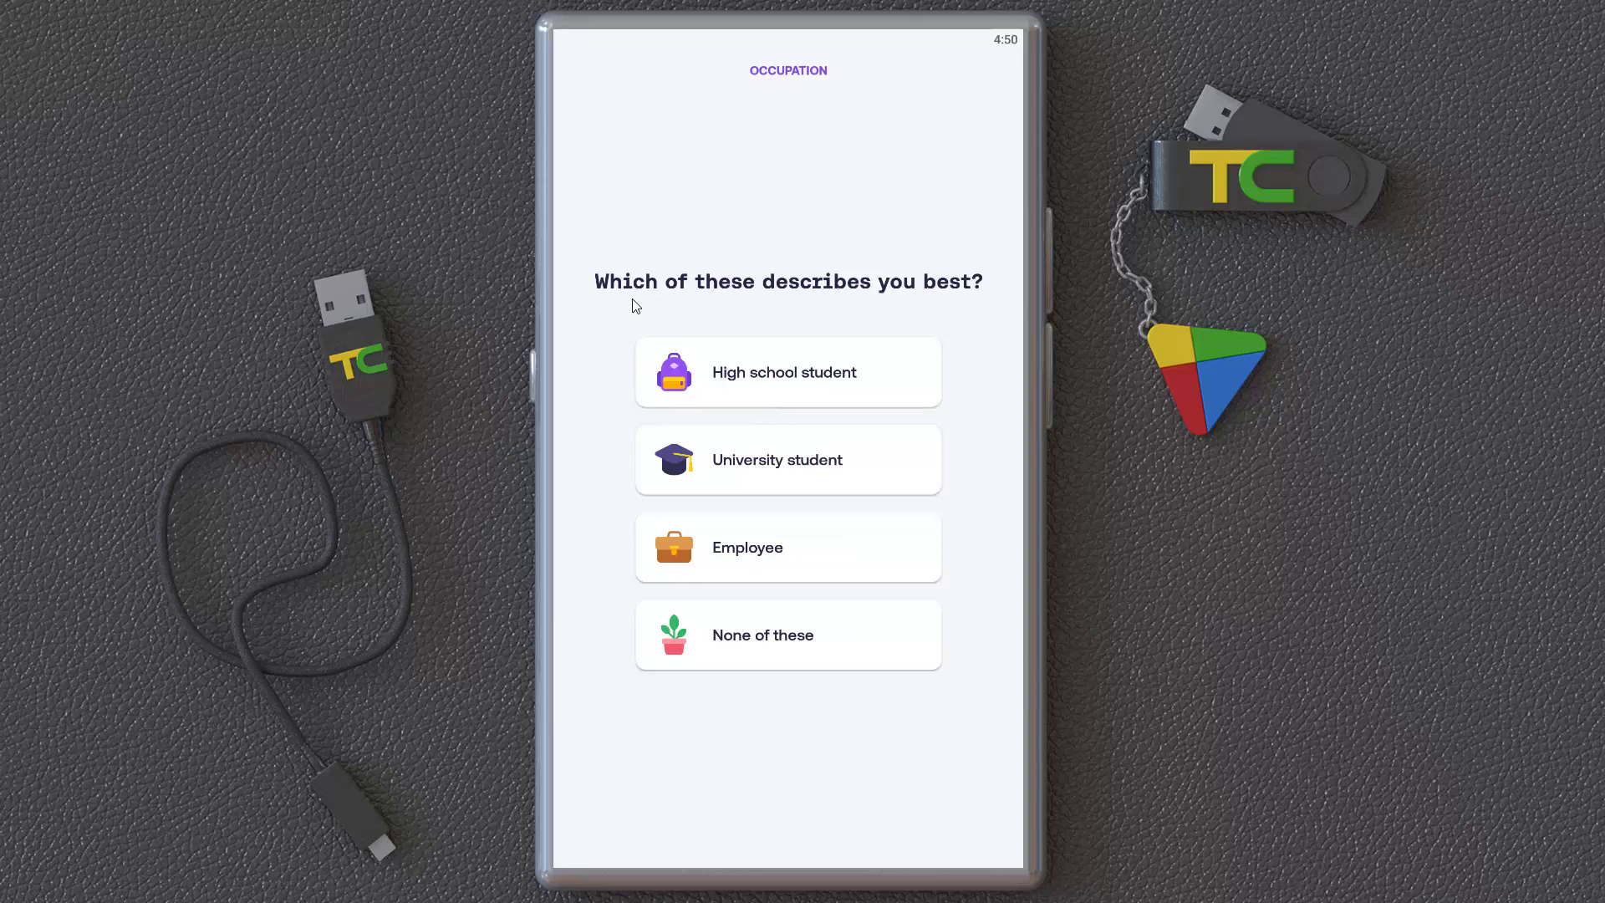
{"action": "mouse_move", "coordinate": [905, 331]}
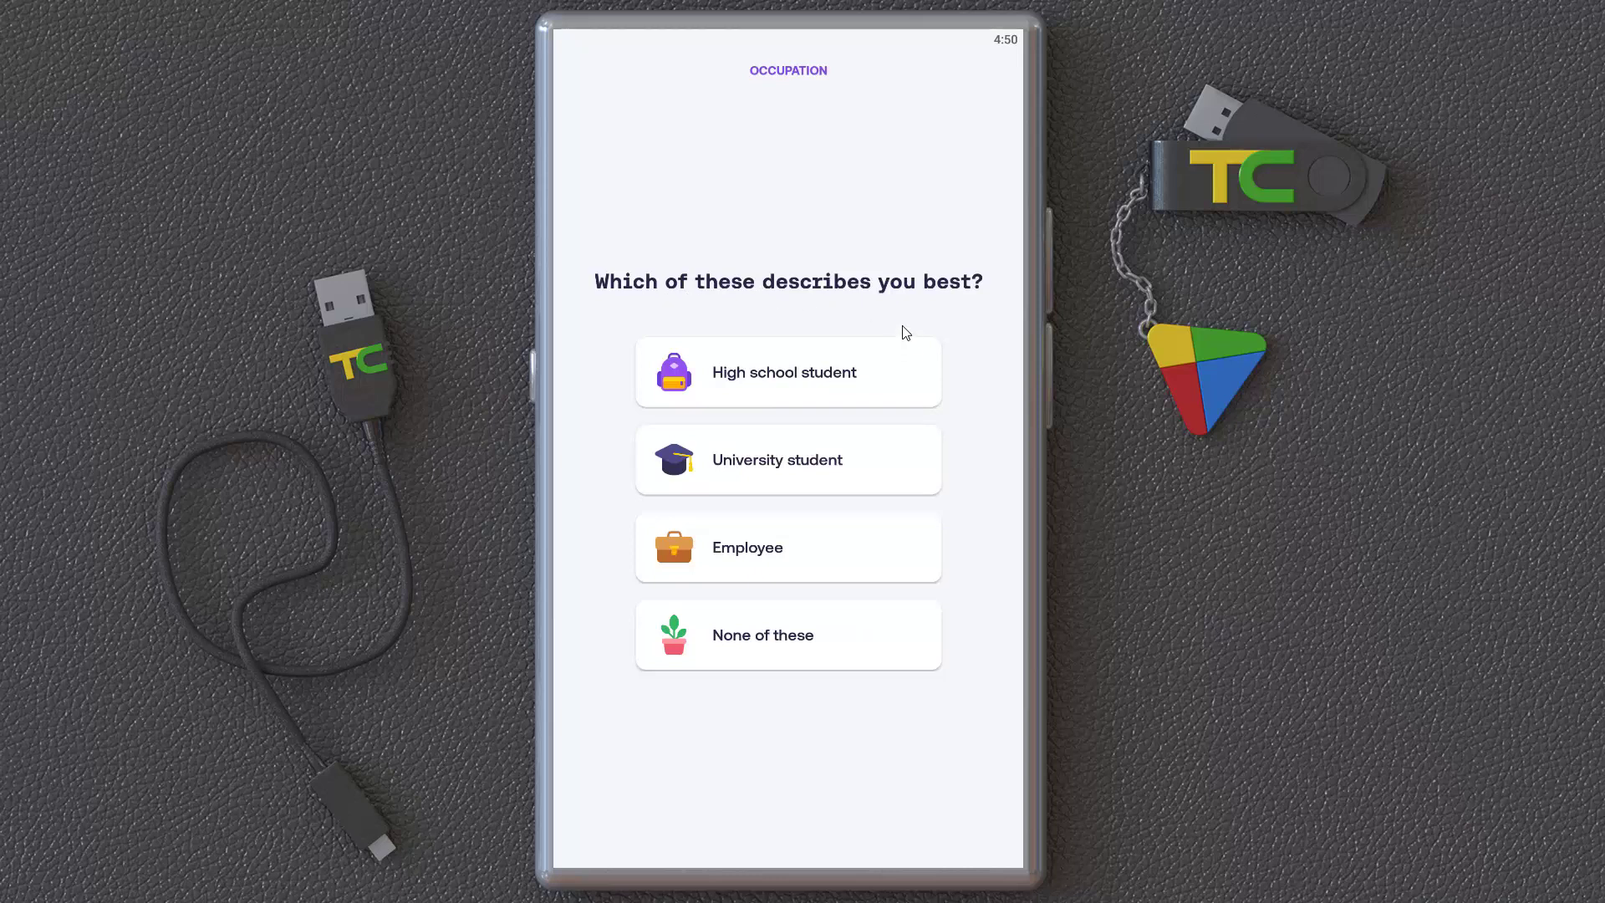
{"action": "mouse_move", "coordinate": [766, 598]}
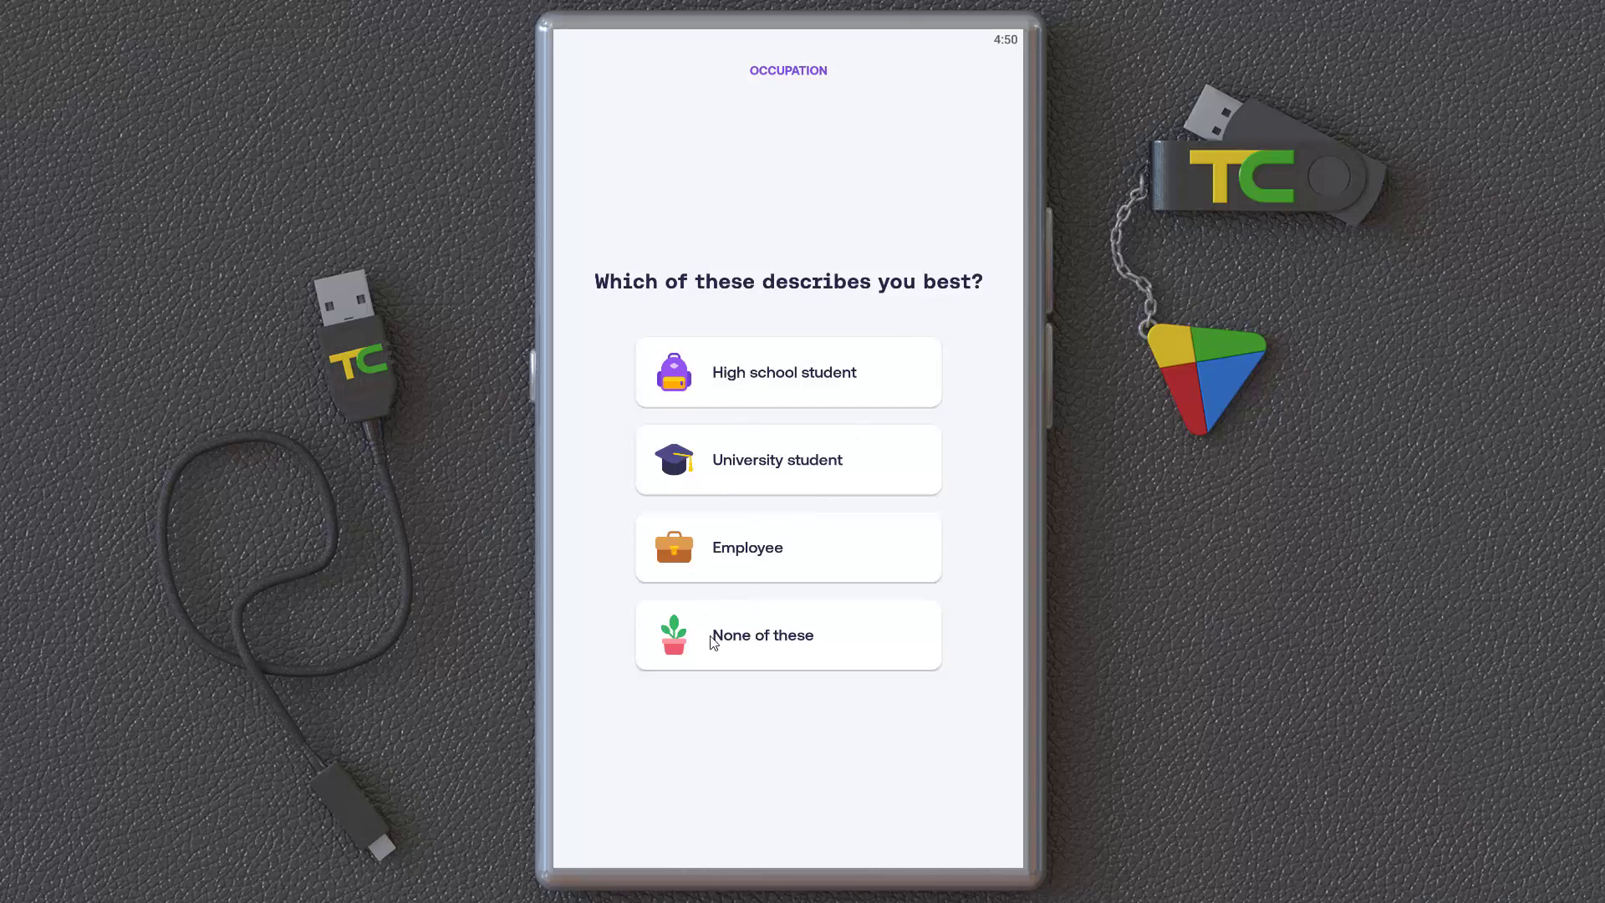
{"action": "left_click", "coordinate": [788, 635]}
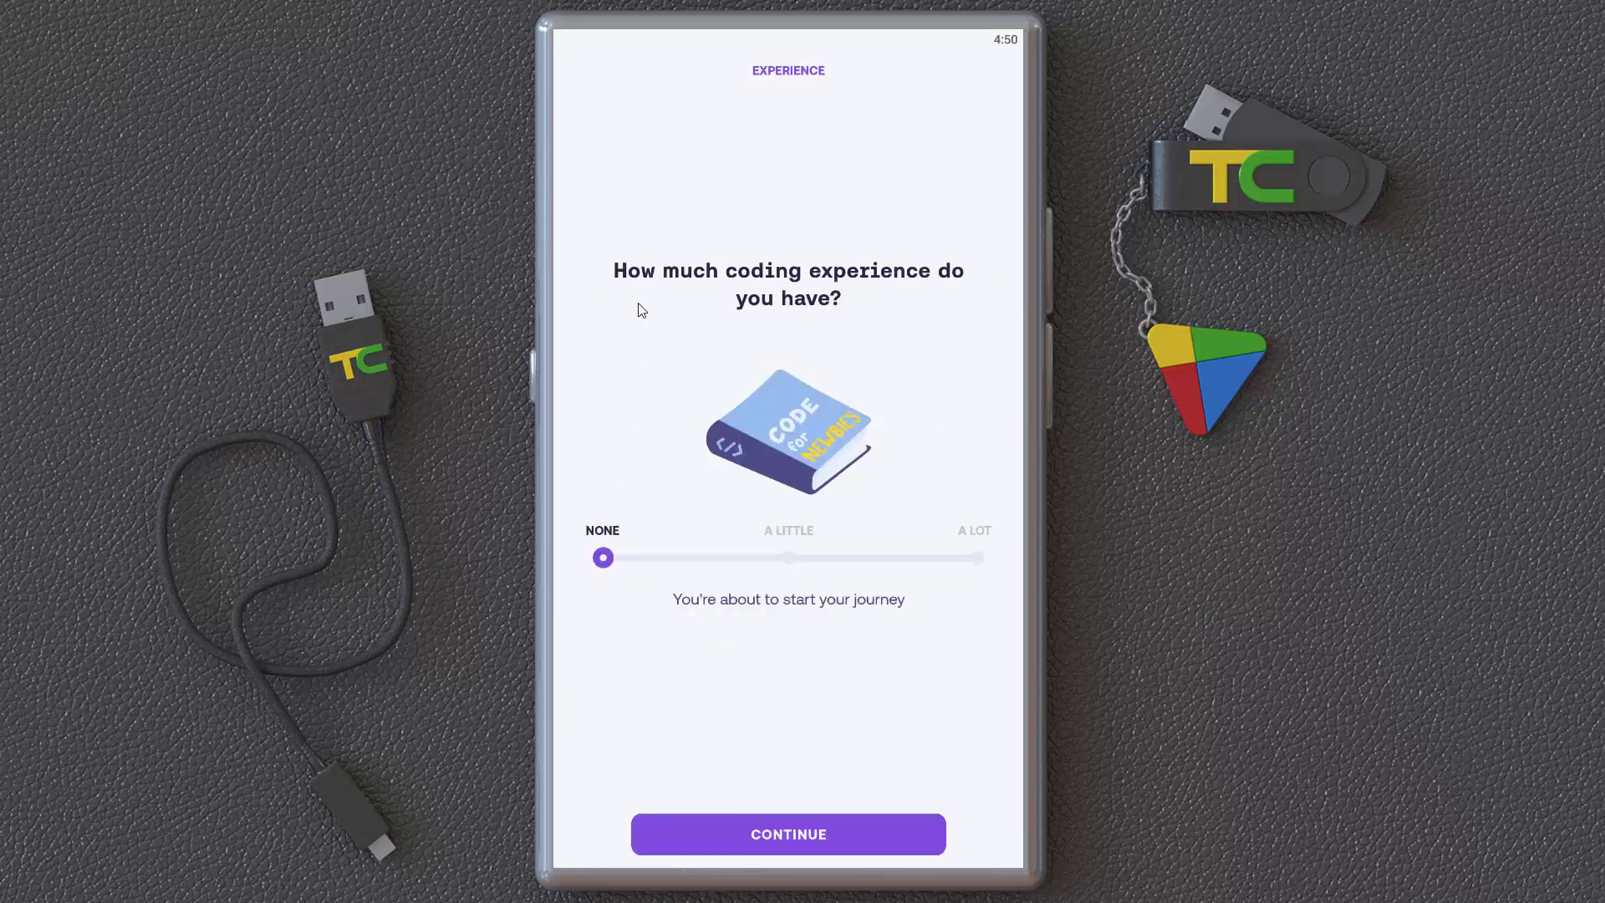
{"action": "mouse_move", "coordinate": [728, 358]}
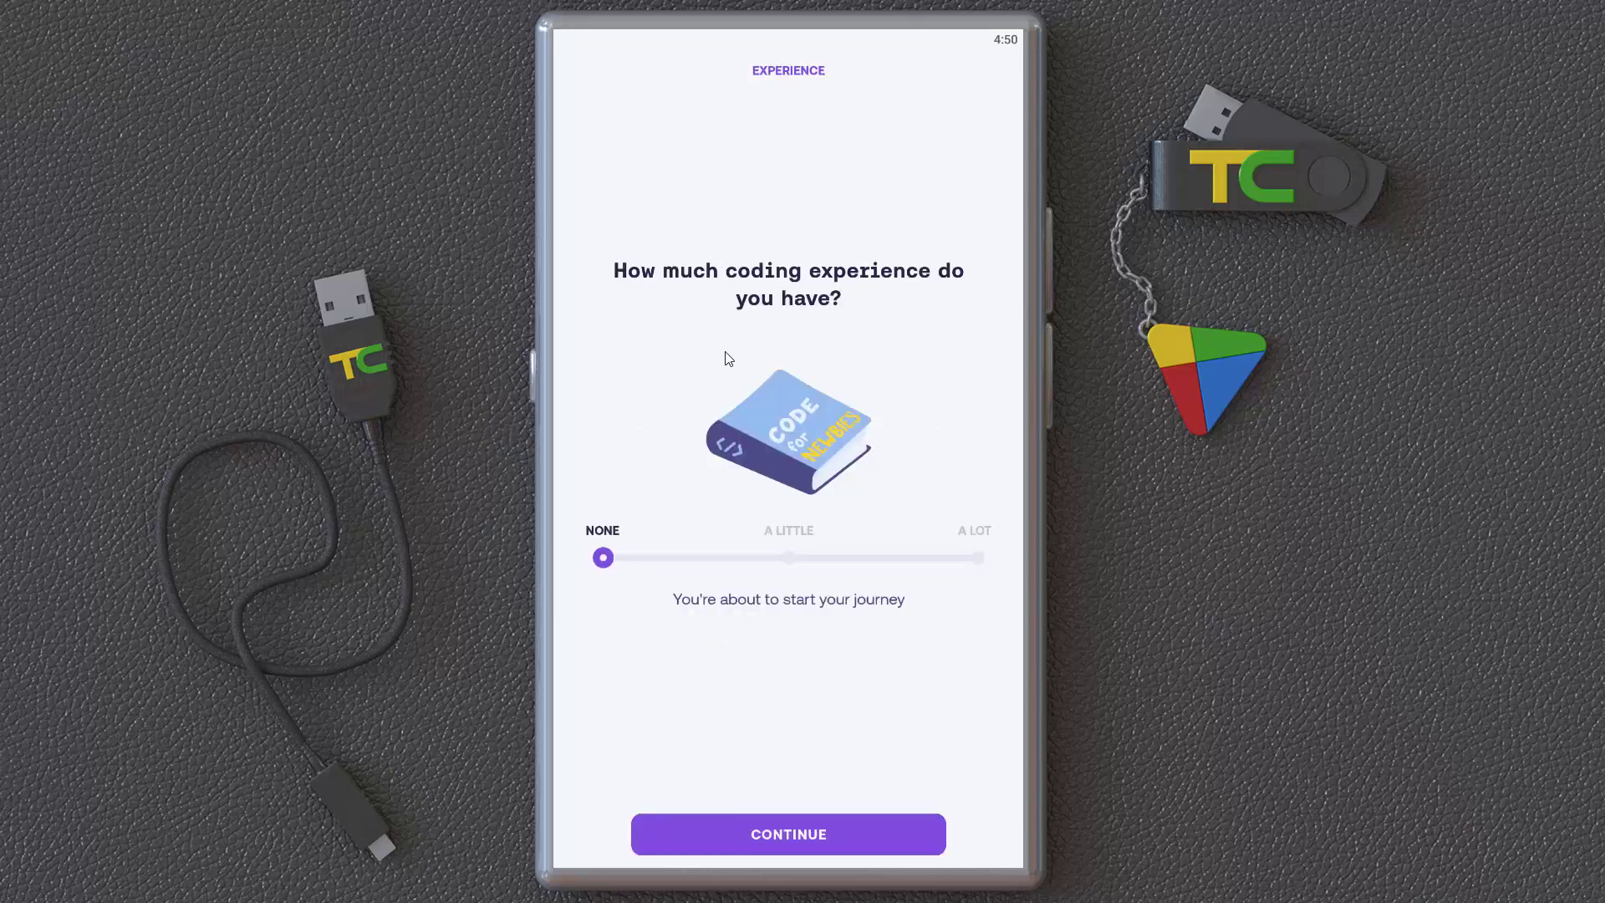
{"action": "mouse_move", "coordinate": [736, 762]}
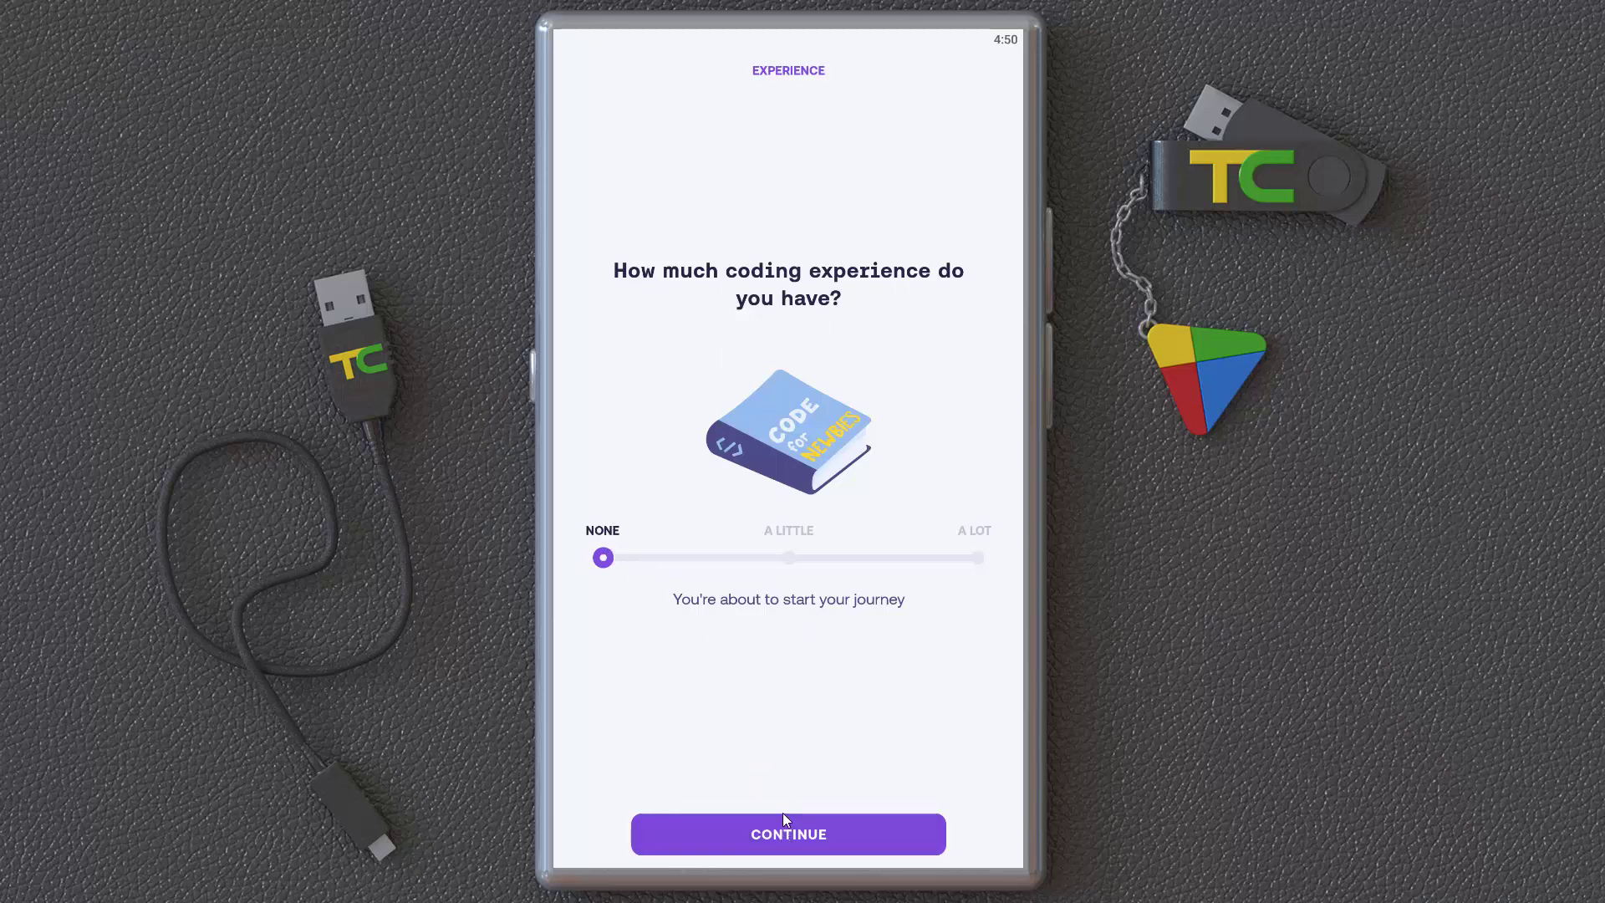
Confirm having no coding experience and continue to the path selection.
{"action": "left_click", "coordinate": [788, 832]}
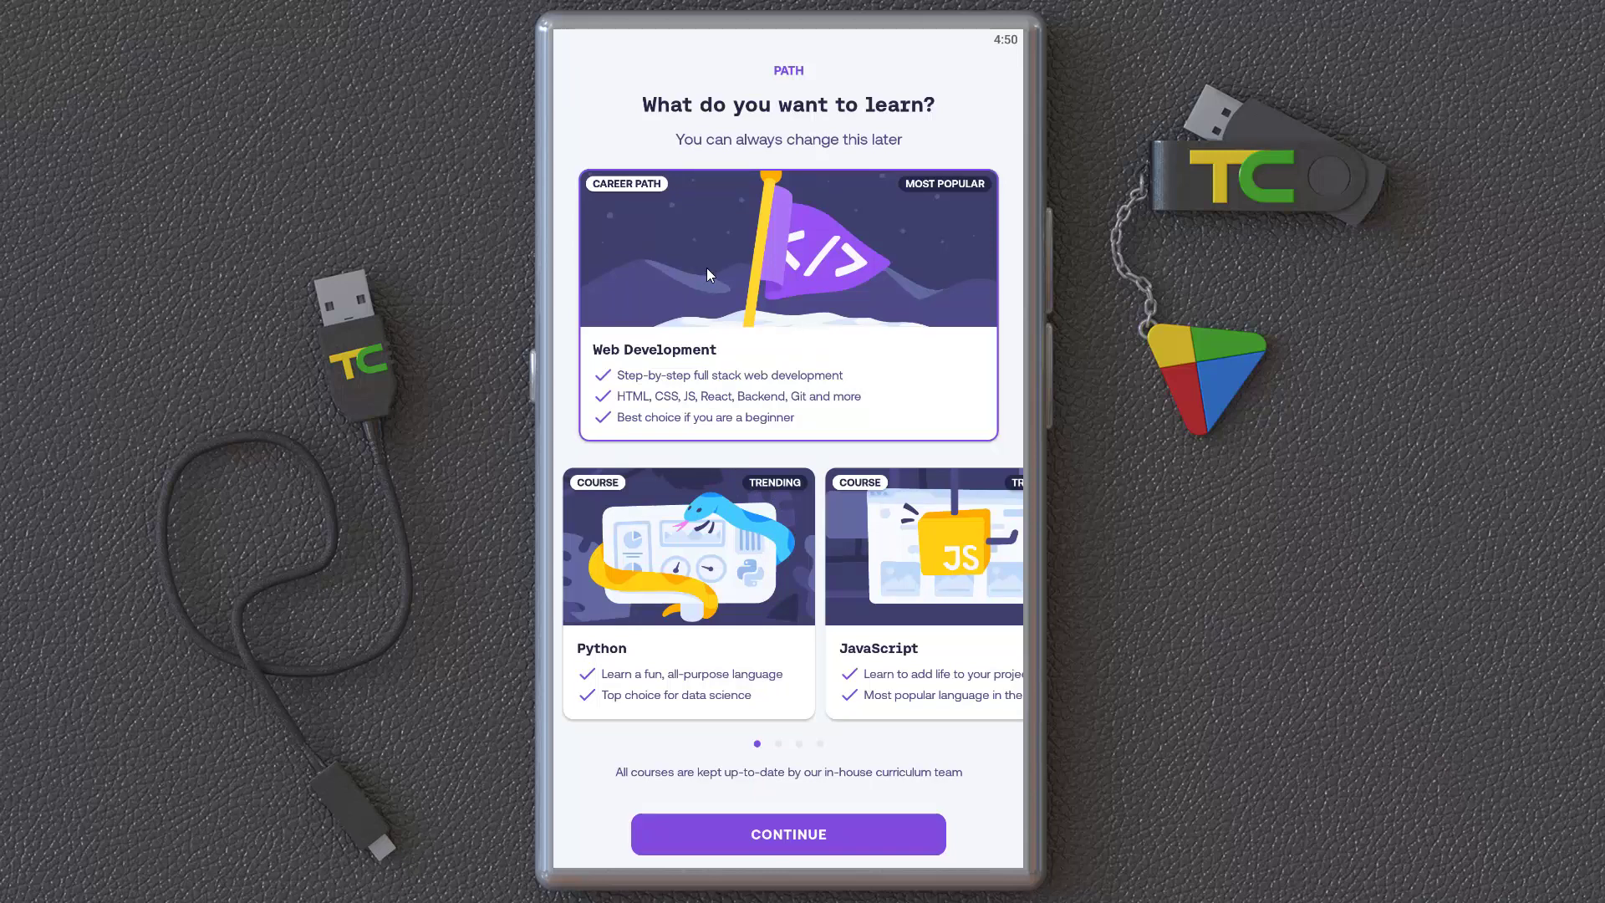
{"action": "mouse_move", "coordinate": [675, 254]}
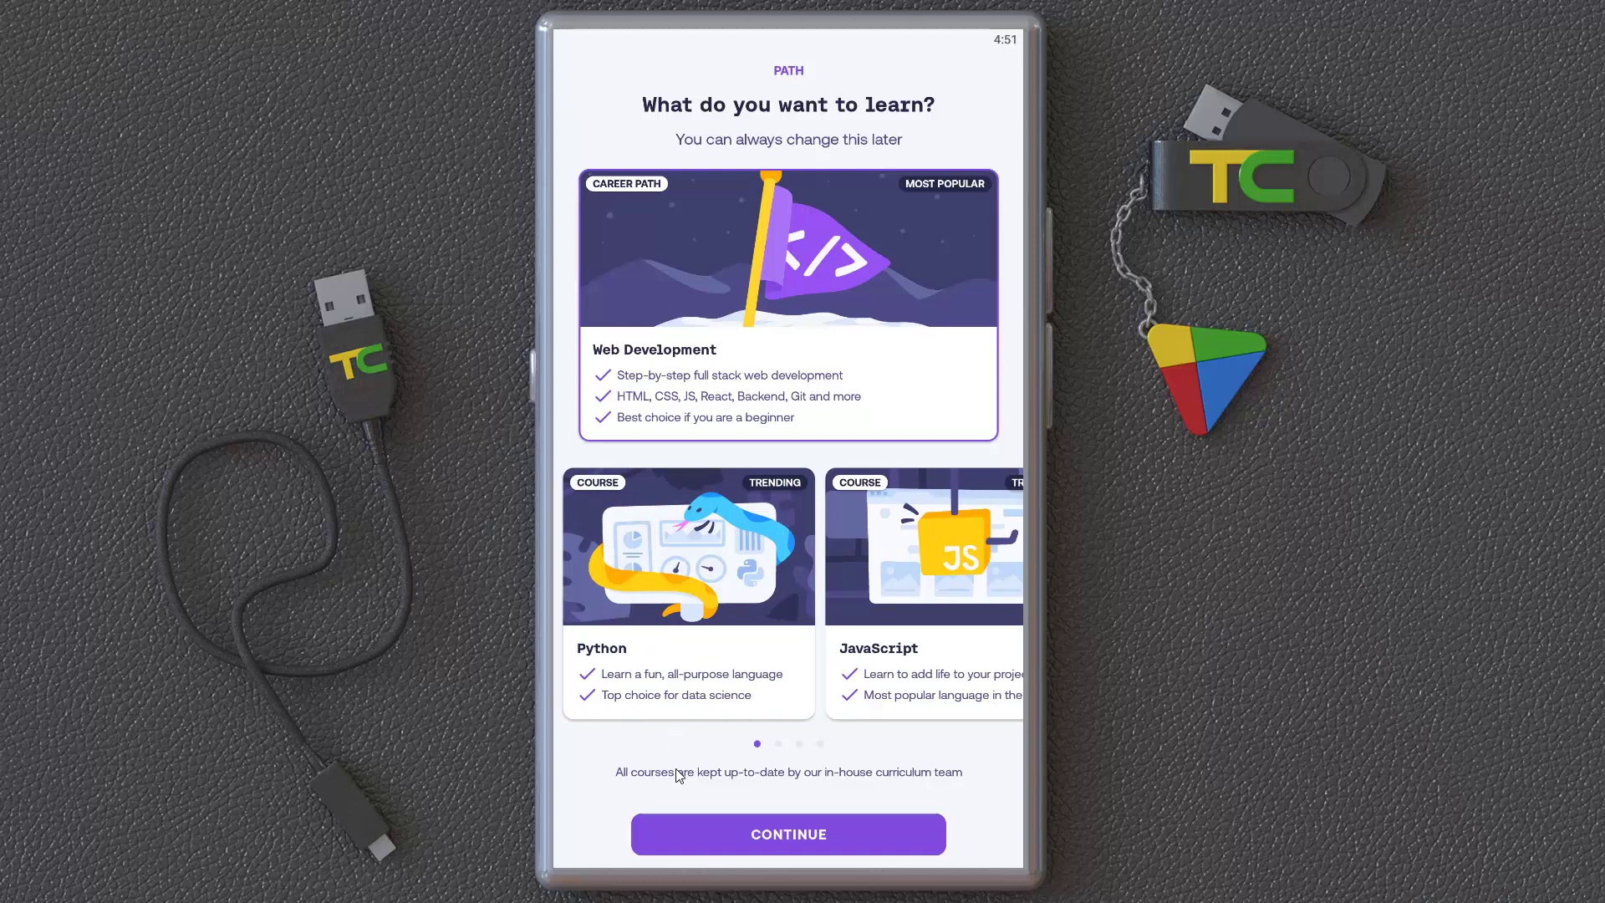
{"action": "mouse_move", "coordinate": [829, 373]}
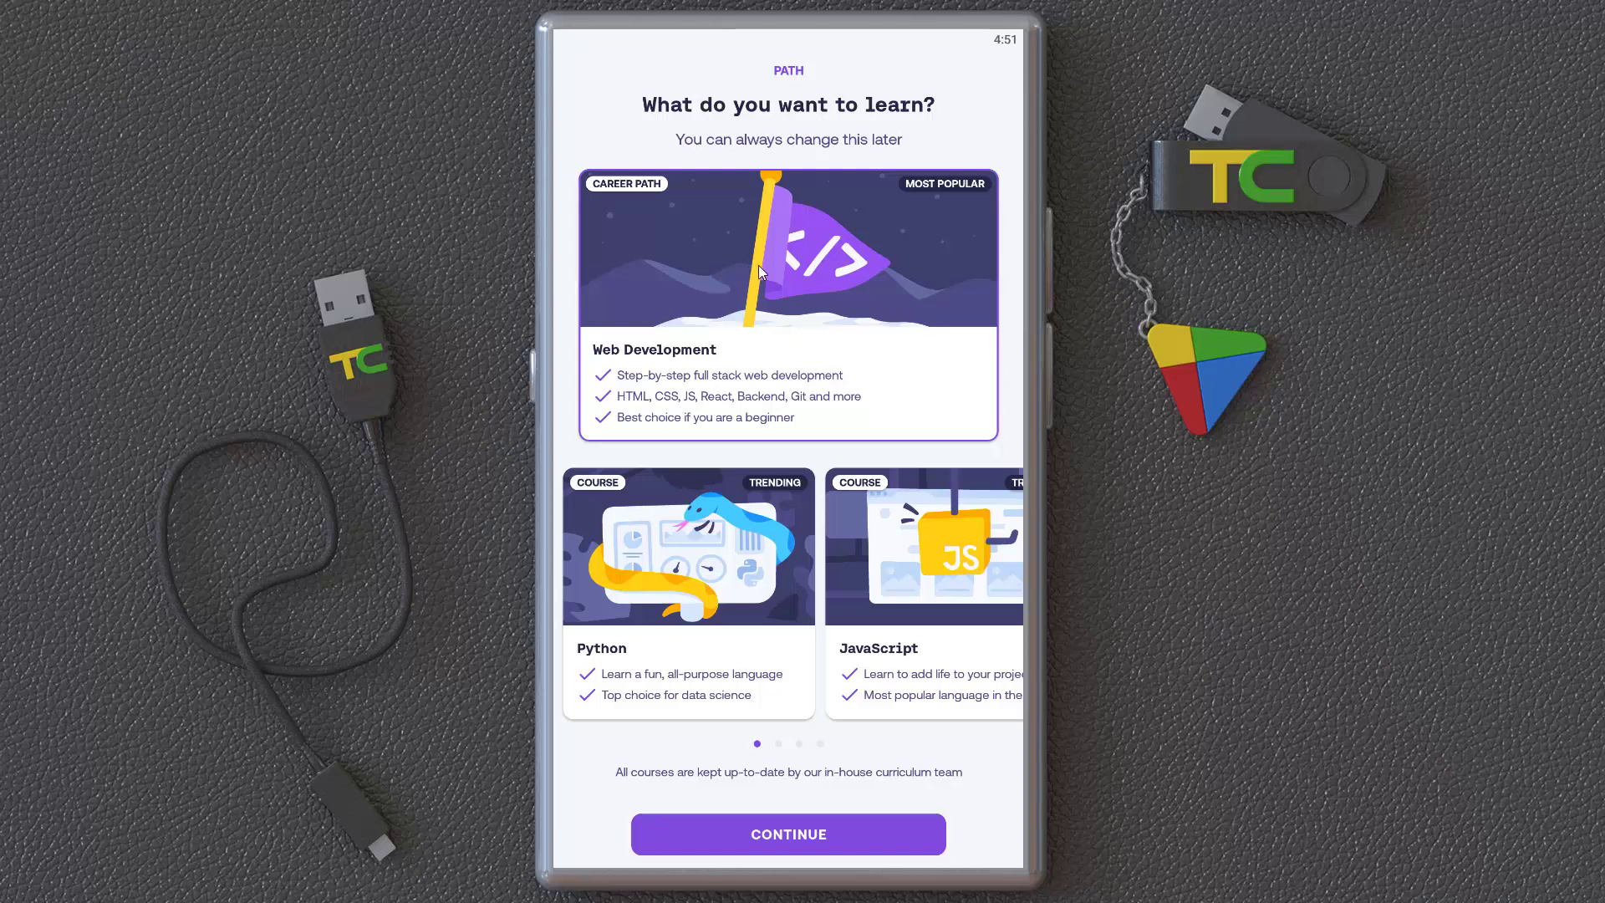
{"action": "mouse_move", "coordinate": [756, 326]}
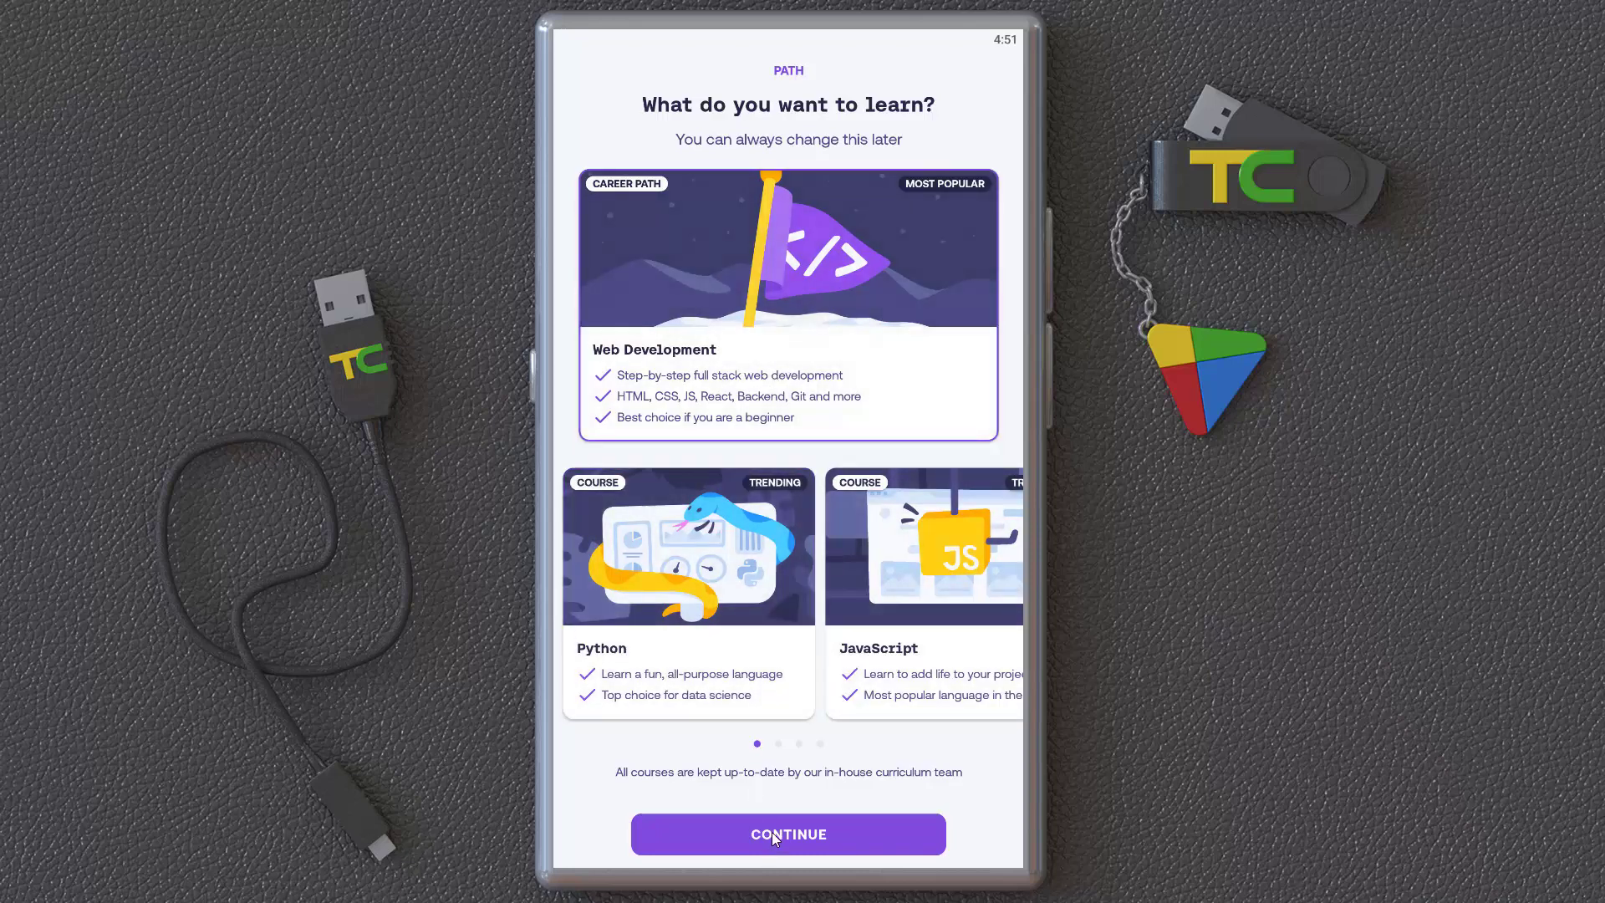
Keep the Web Development path and select the Regular 10-minute daily goal.
{"action": "left_click", "coordinate": [787, 833]}
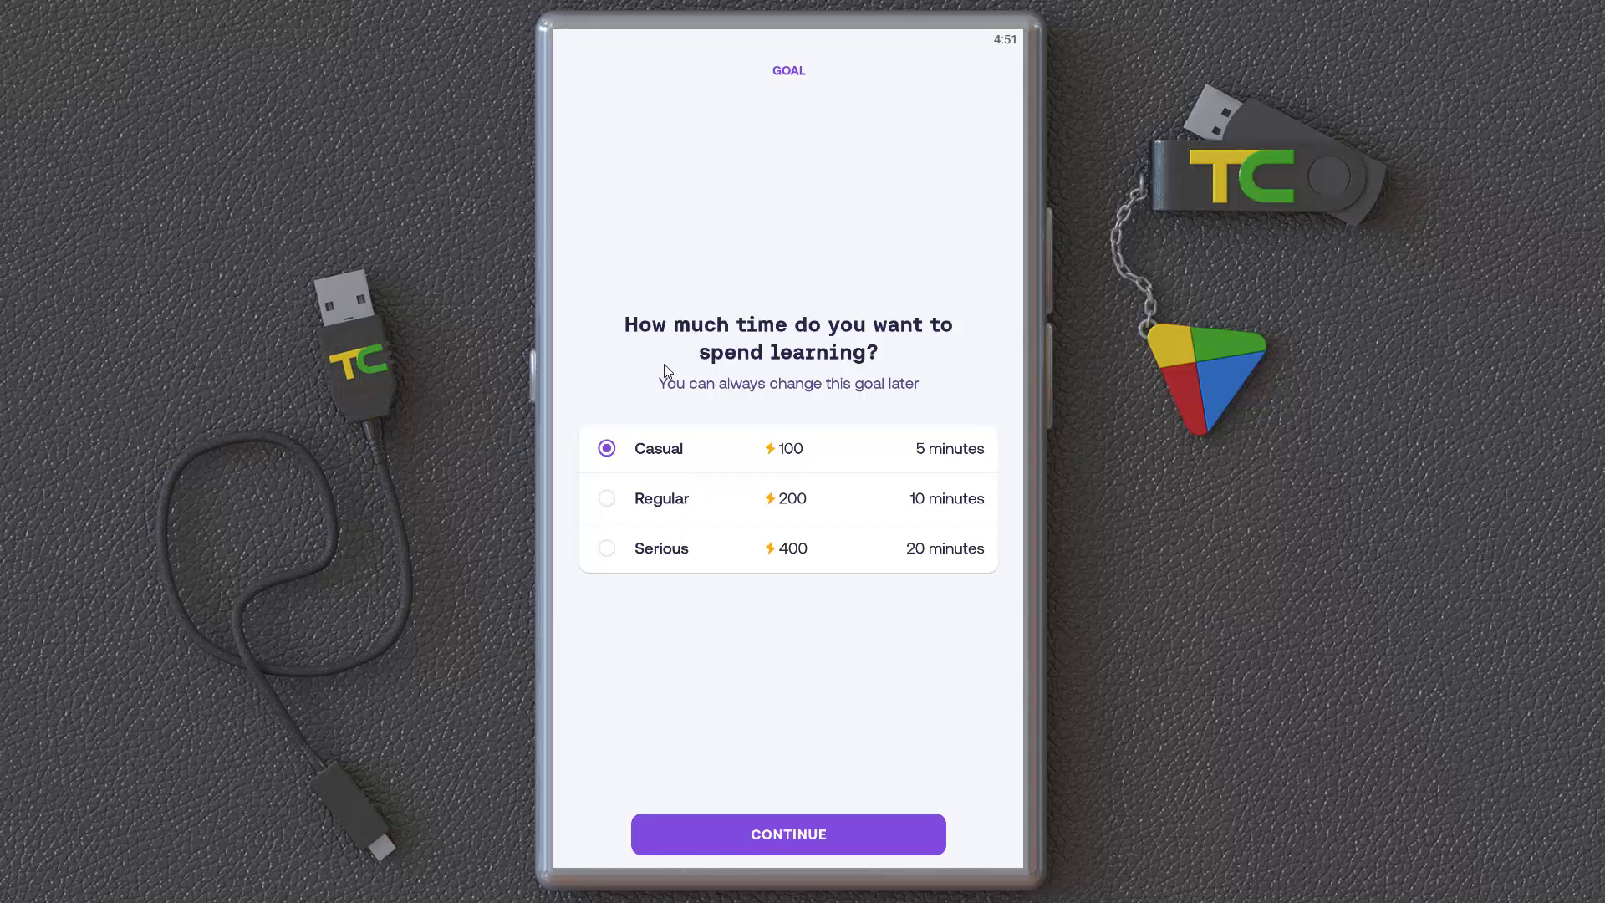
{"action": "mouse_move", "coordinate": [690, 421]}
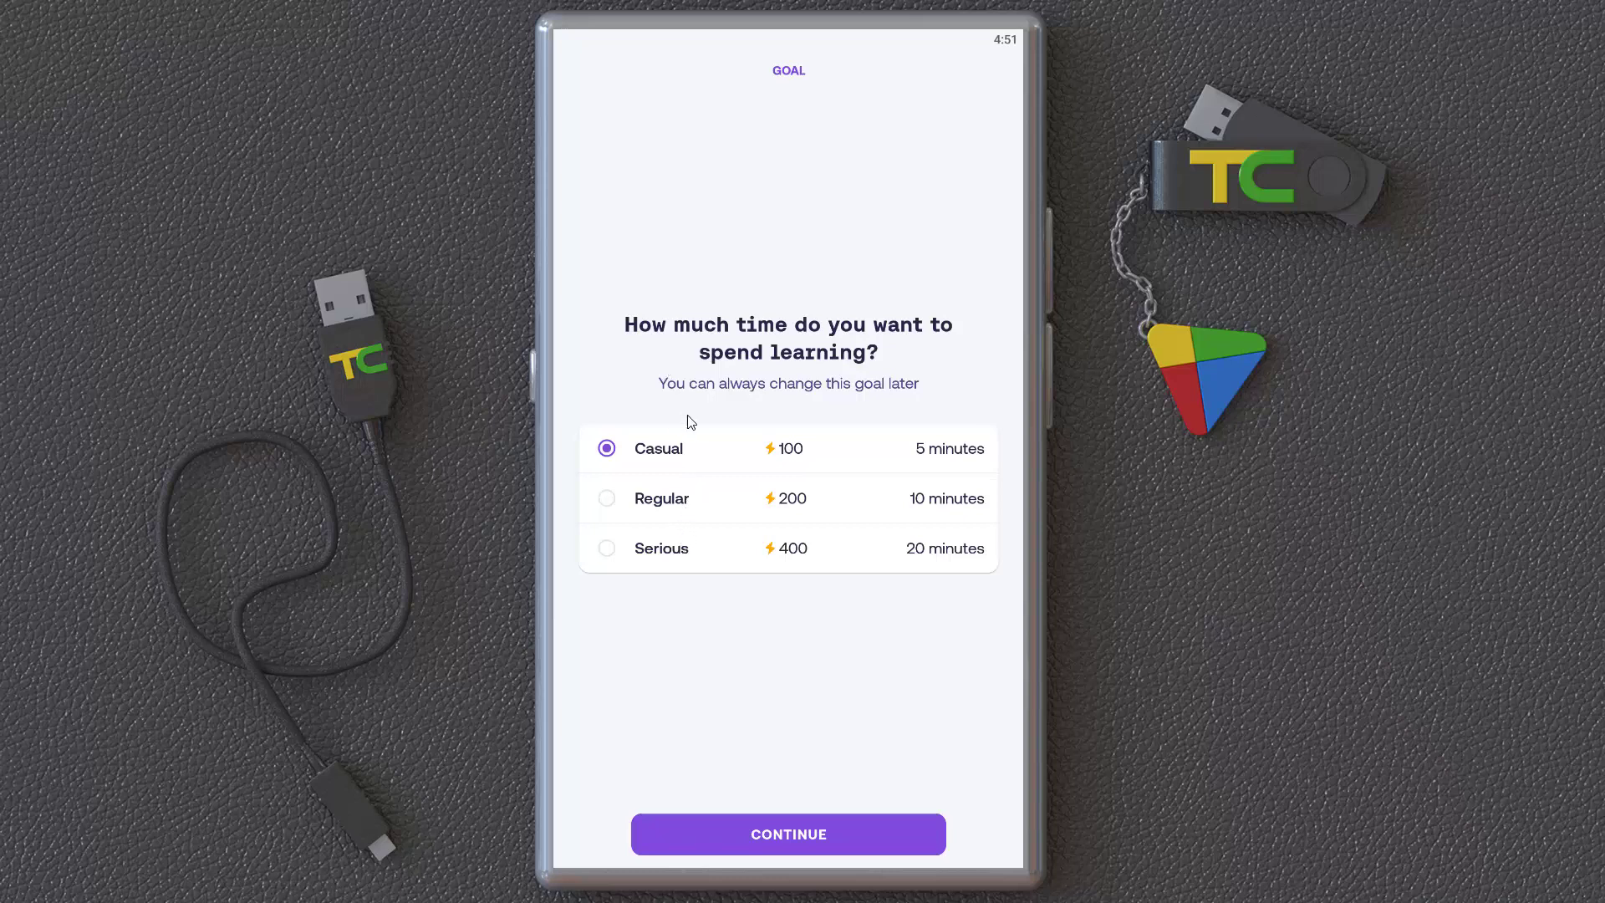
{"action": "mouse_move", "coordinate": [932, 499]}
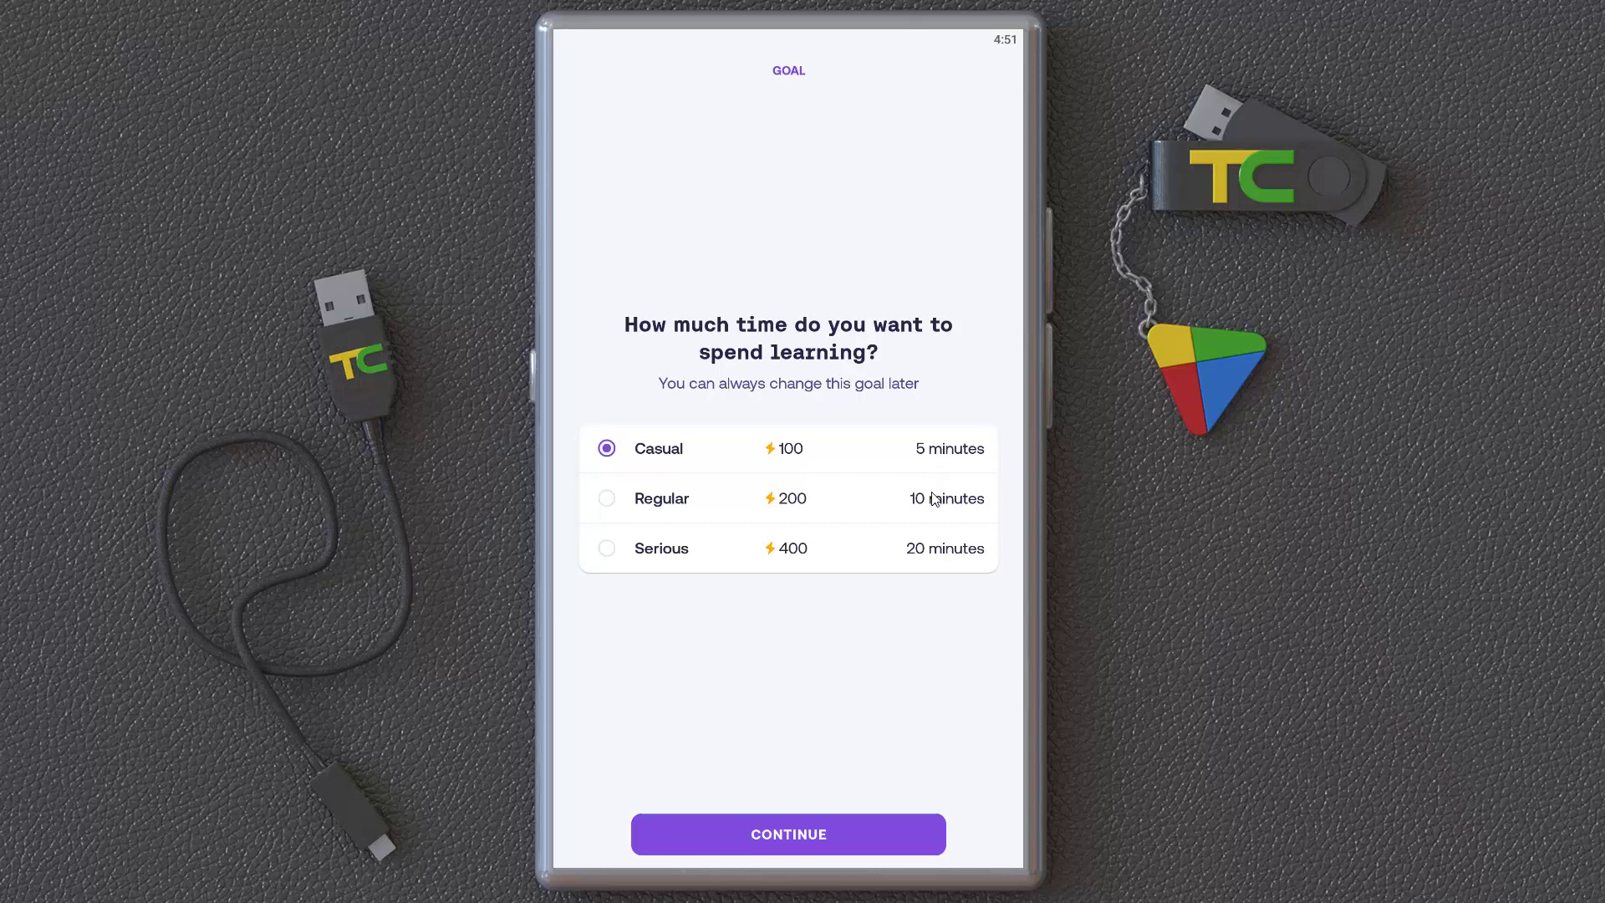
{"action": "left_click", "coordinate": [662, 498]}
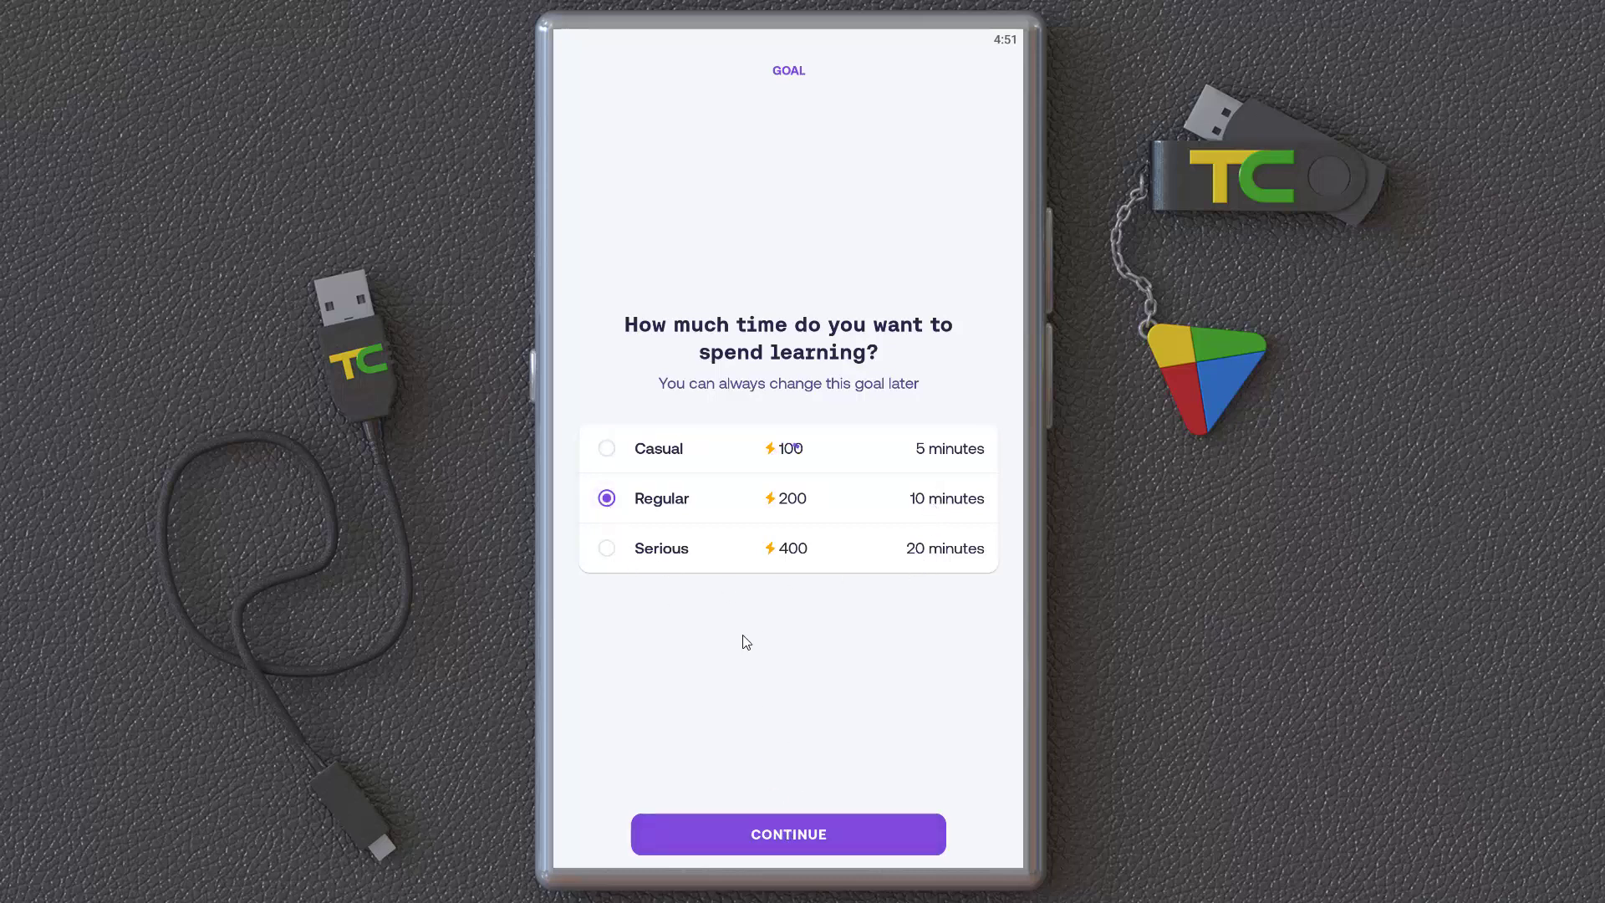
{"action": "mouse_move", "coordinate": [746, 625]}
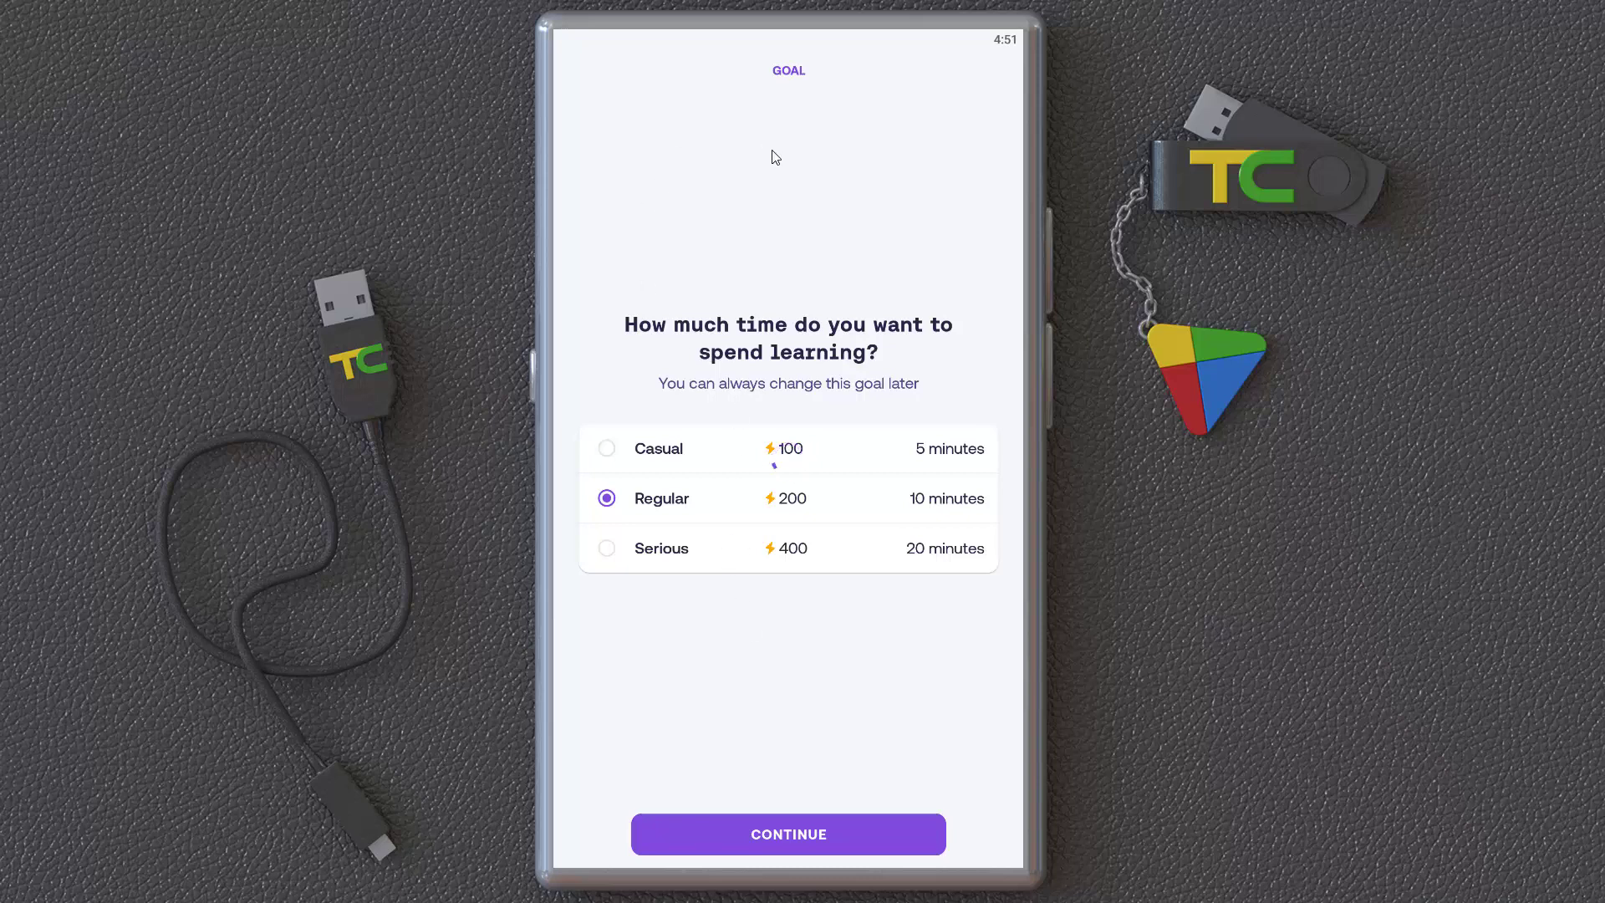
Confirm the Regular goal, bringing up the 7-day free Pro trial explanation.
{"action": "left_click", "coordinate": [787, 832]}
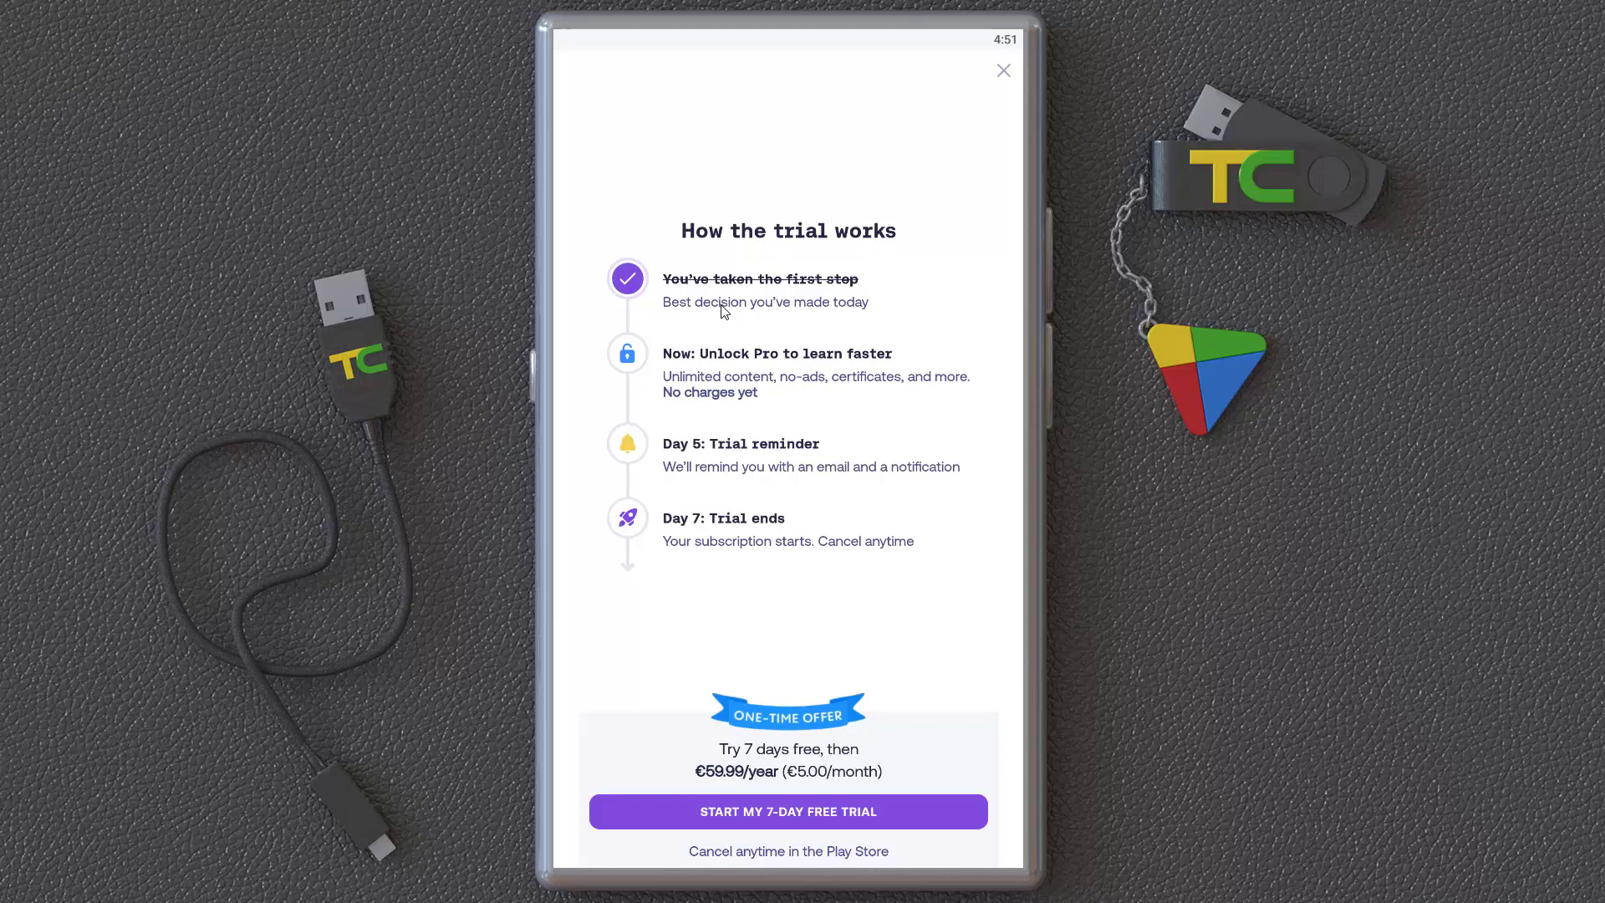
{"action": "mouse_move", "coordinate": [728, 364]}
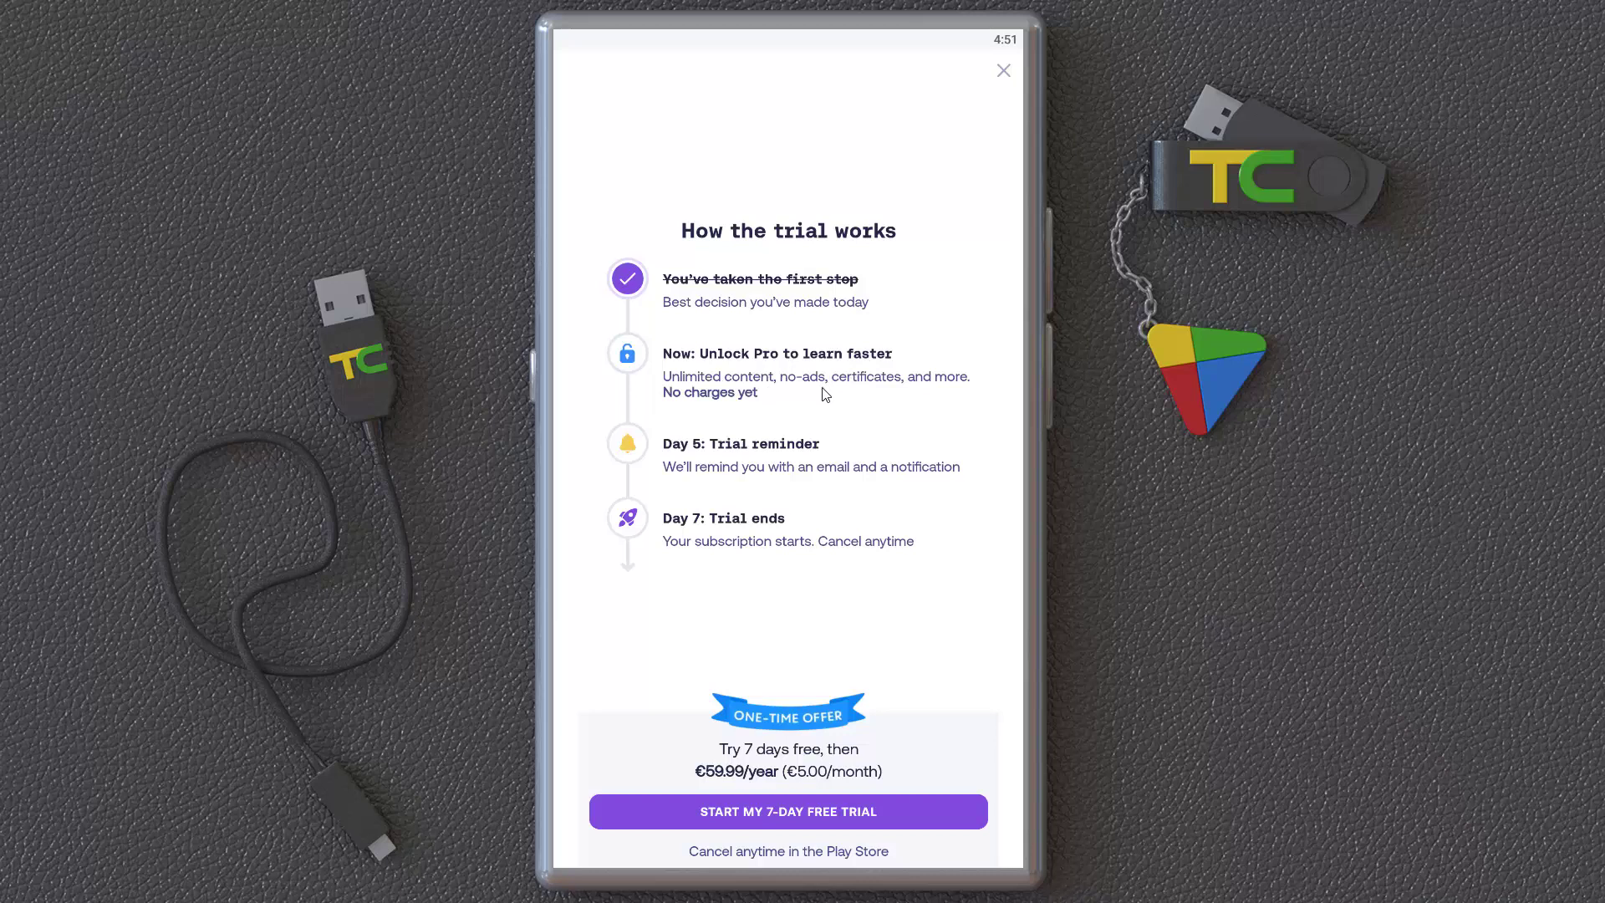
{"action": "mouse_move", "coordinate": [871, 401]}
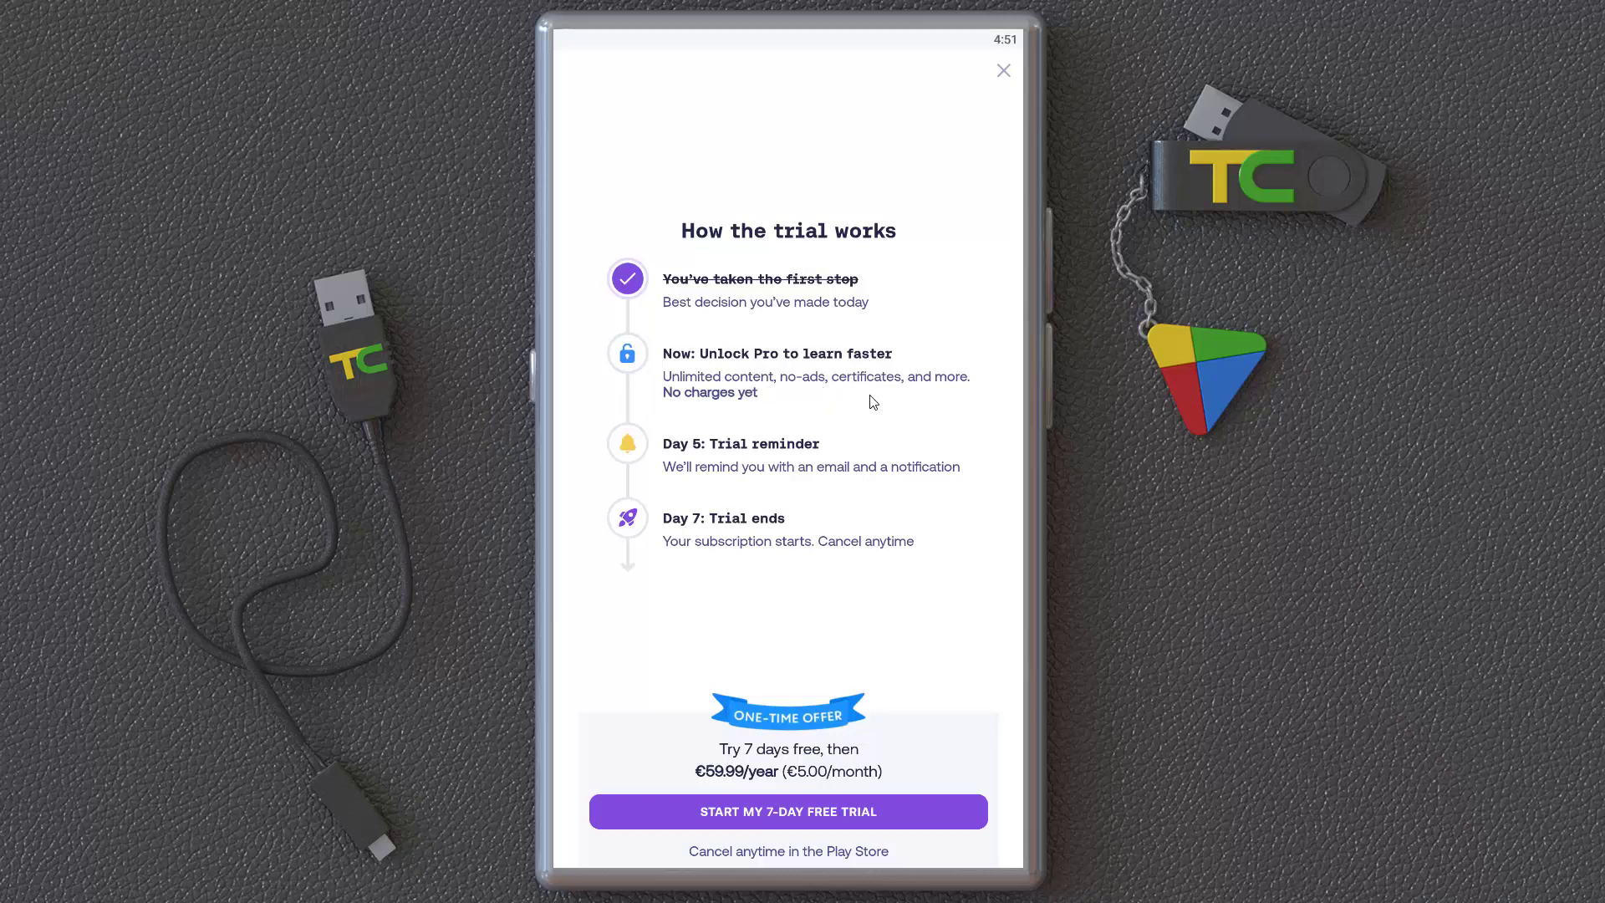
{"action": "mouse_move", "coordinate": [799, 457]}
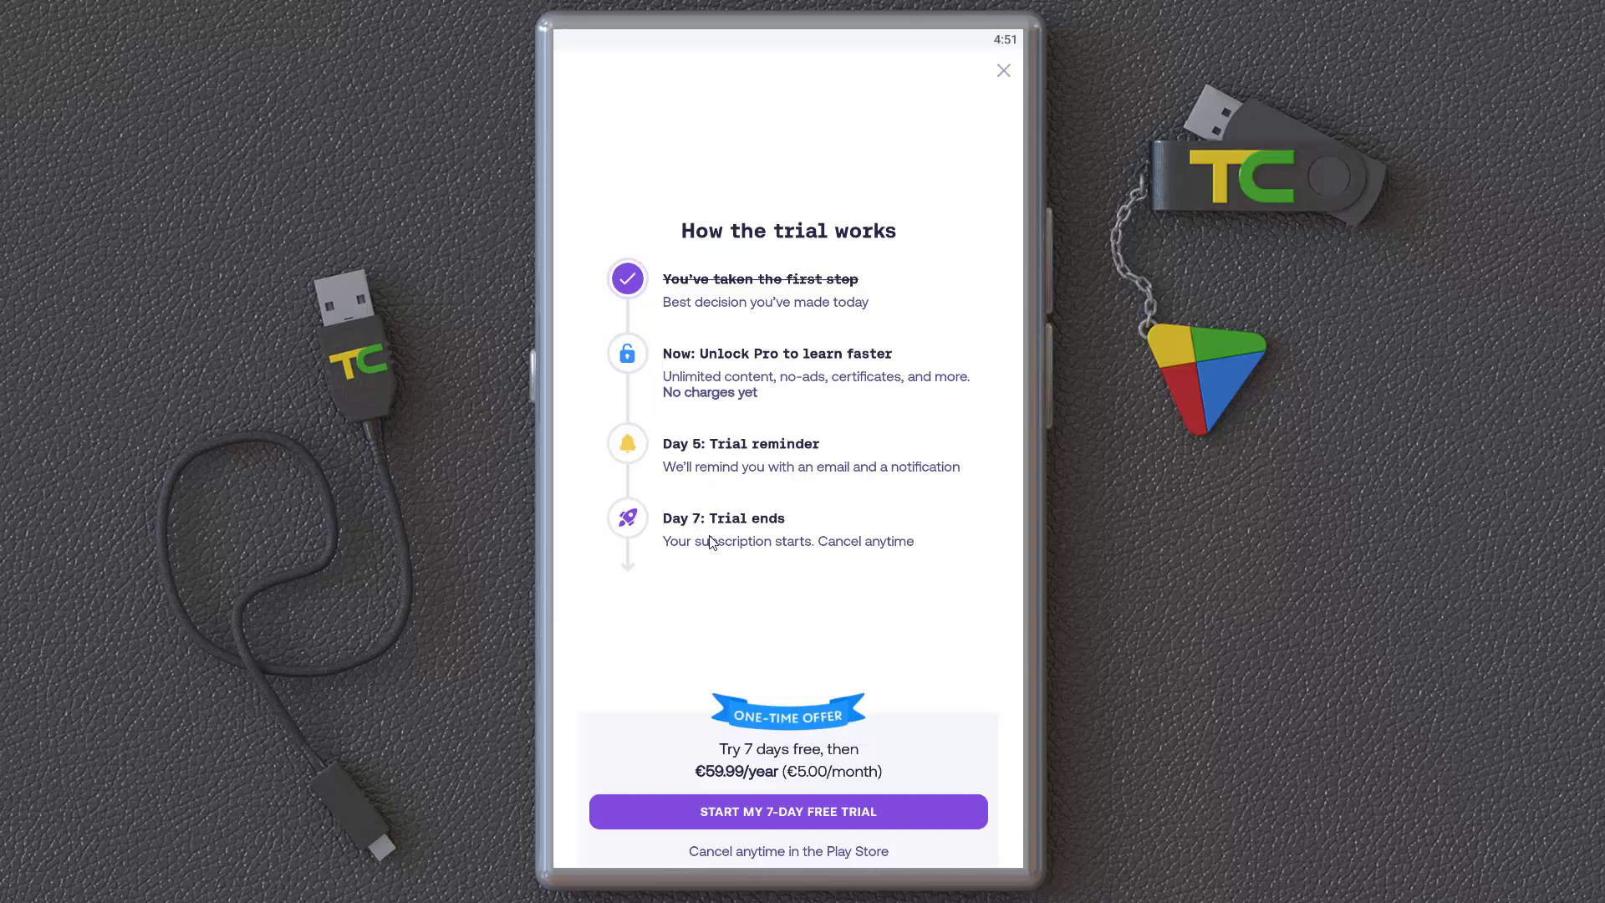
{"action": "mouse_move", "coordinate": [785, 786]}
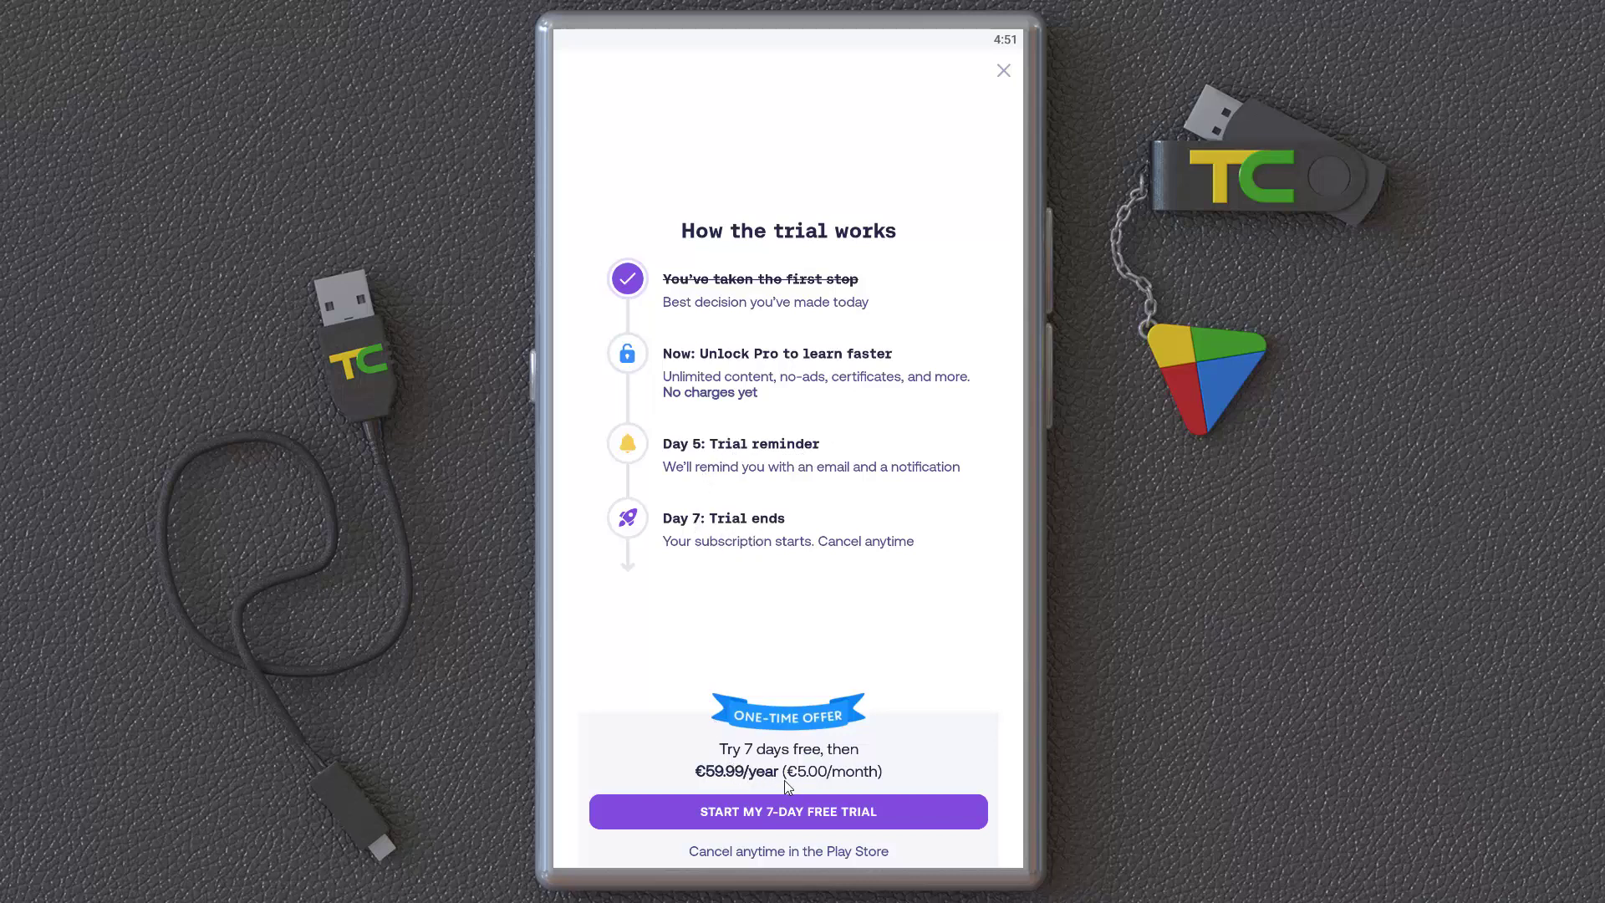
{"action": "mouse_move", "coordinate": [841, 744]}
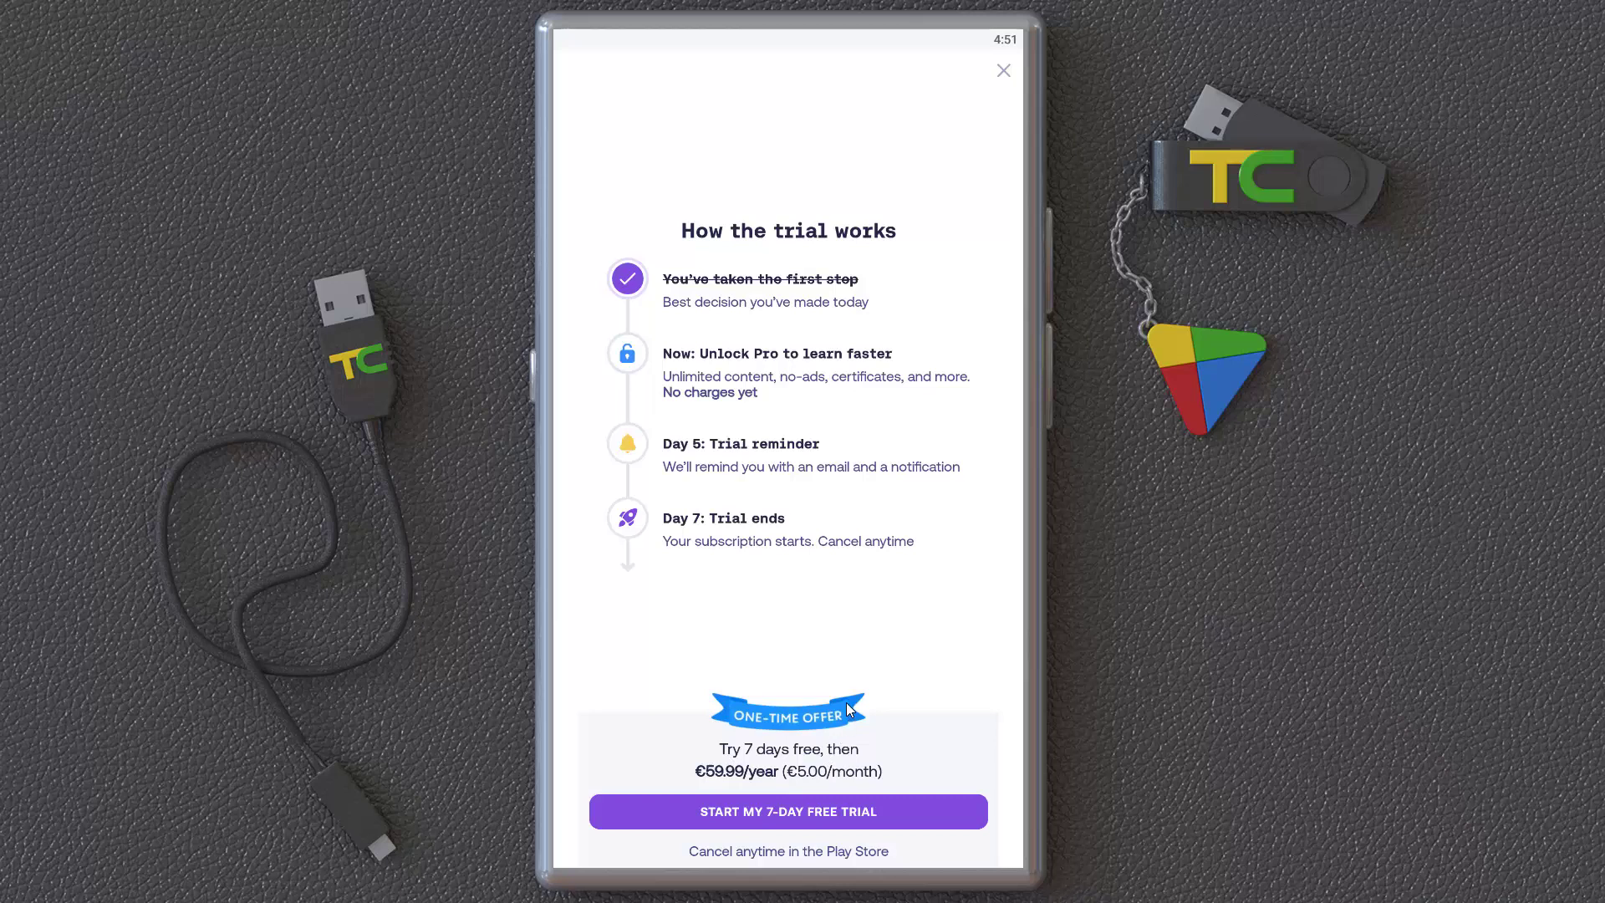
Dismiss the free trial offer and scroll through the HTML Basics course path.
{"action": "left_click", "coordinate": [788, 811]}
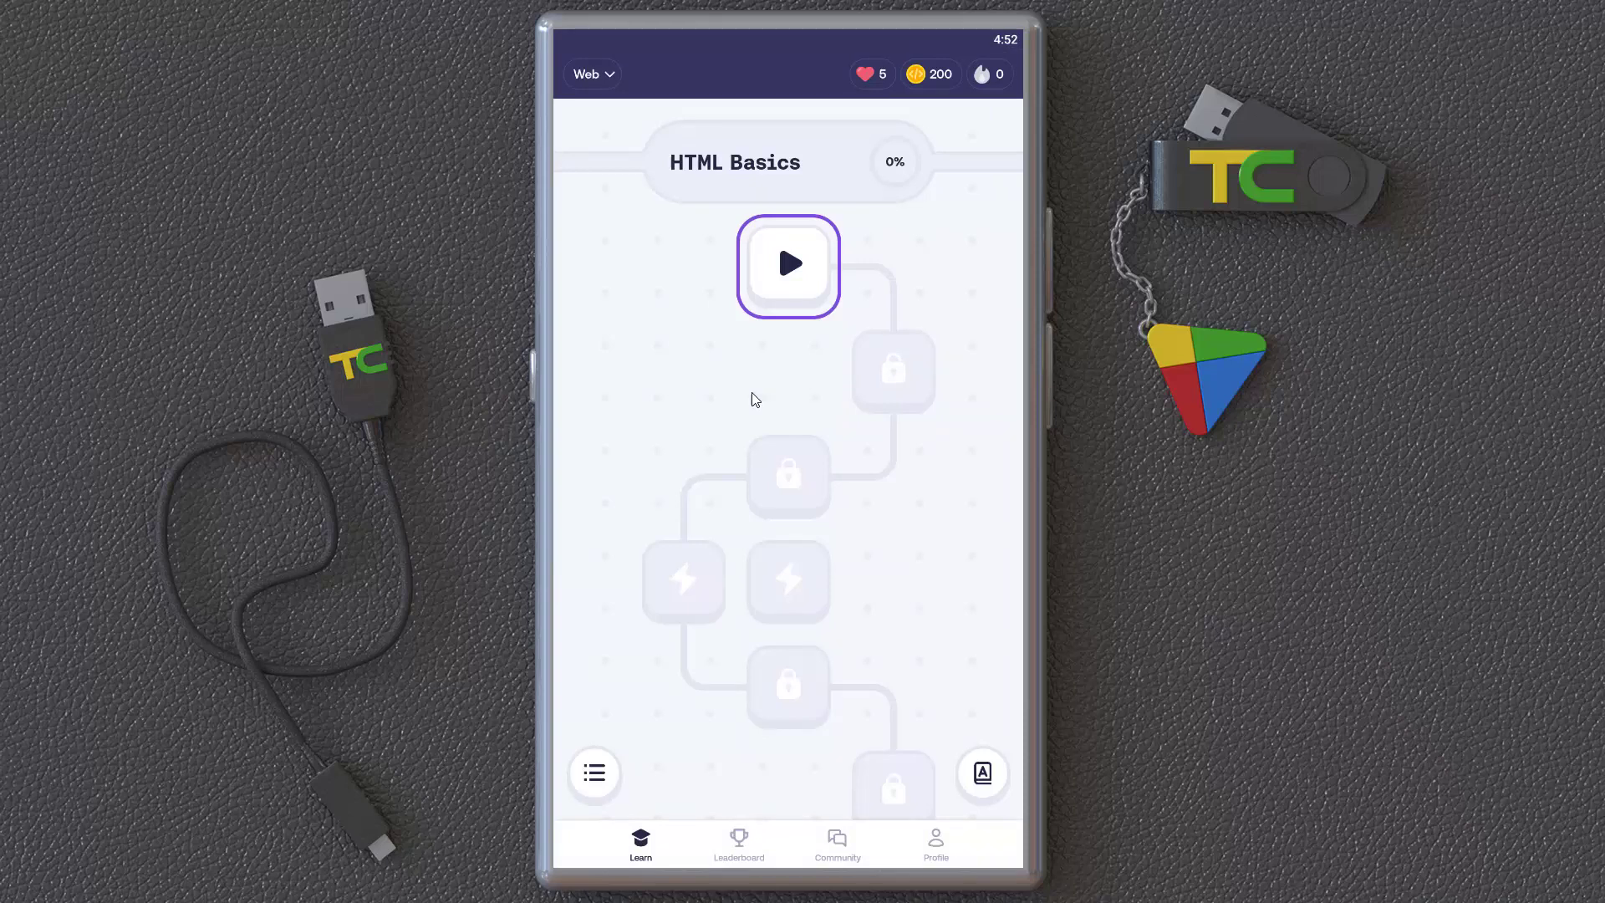
{"action": "mouse_move", "coordinate": [772, 488]}
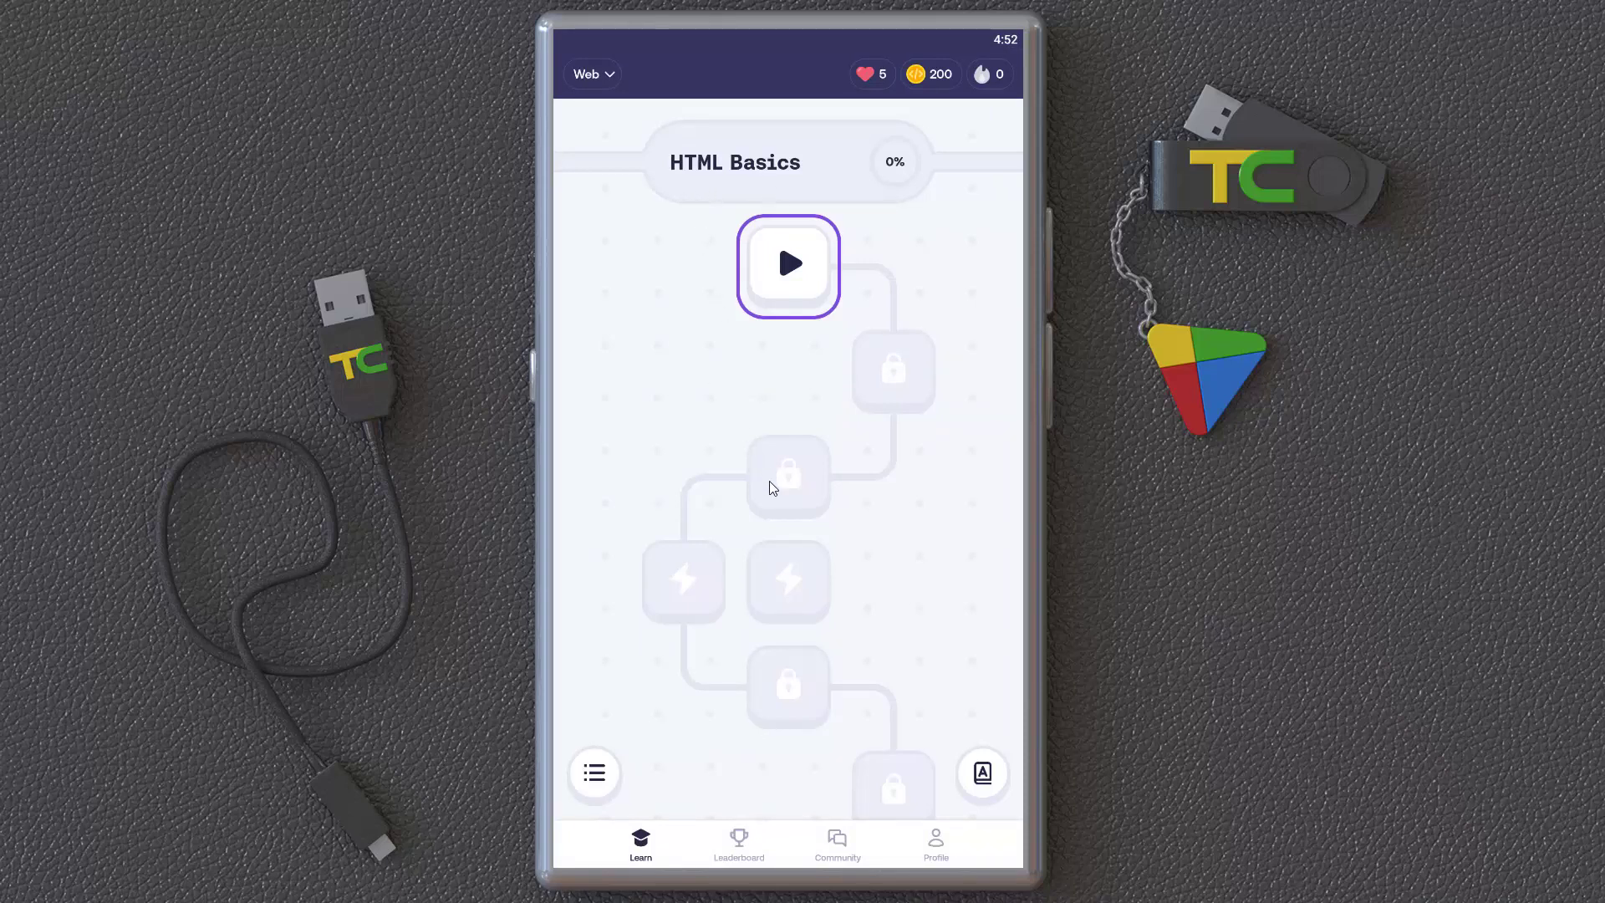
{"action": "scroll", "scroll_direction": "down", "scroll_amount": 3}
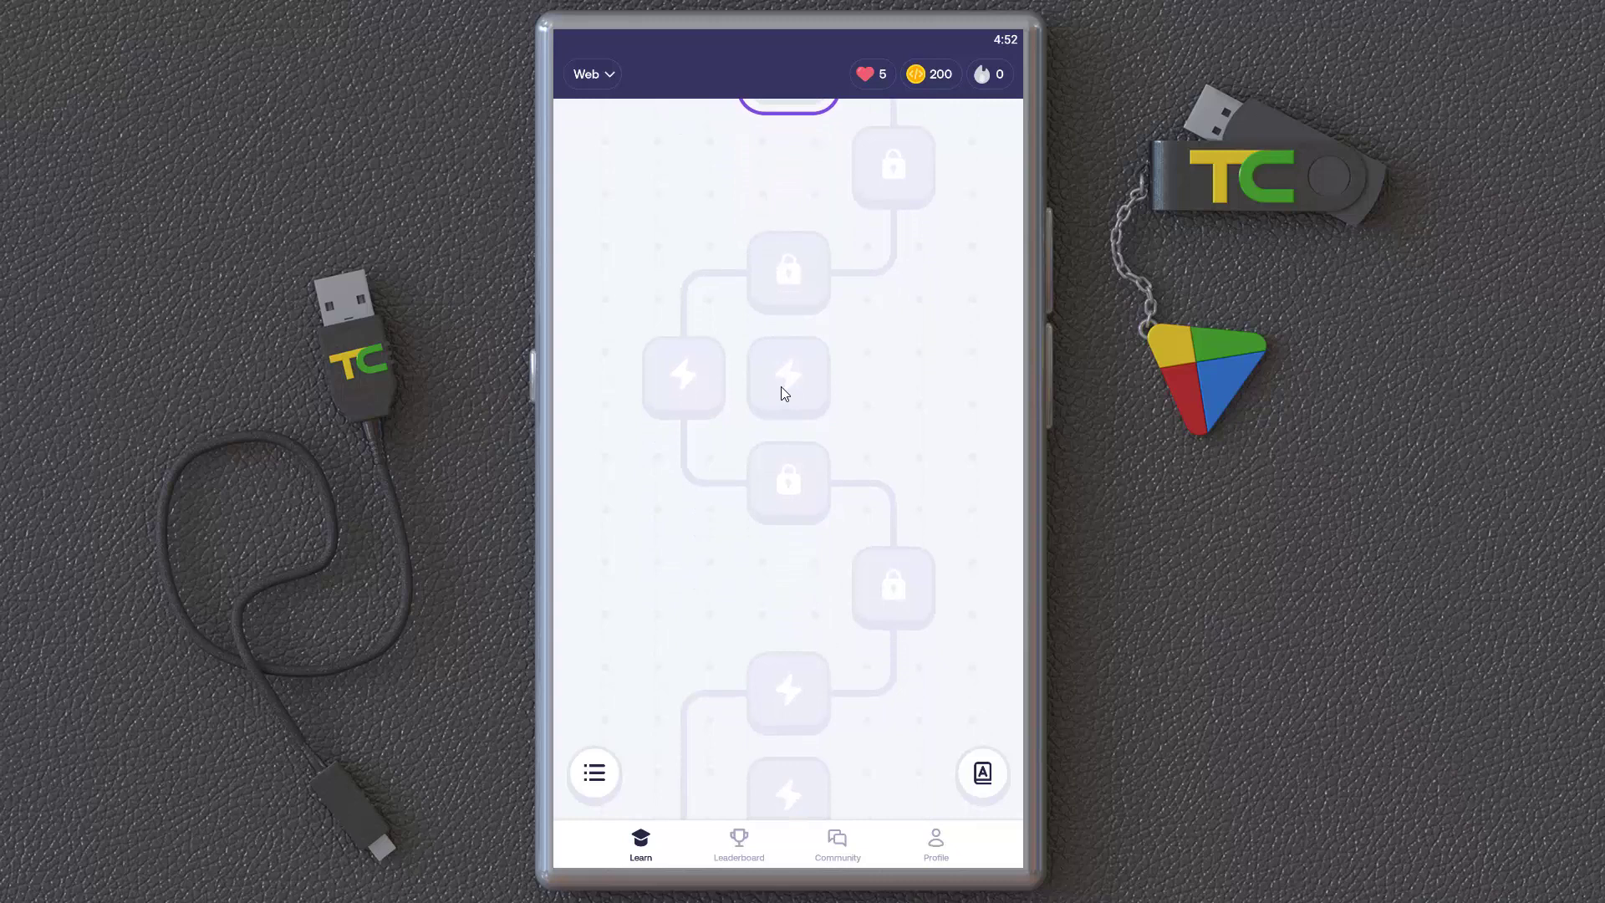
{"action": "scroll", "scroll_direction": "down", "scroll_amount": 3}
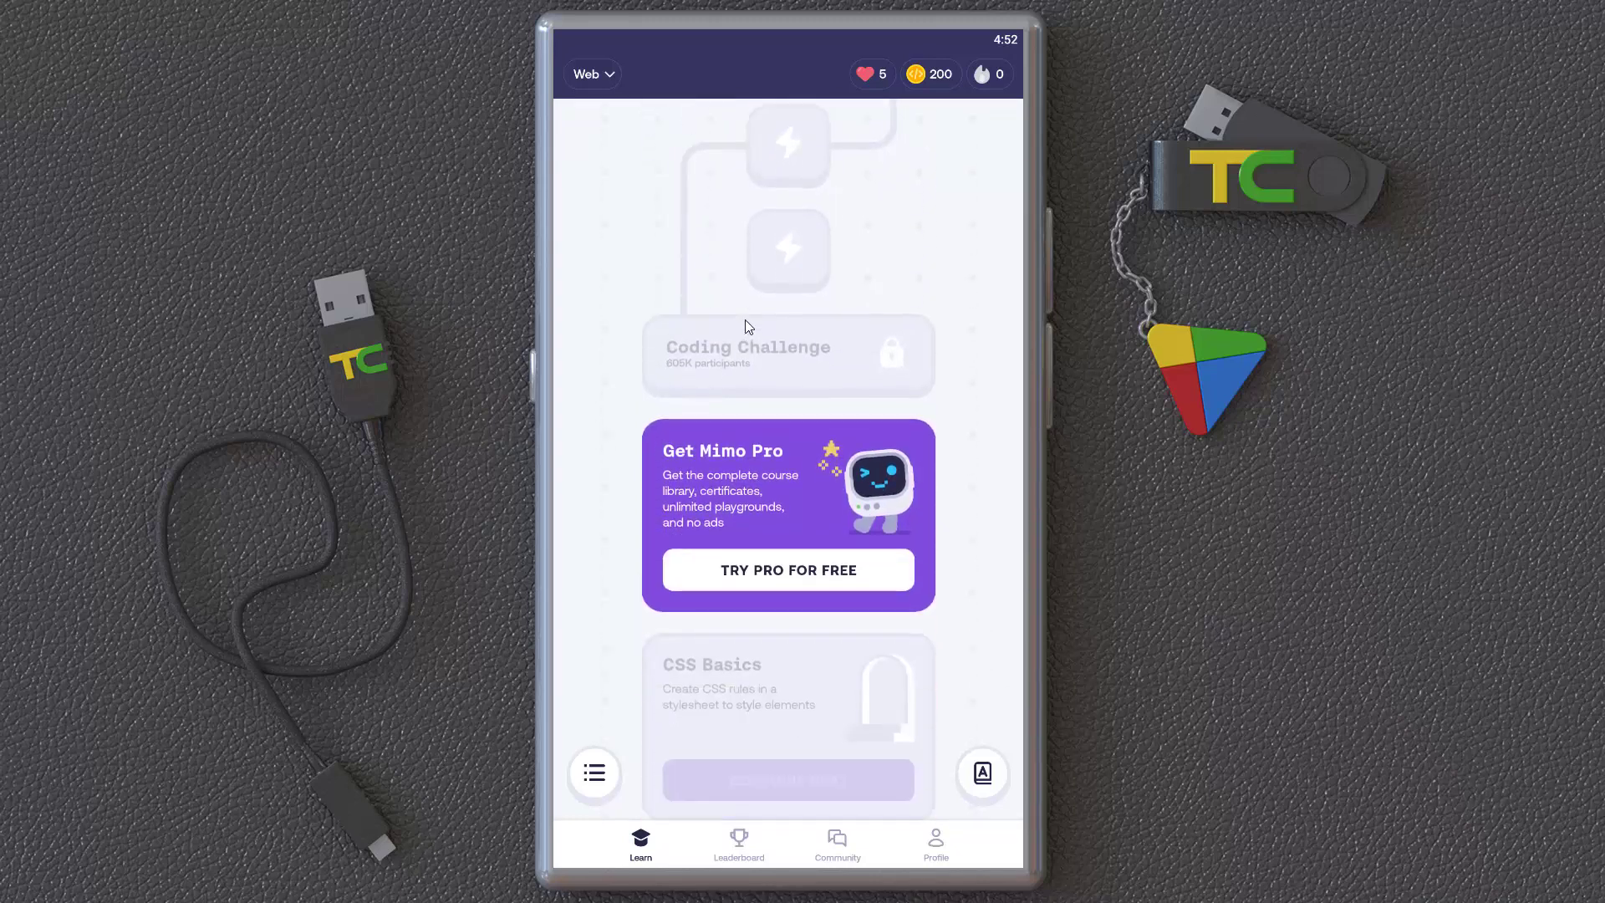
Scroll the path and bring up the Discovering HTML and Tags chapter card at 0/3.
{"action": "scroll", "scroll_direction": "down", "scroll_amount": 3}
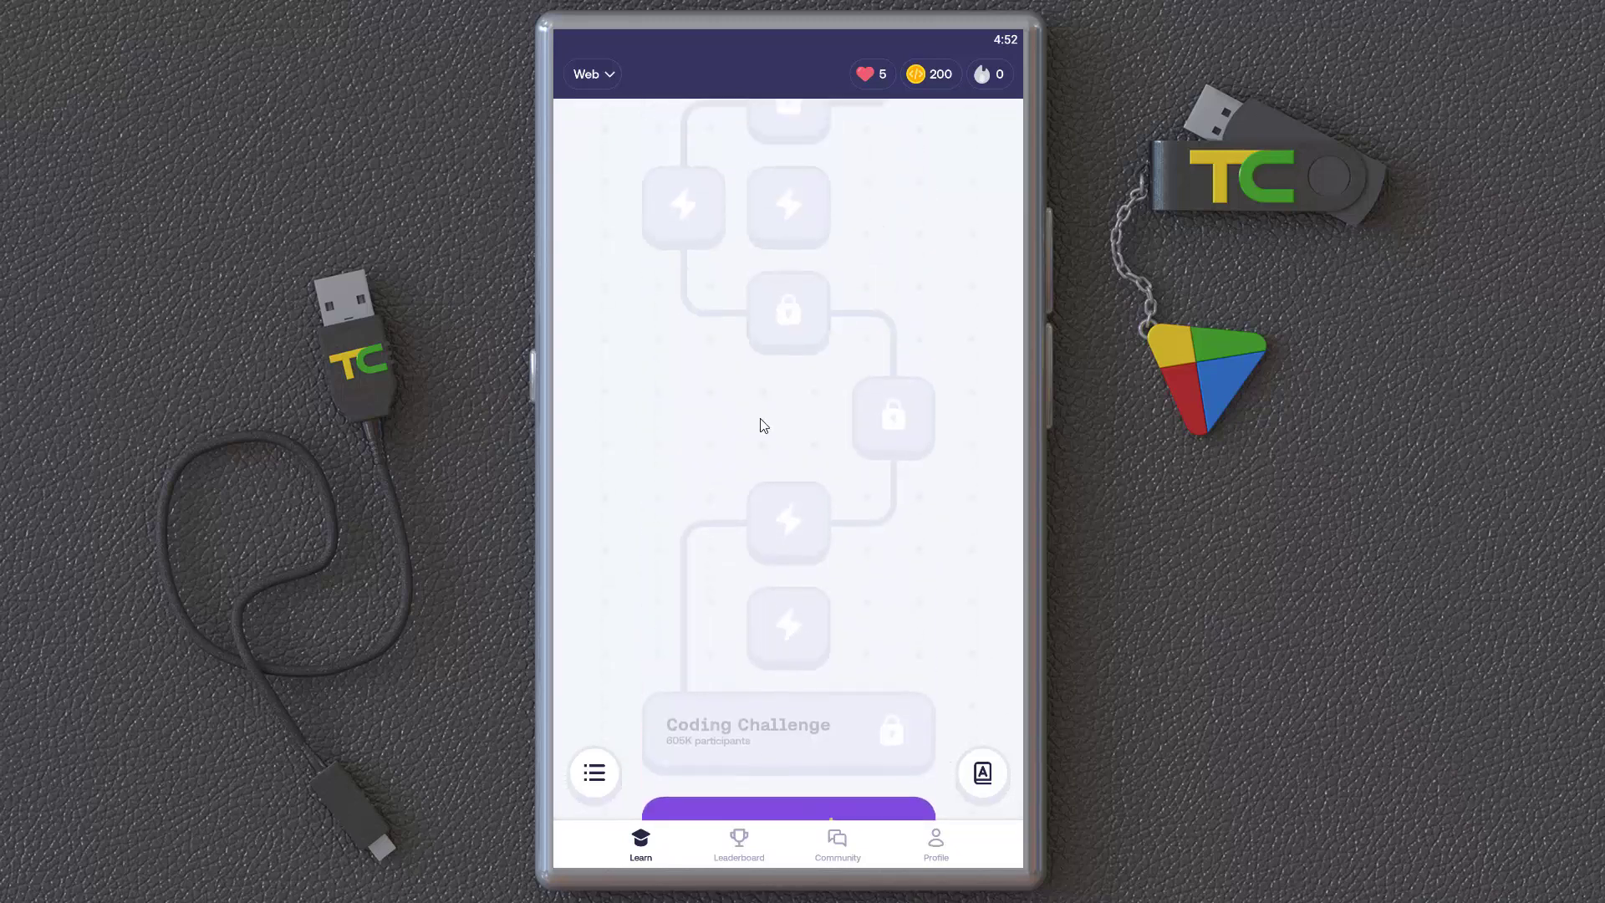
{"action": "scroll", "scroll_direction": "down", "scroll_amount": 3}
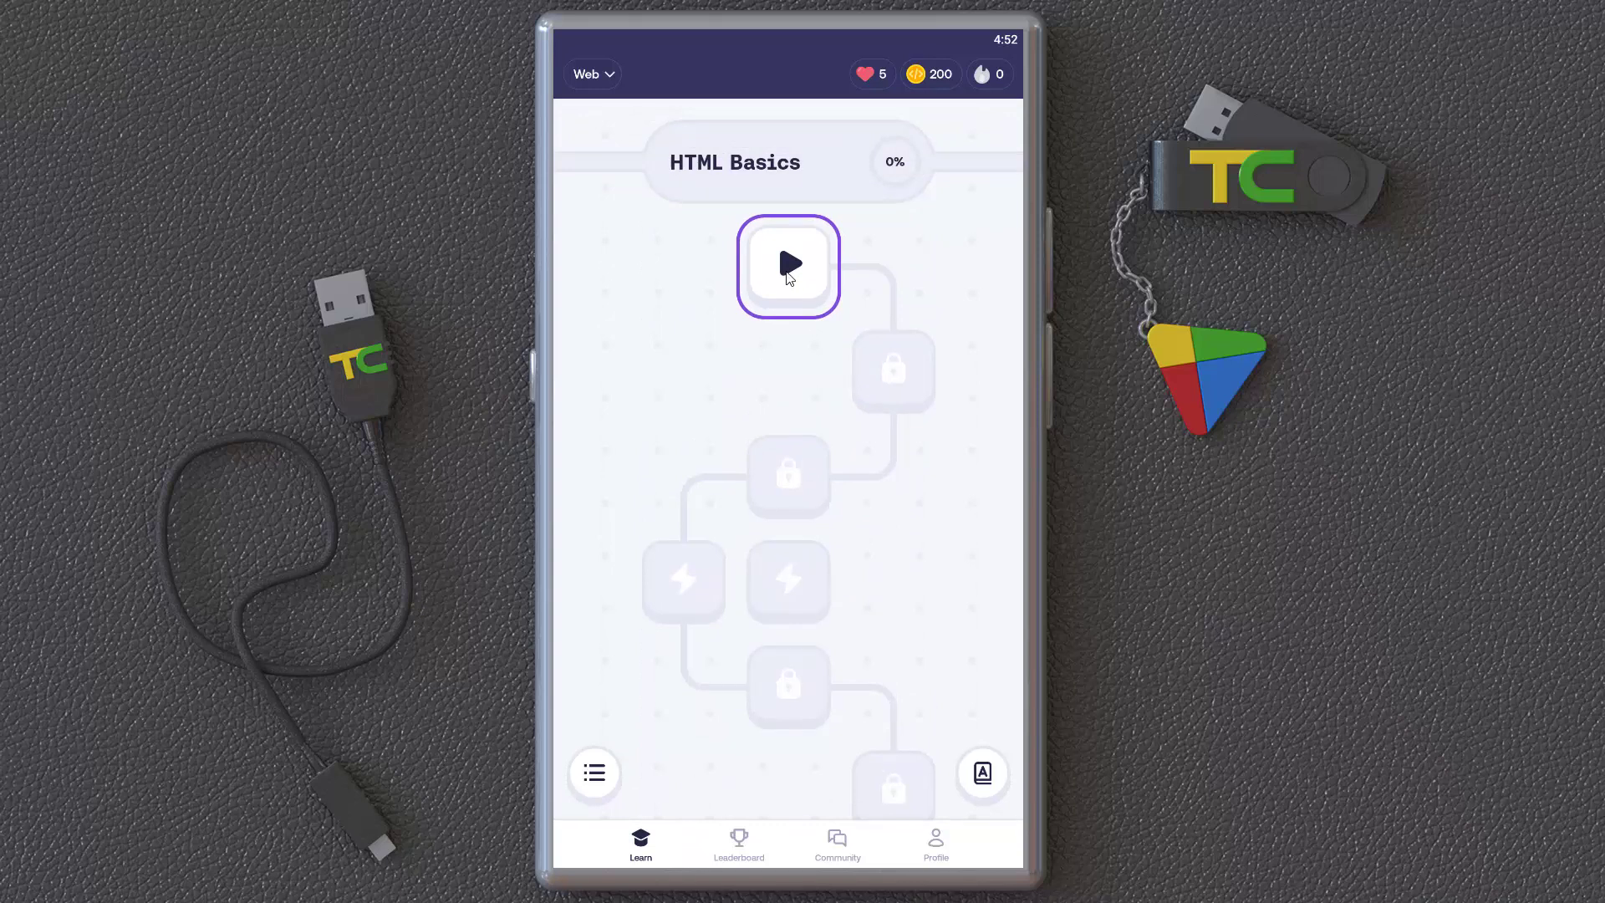
{"action": "left_click", "coordinate": [788, 266]}
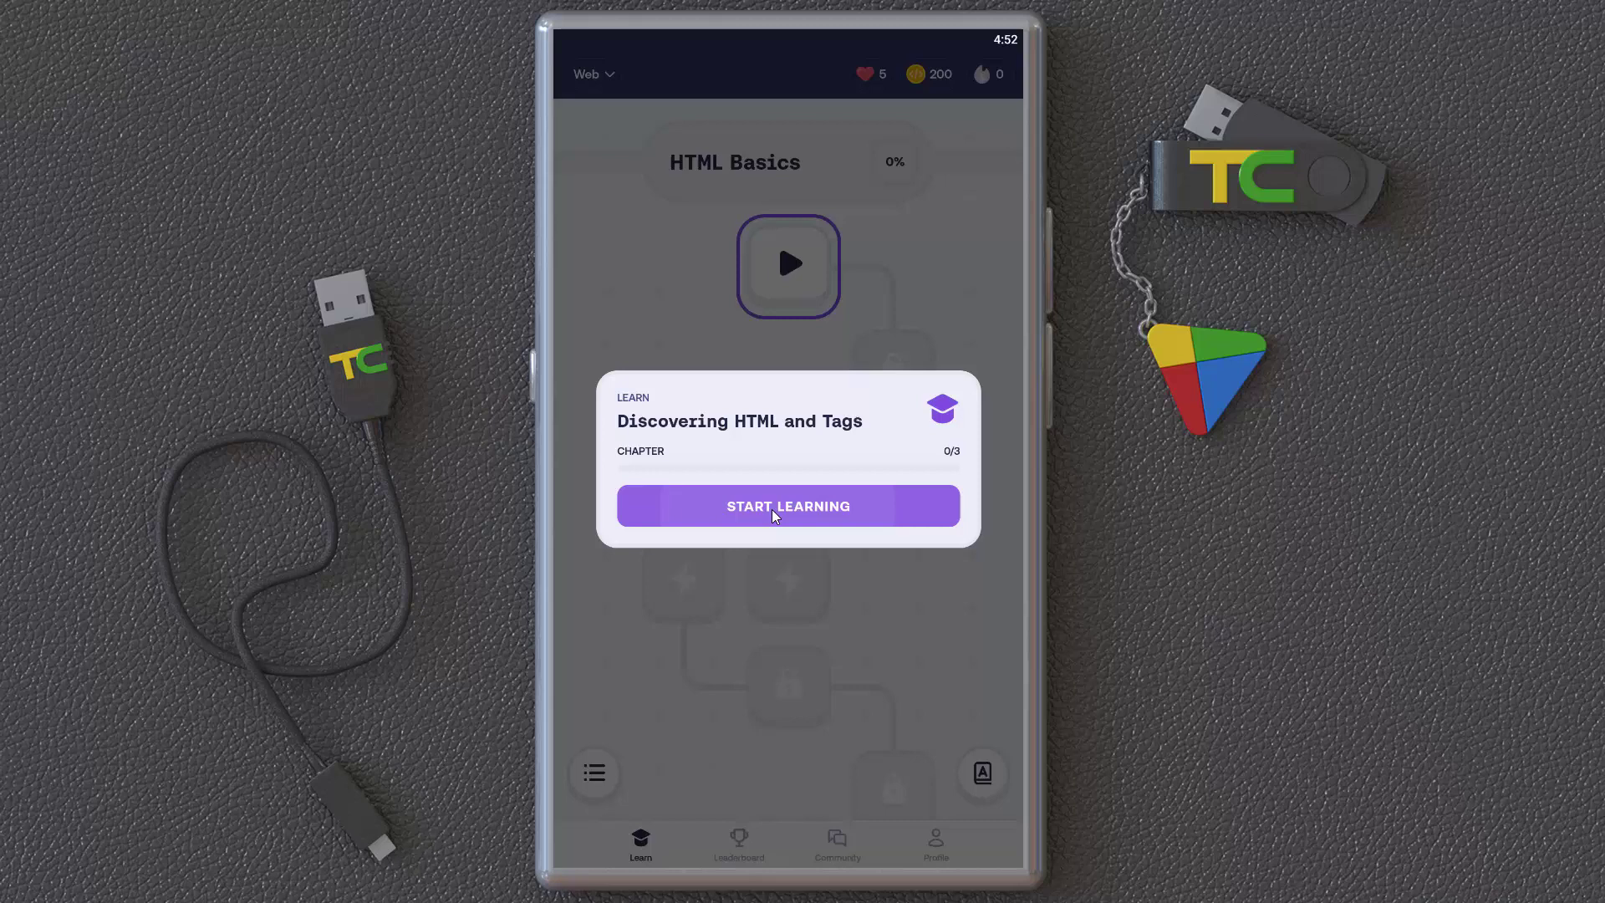
Start the Discovering HTML and Tags lesson, then leave it and dismiss the chapter card.
{"action": "left_click", "coordinate": [787, 505]}
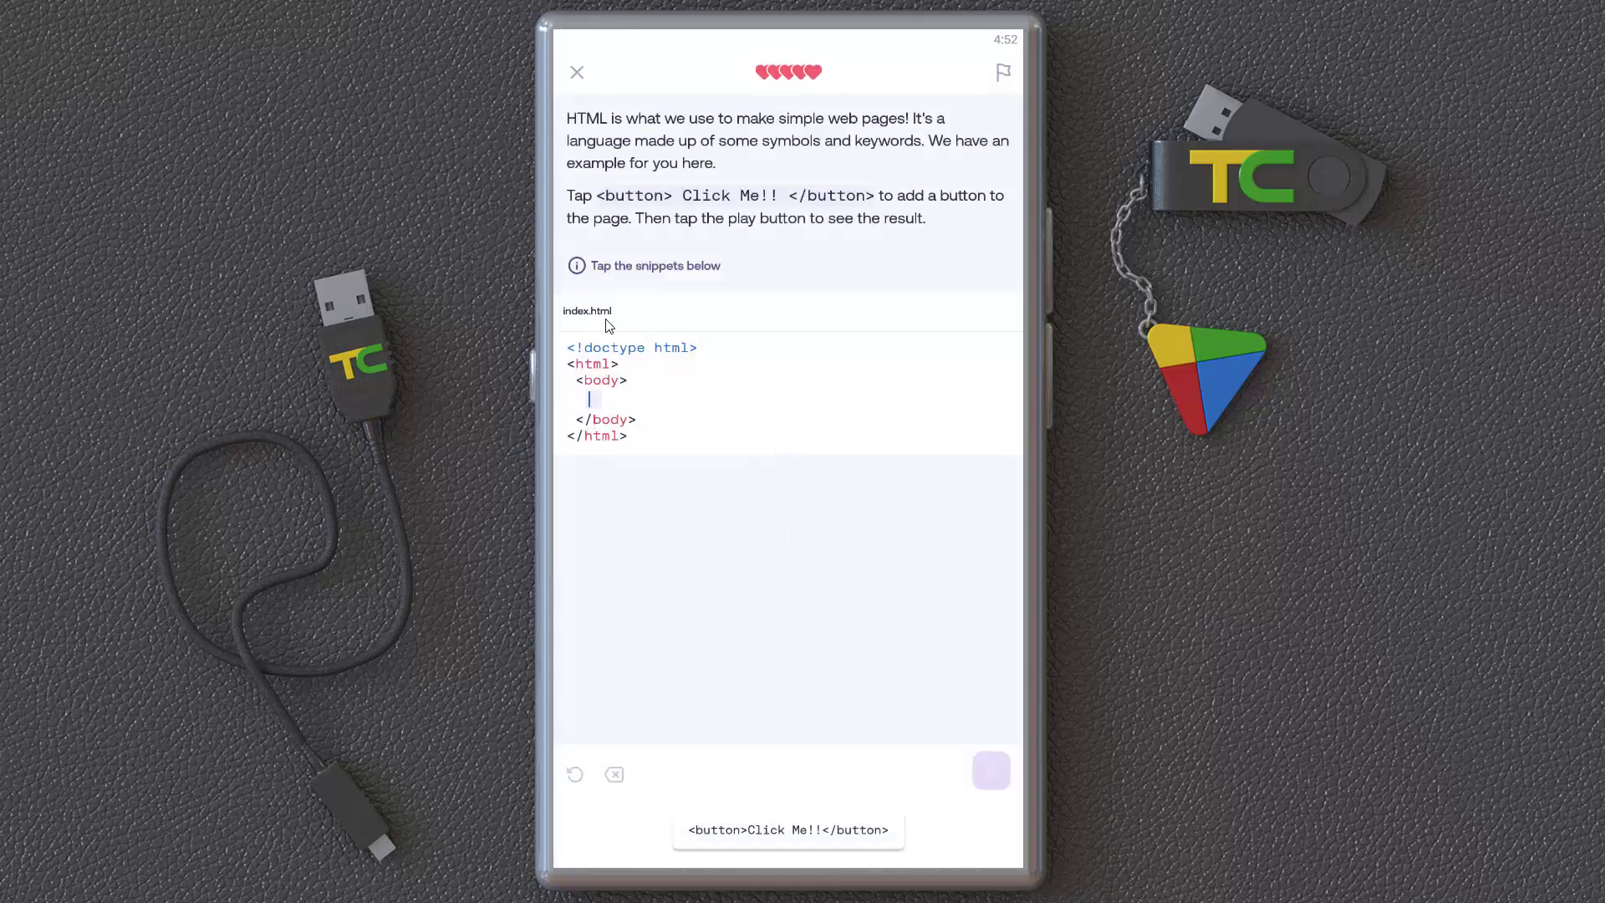
{"action": "mouse_move", "coordinate": [858, 132]}
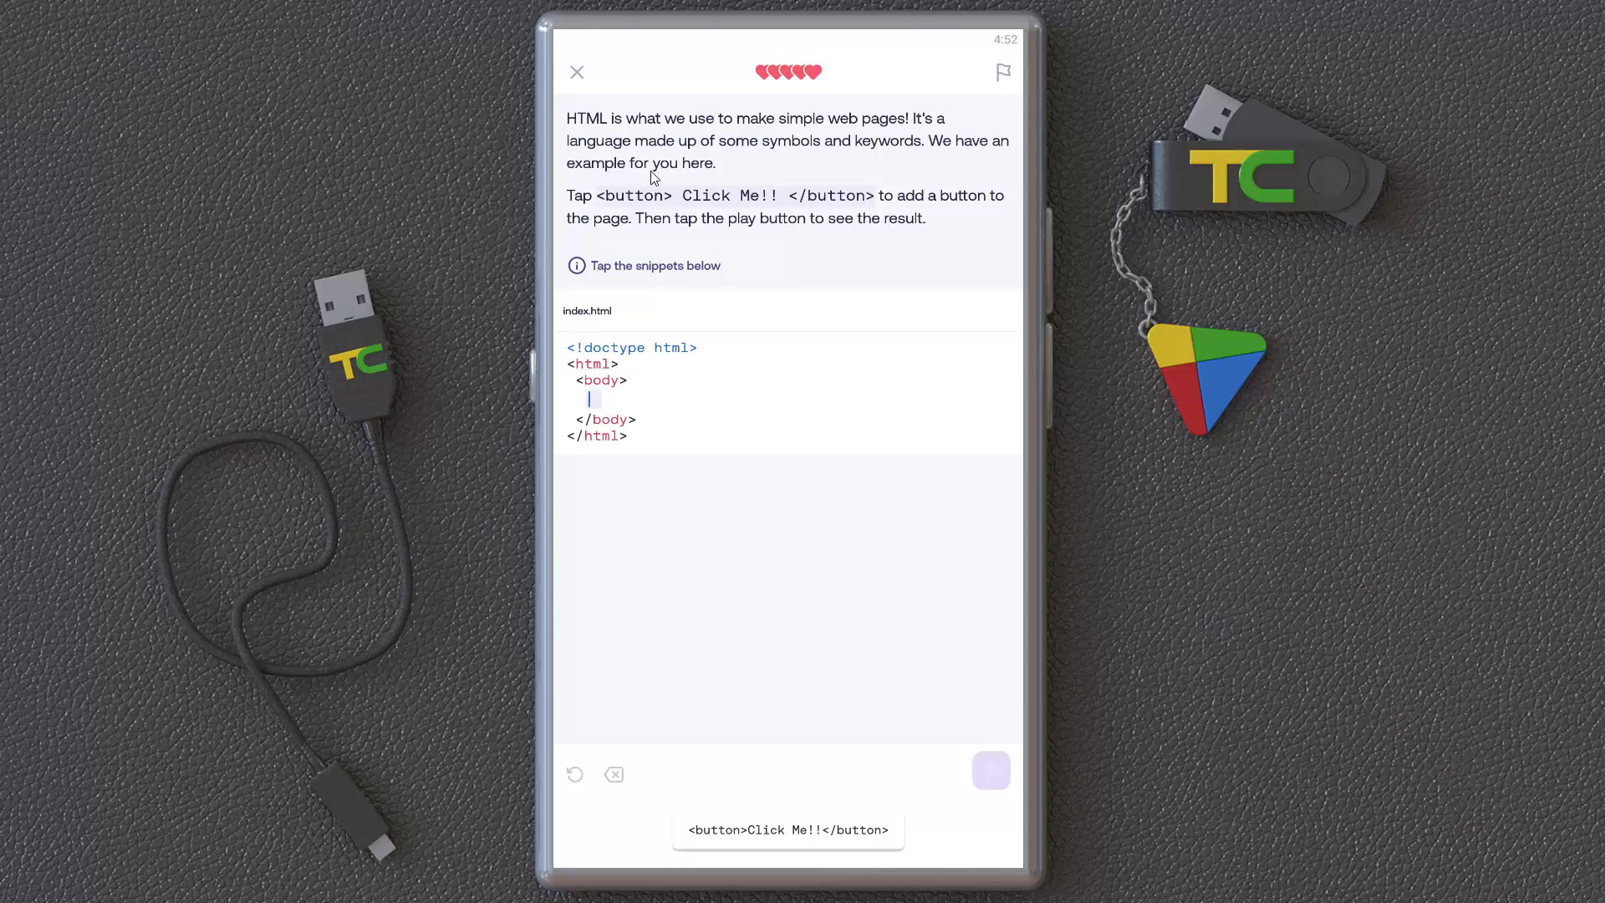
{"action": "mouse_move", "coordinate": [675, 263]}
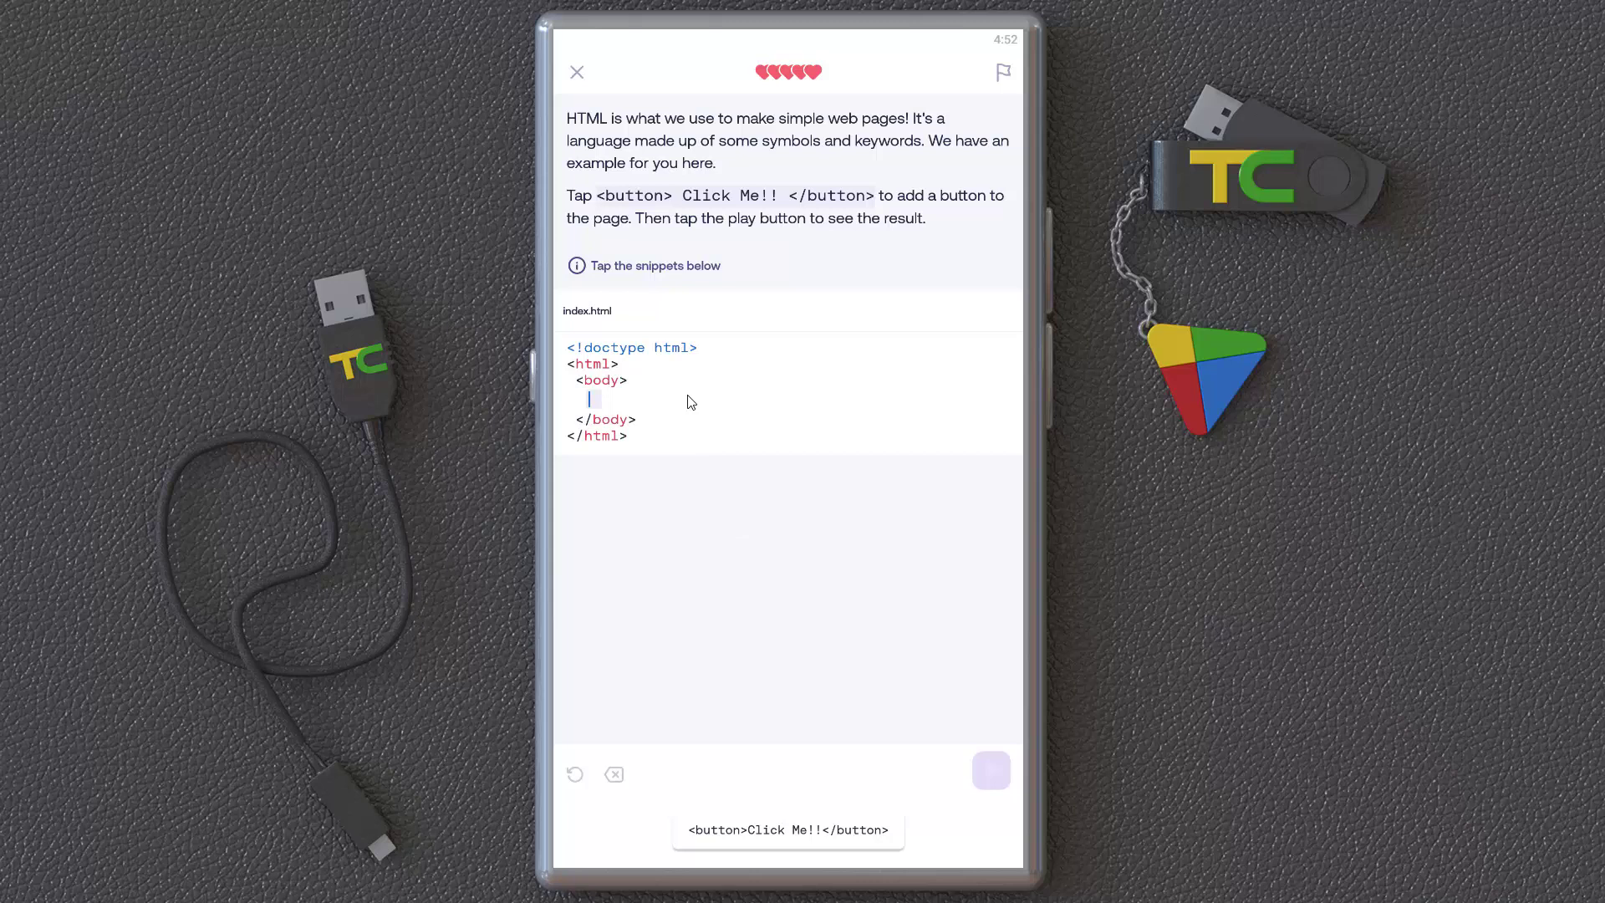
{"action": "mouse_move", "coordinate": [687, 215]}
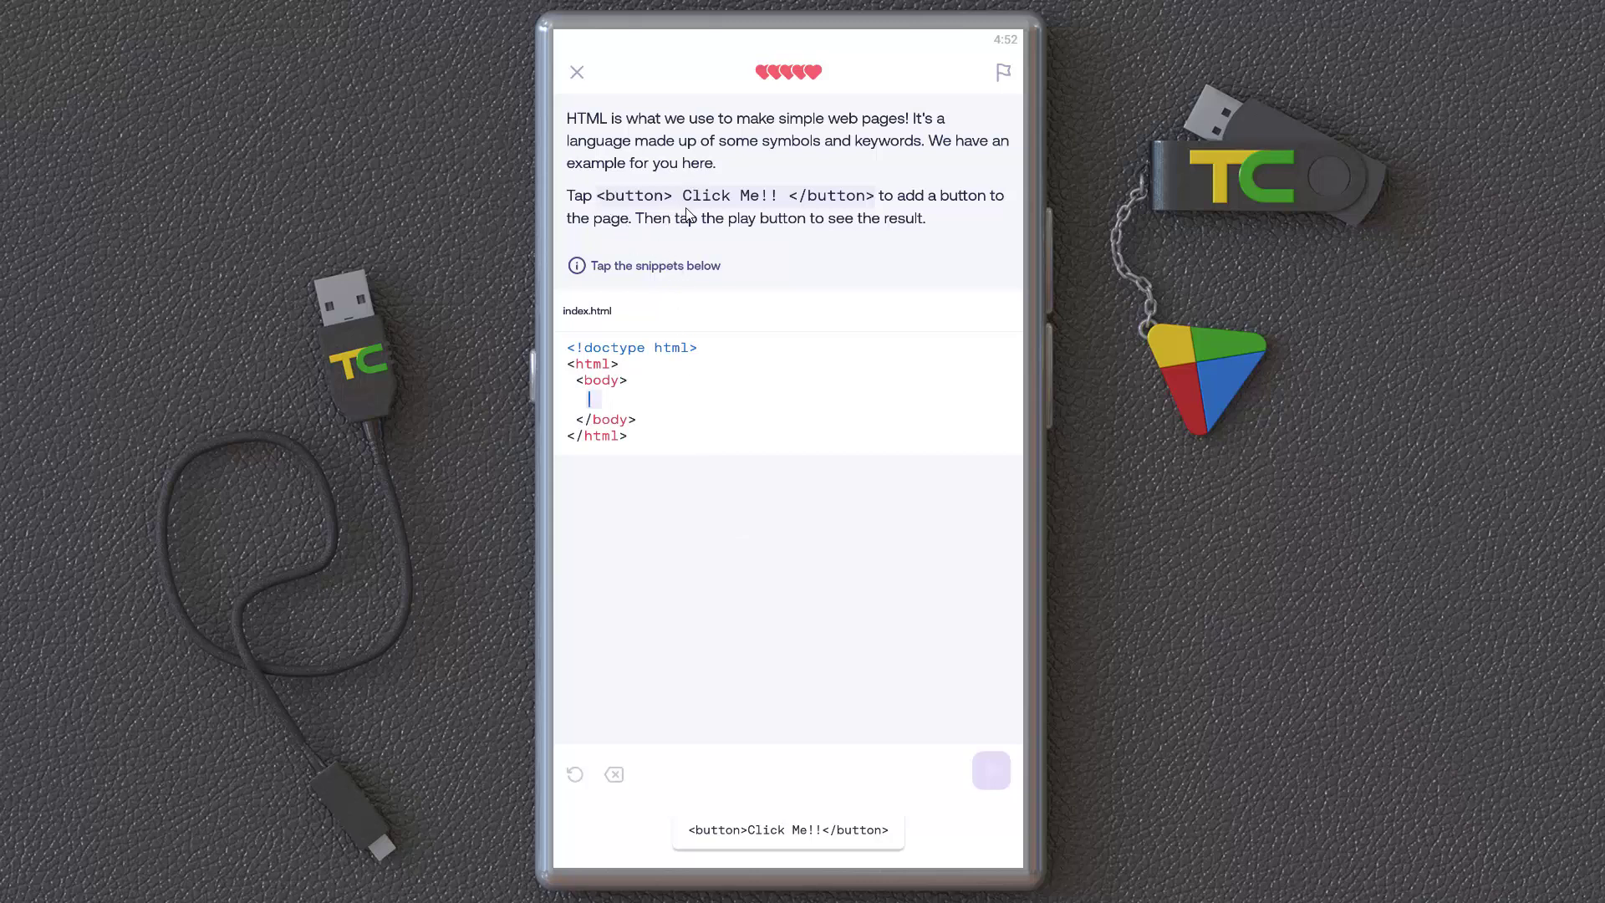
{"action": "mouse_move", "coordinate": [692, 244]}
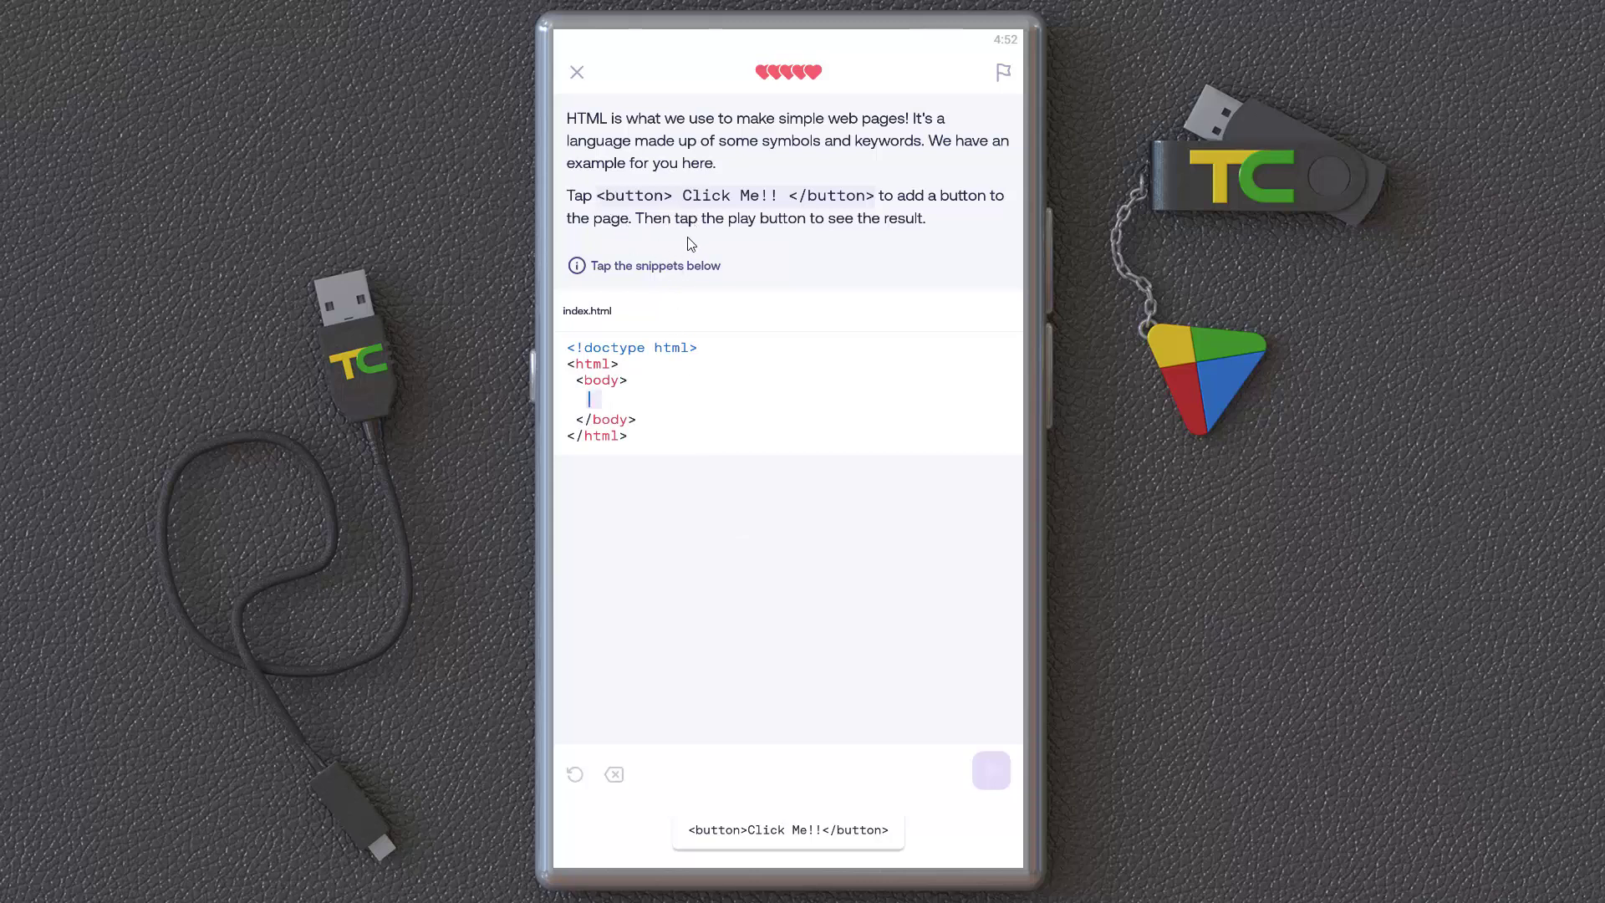
{"action": "mouse_move", "coordinate": [780, 491]}
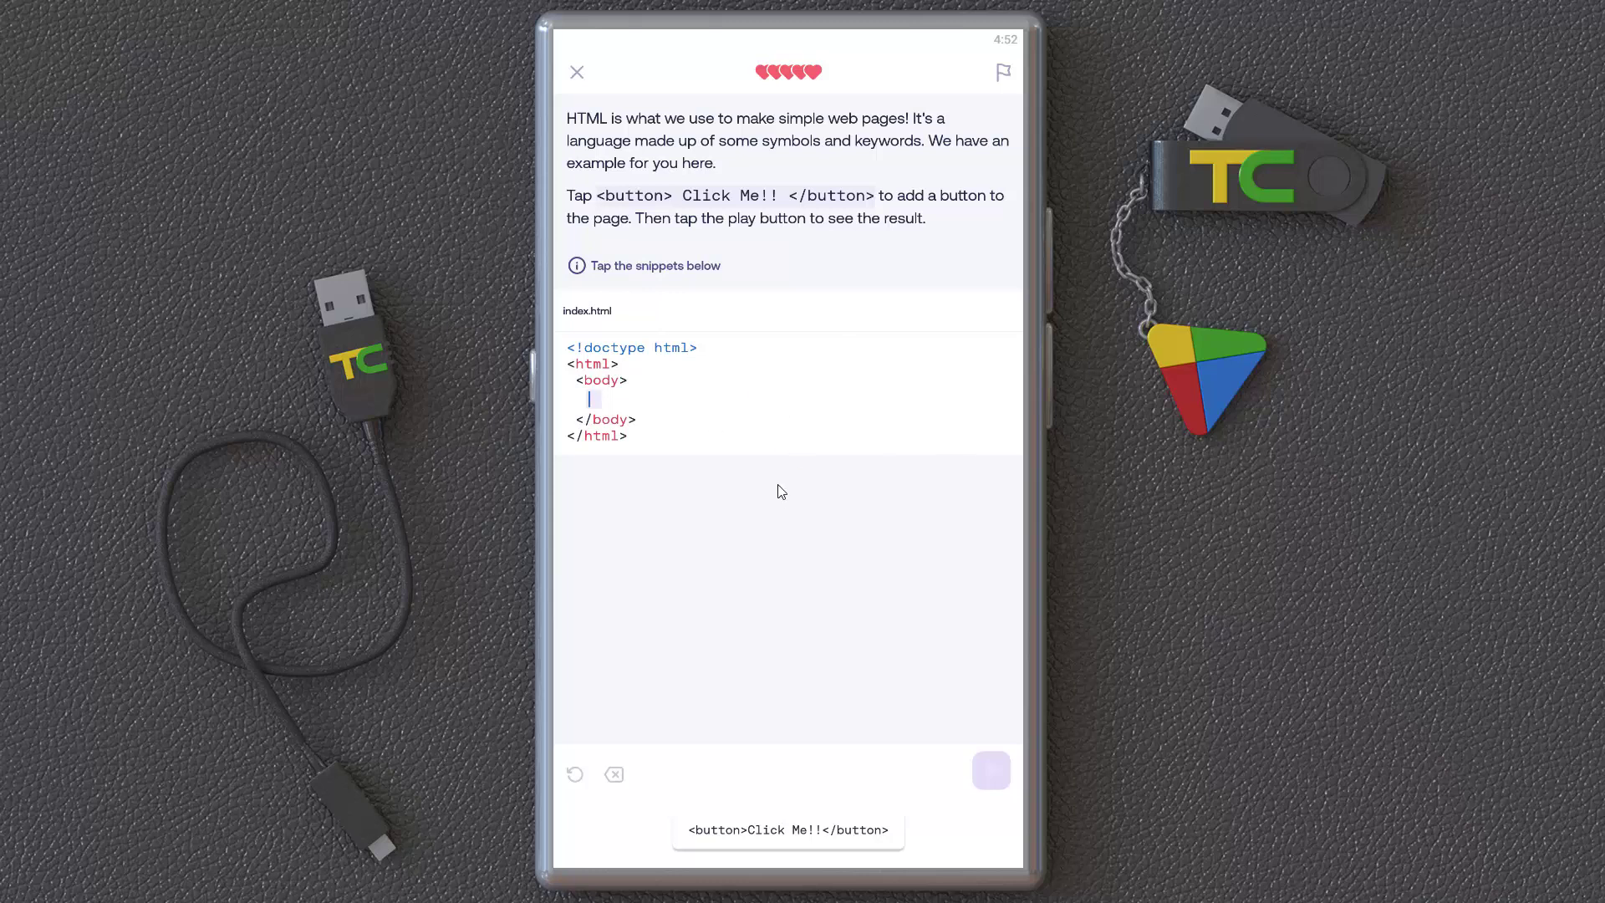
{"action": "mouse_move", "coordinate": [670, 130]}
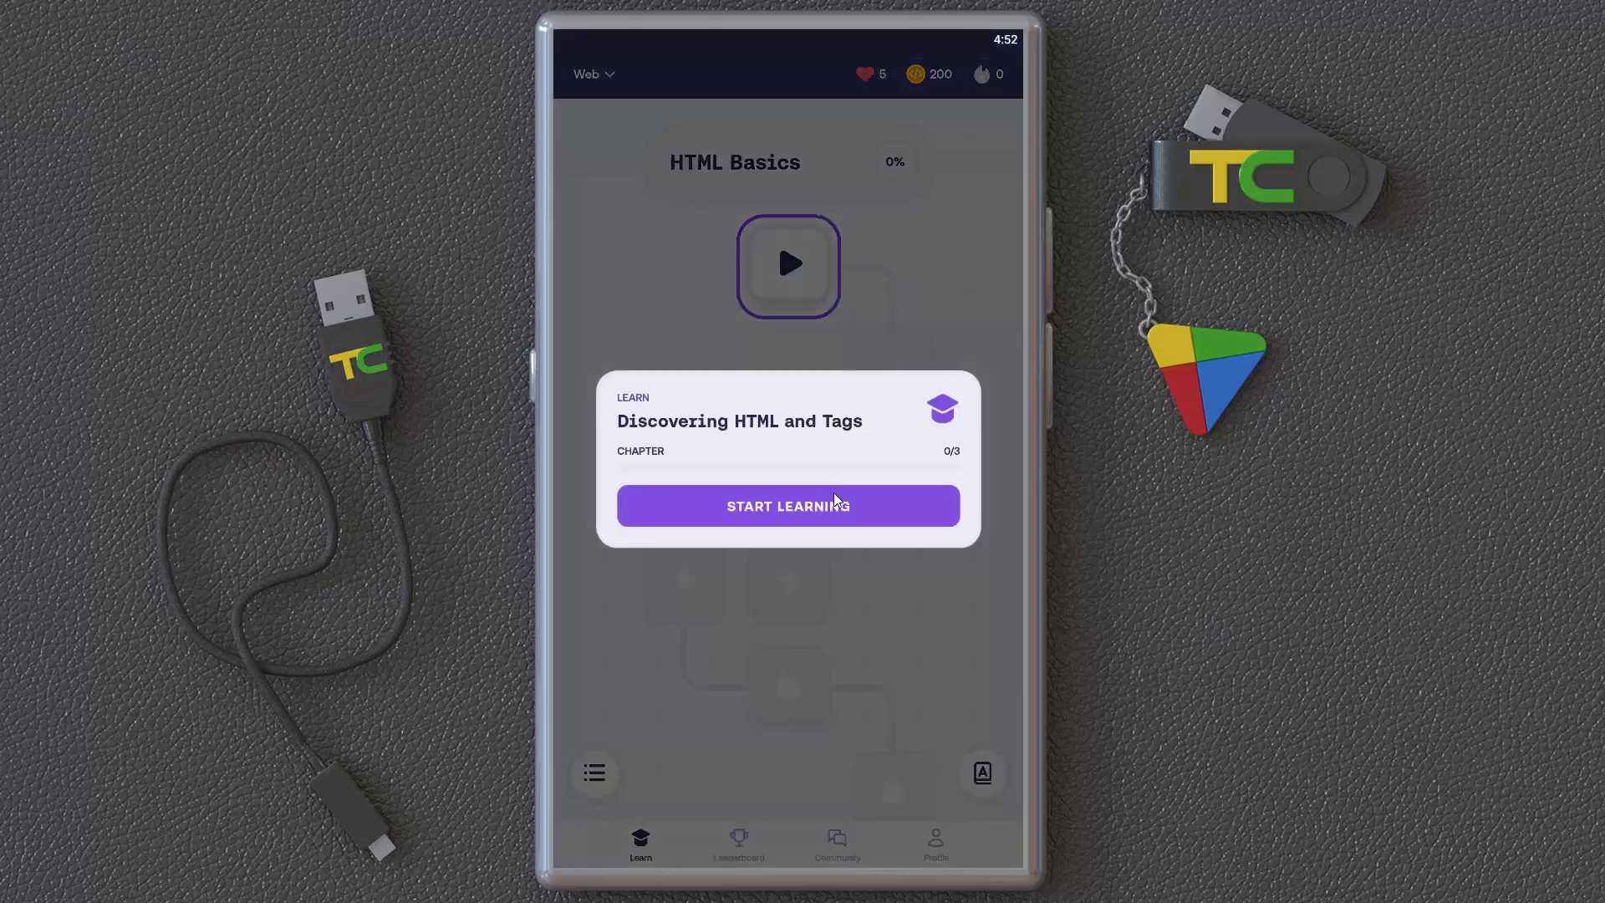
{"action": "left_click", "coordinate": [787, 505]}
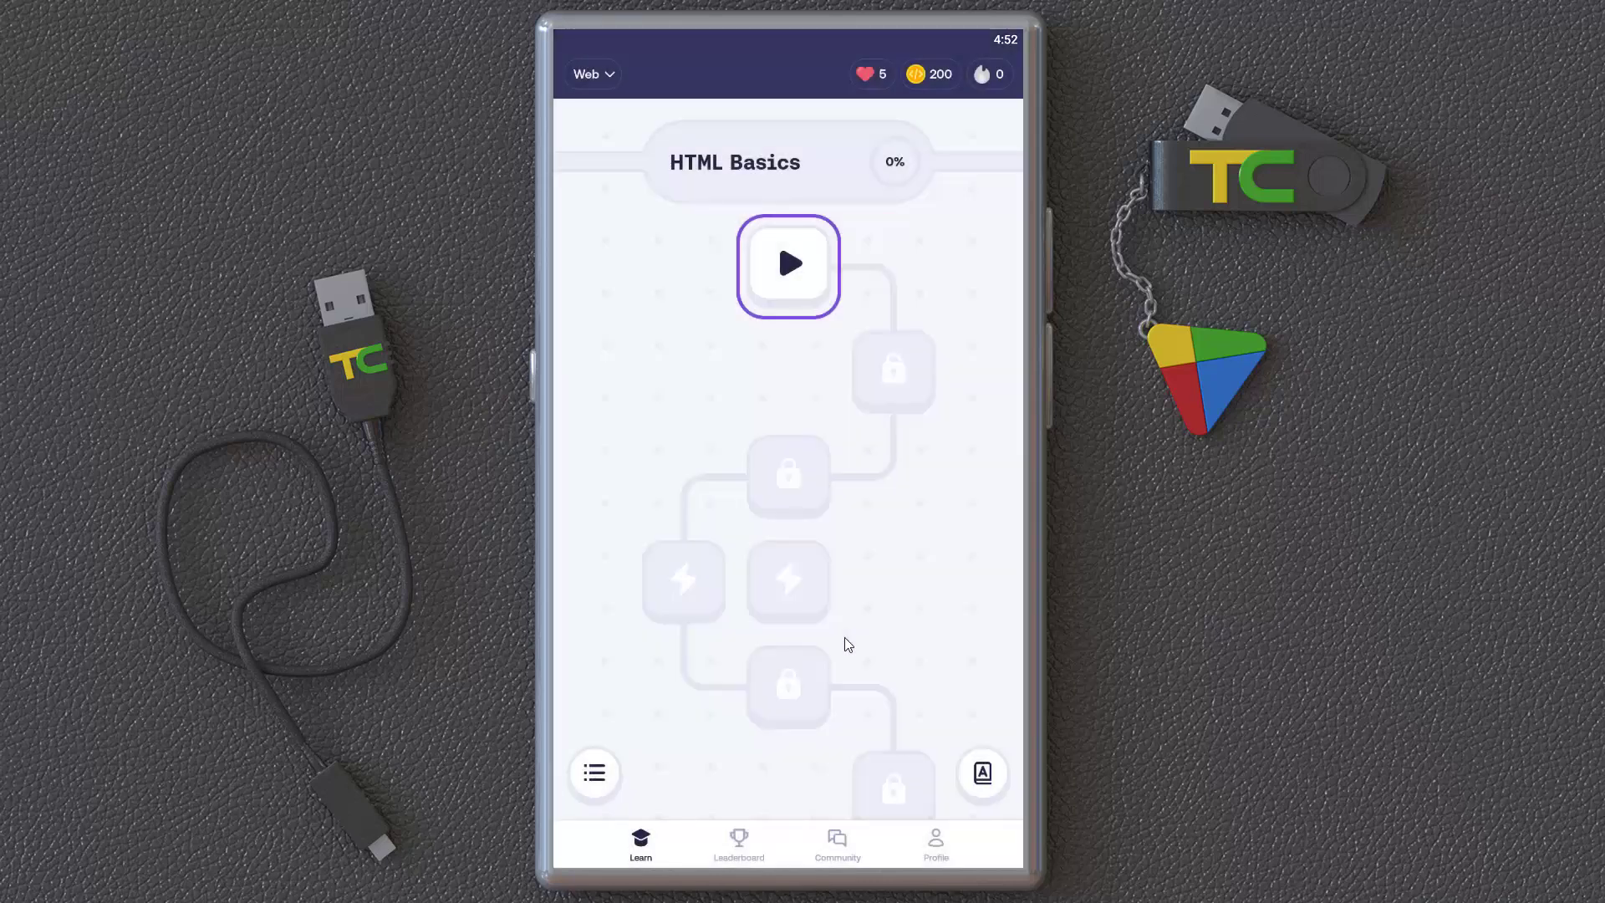
{"action": "left_click", "coordinate": [737, 842]}
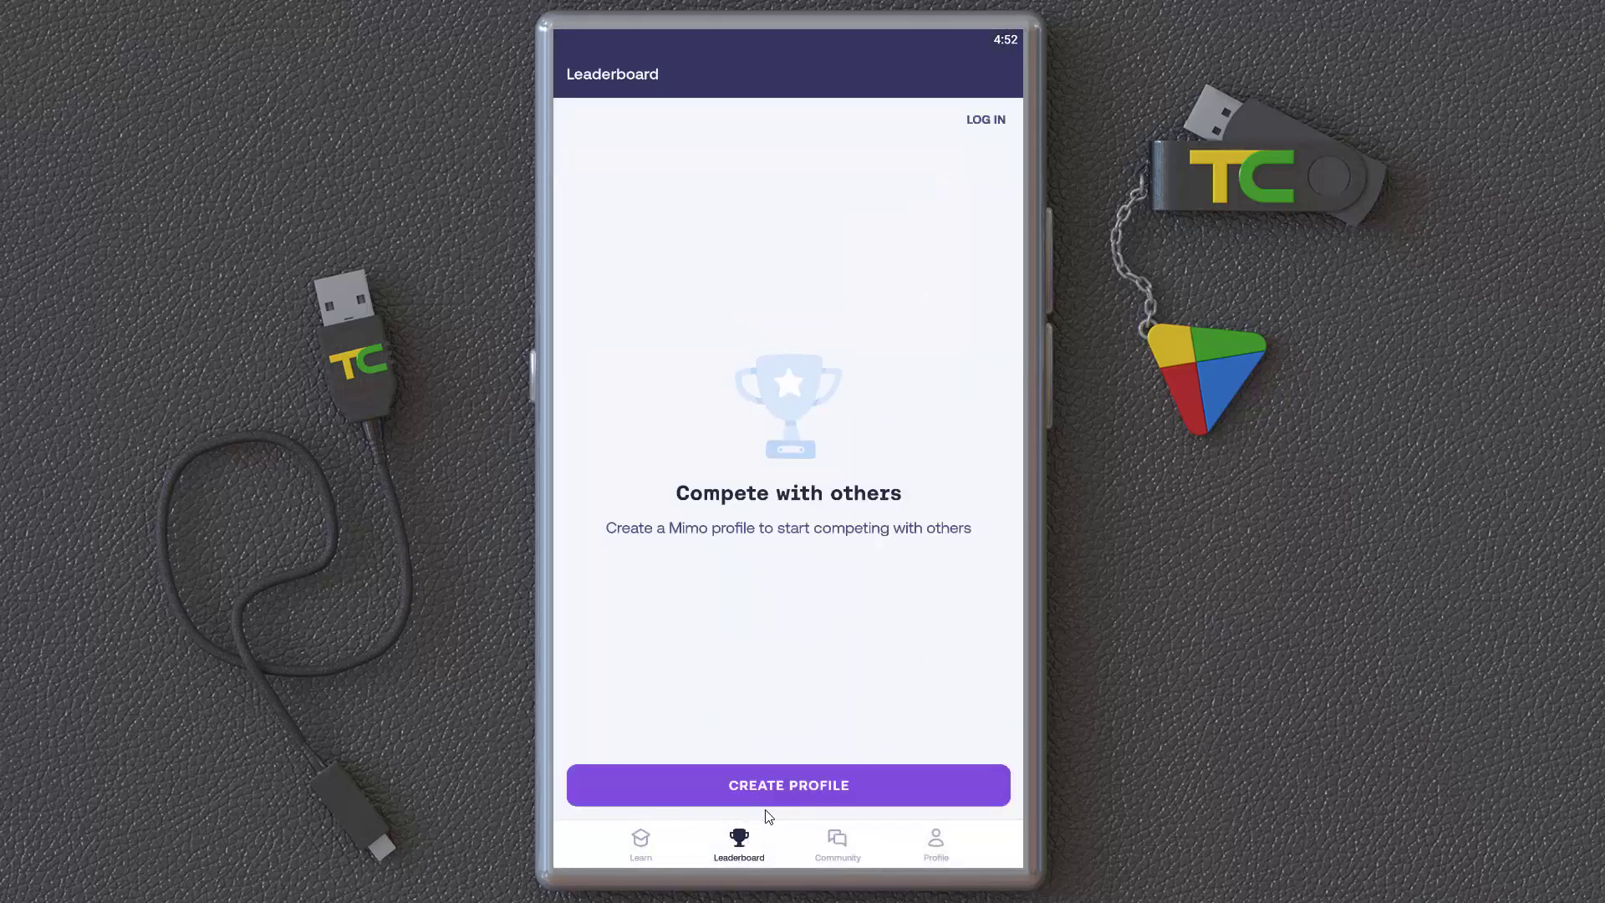
{"action": "mouse_move", "coordinate": [838, 834]}
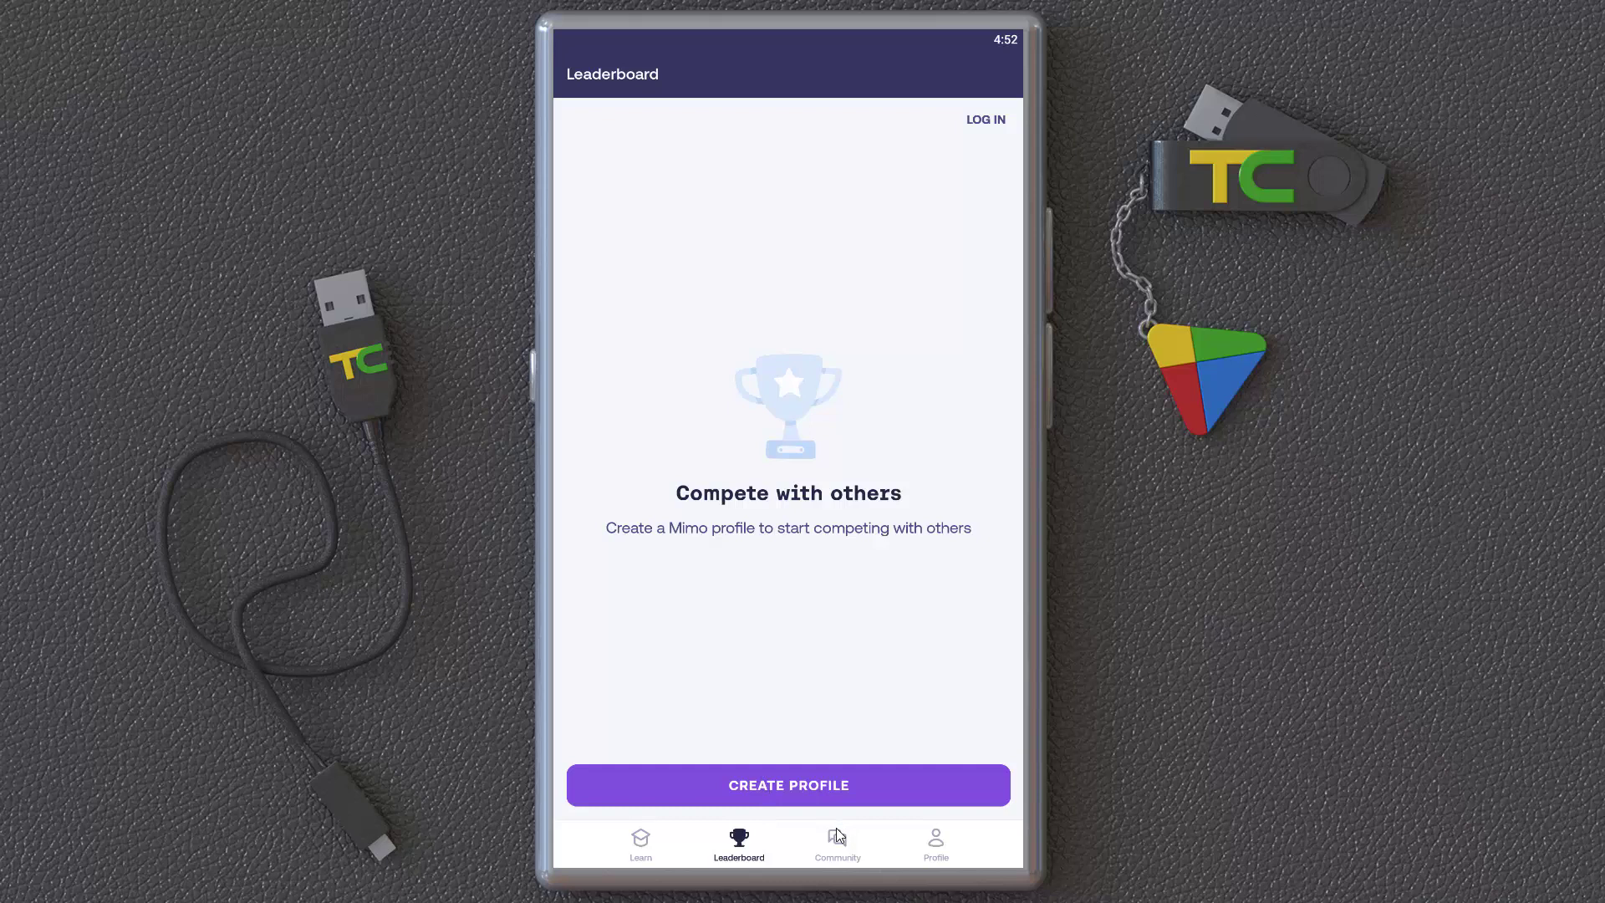
{"action": "left_click", "coordinate": [836, 843]}
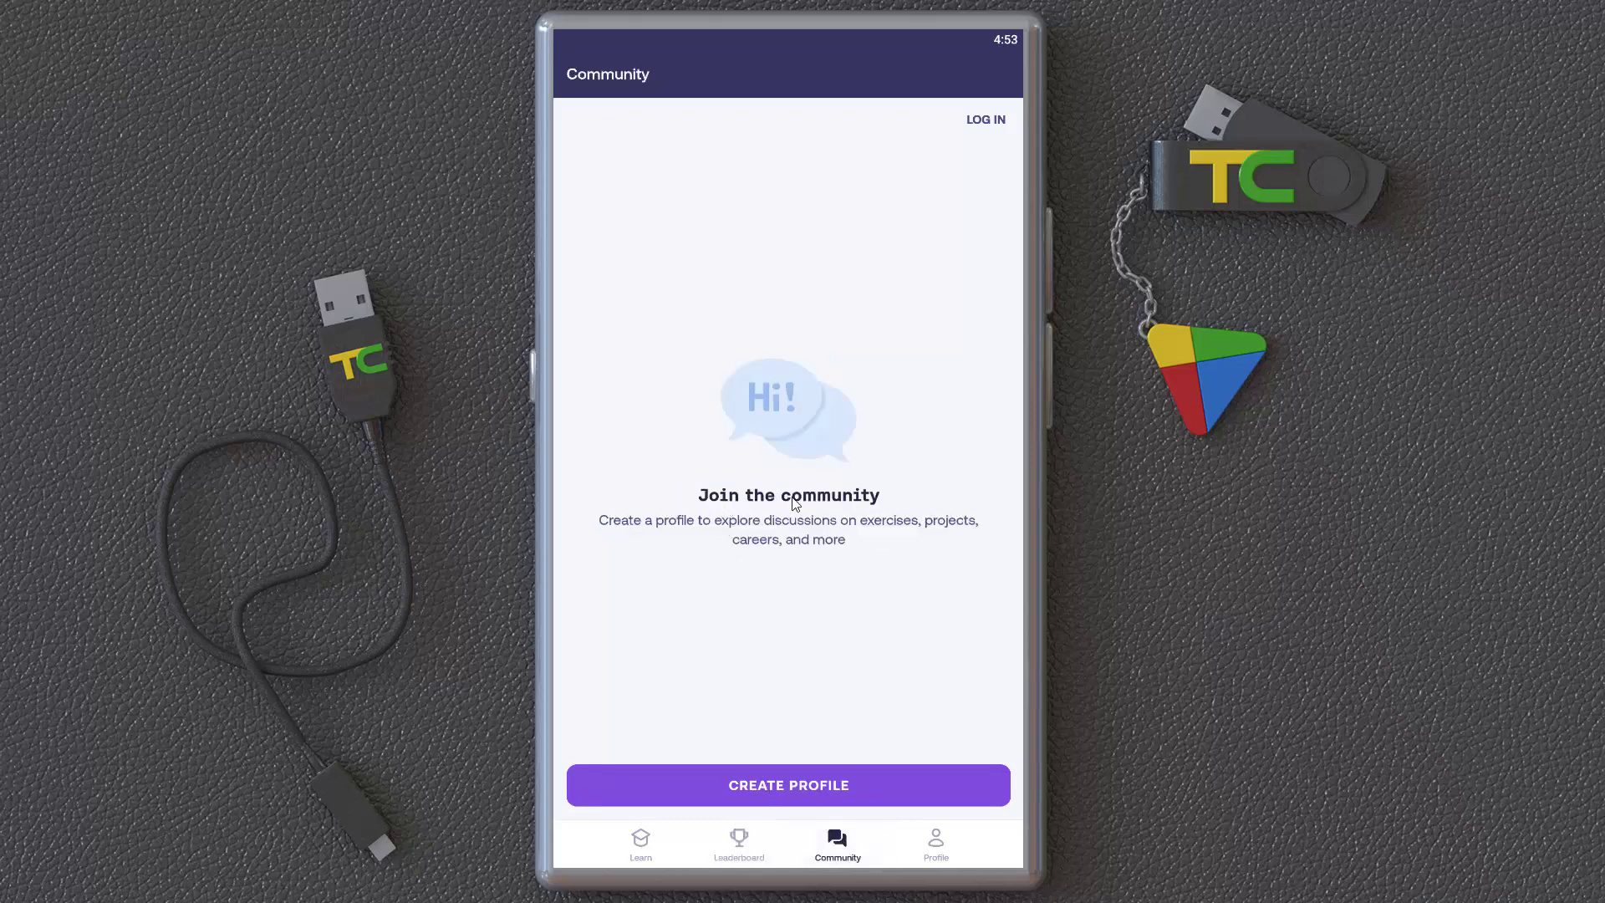
{"action": "mouse_move", "coordinate": [948, 841]}
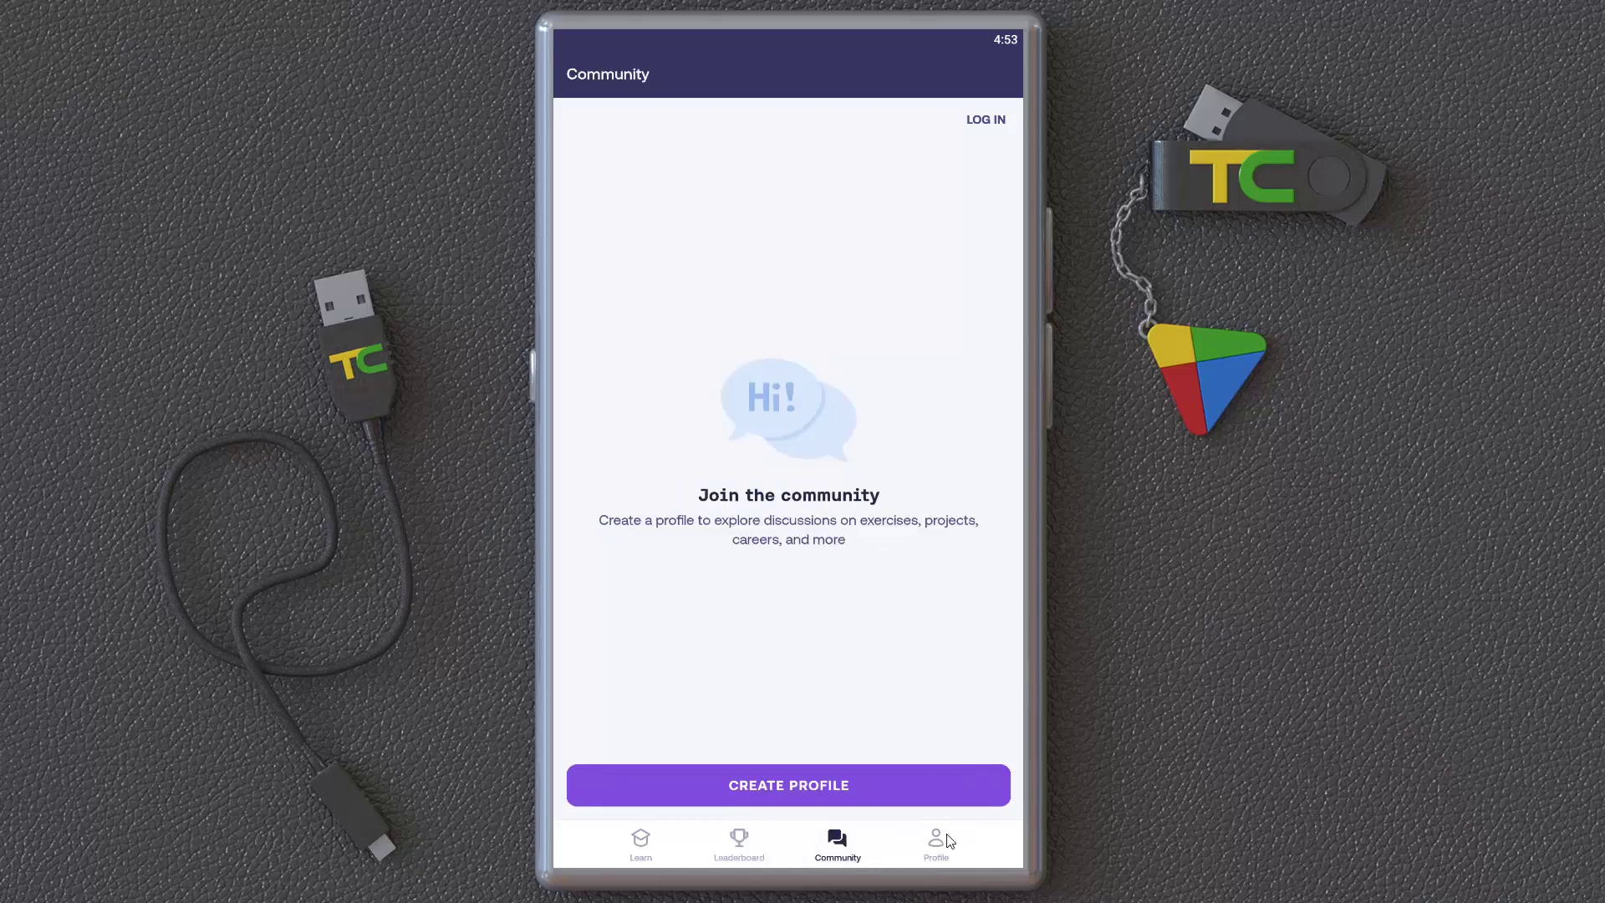
{"action": "mouse_move", "coordinate": [604, 338]}
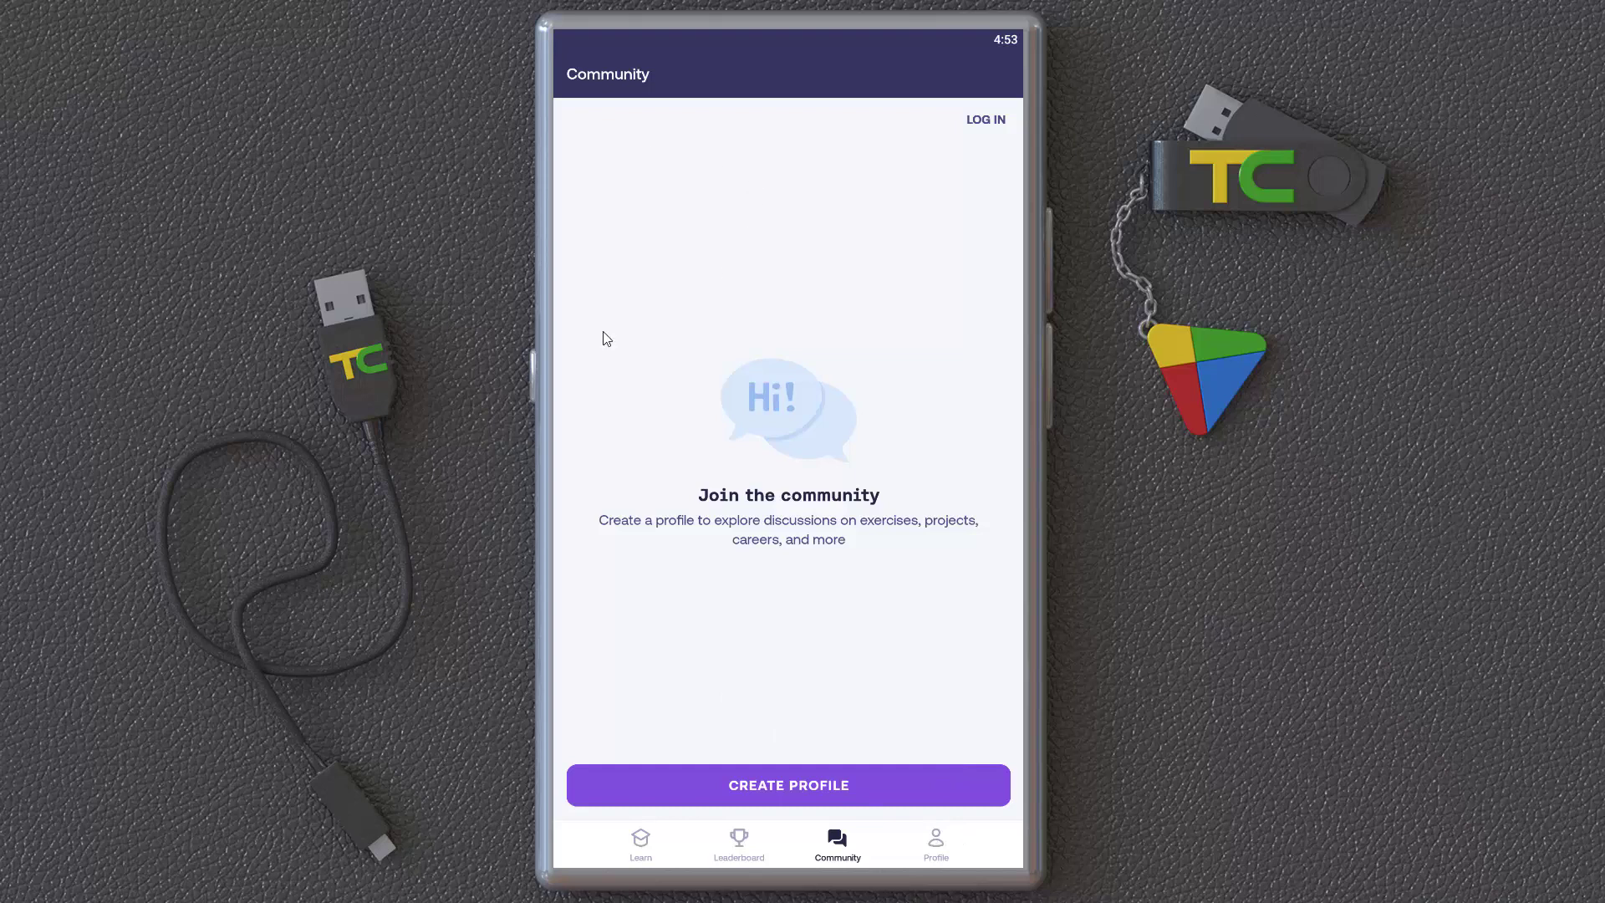
{"action": "left_click", "coordinate": [641, 842]}
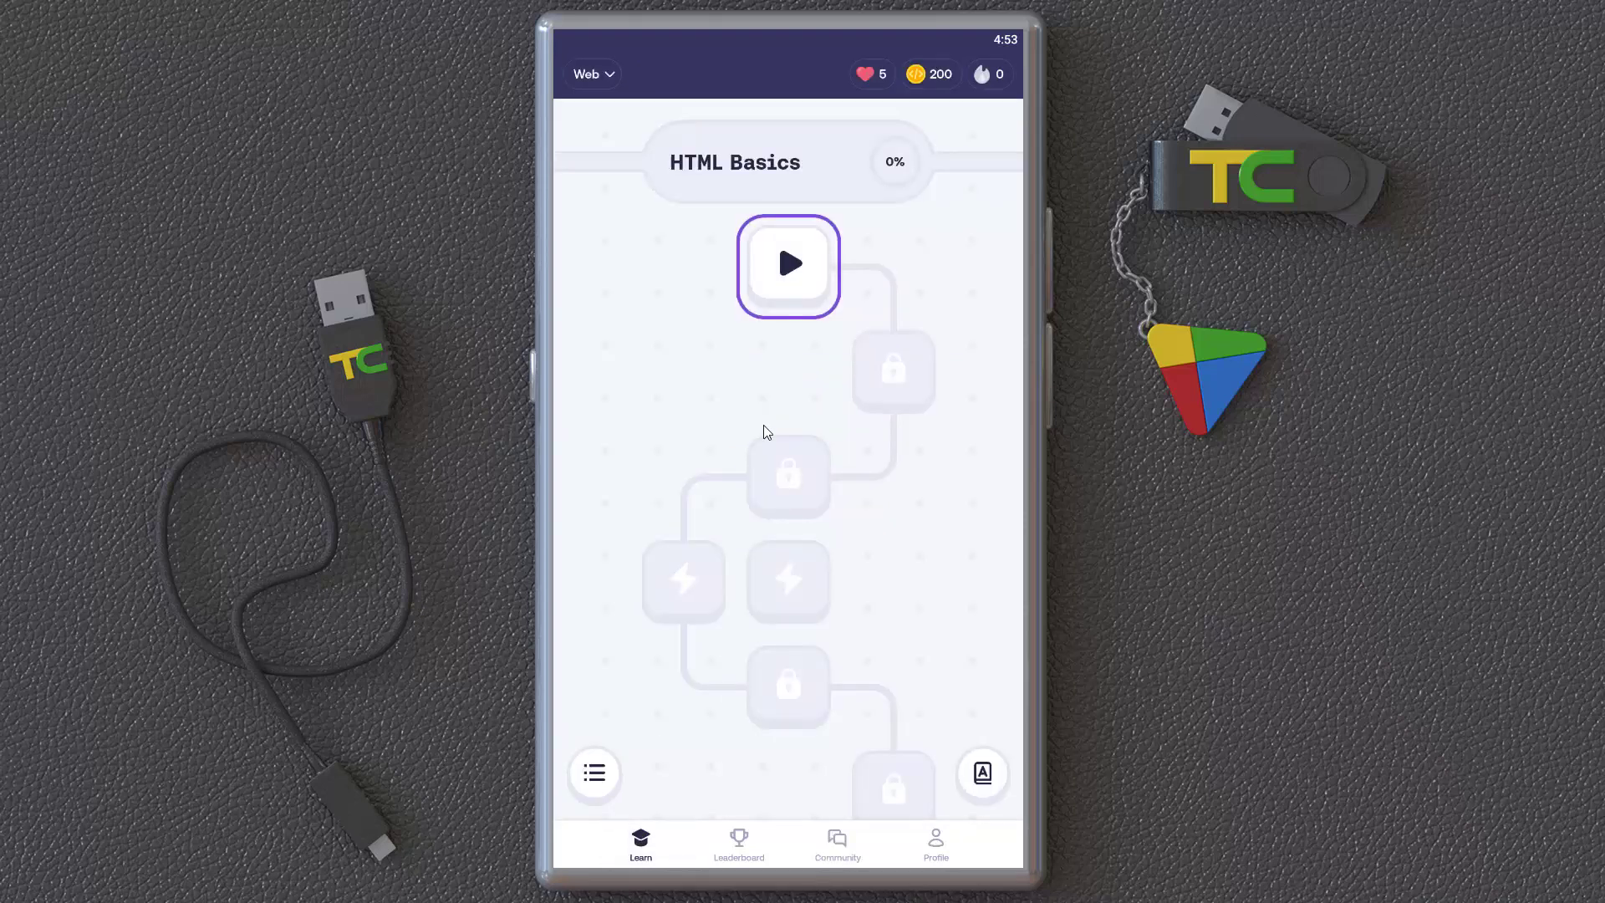
Switch the course from Web to Python and bring up the Creating Variables chapter at 0/3.
{"action": "left_click", "coordinate": [592, 74]}
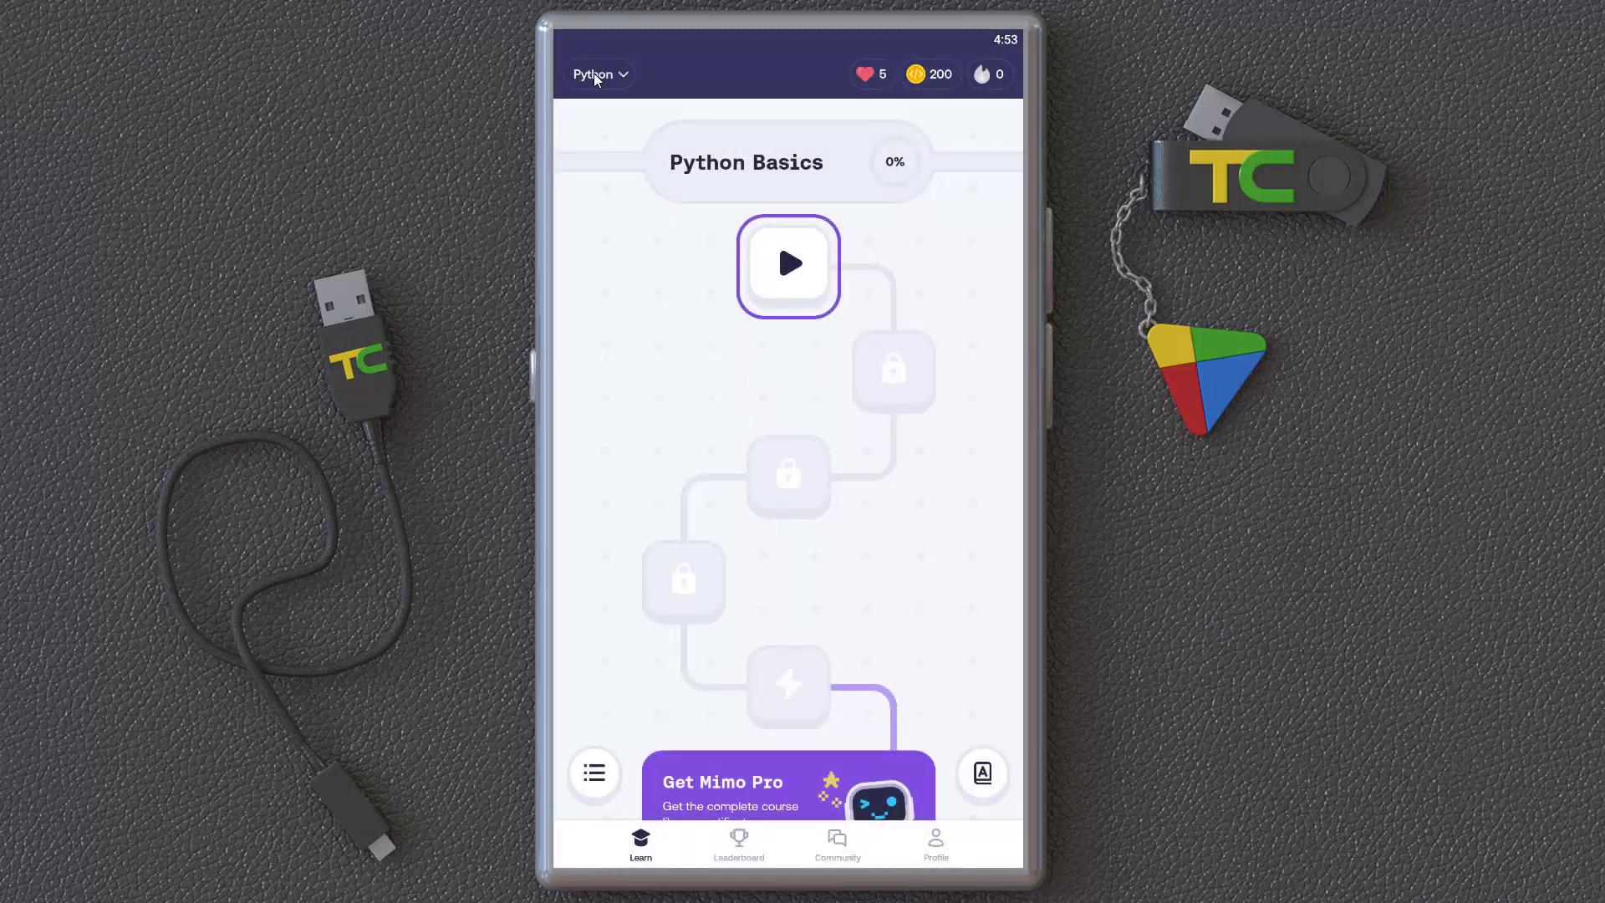
{"action": "left_click", "coordinate": [600, 73]}
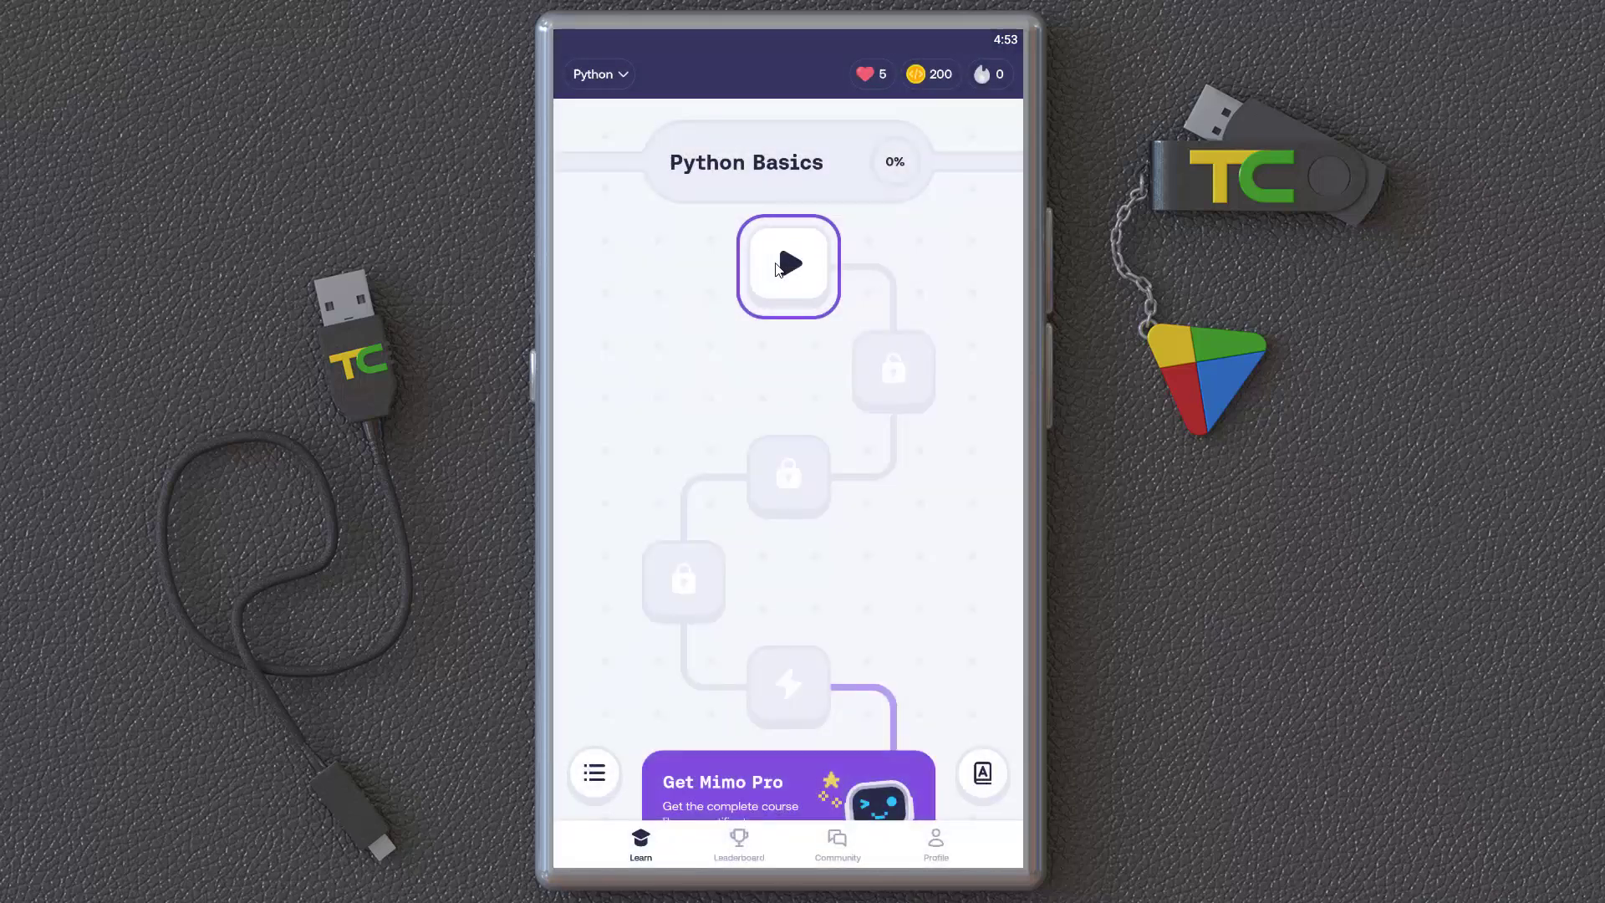
{"action": "left_click", "coordinate": [787, 266]}
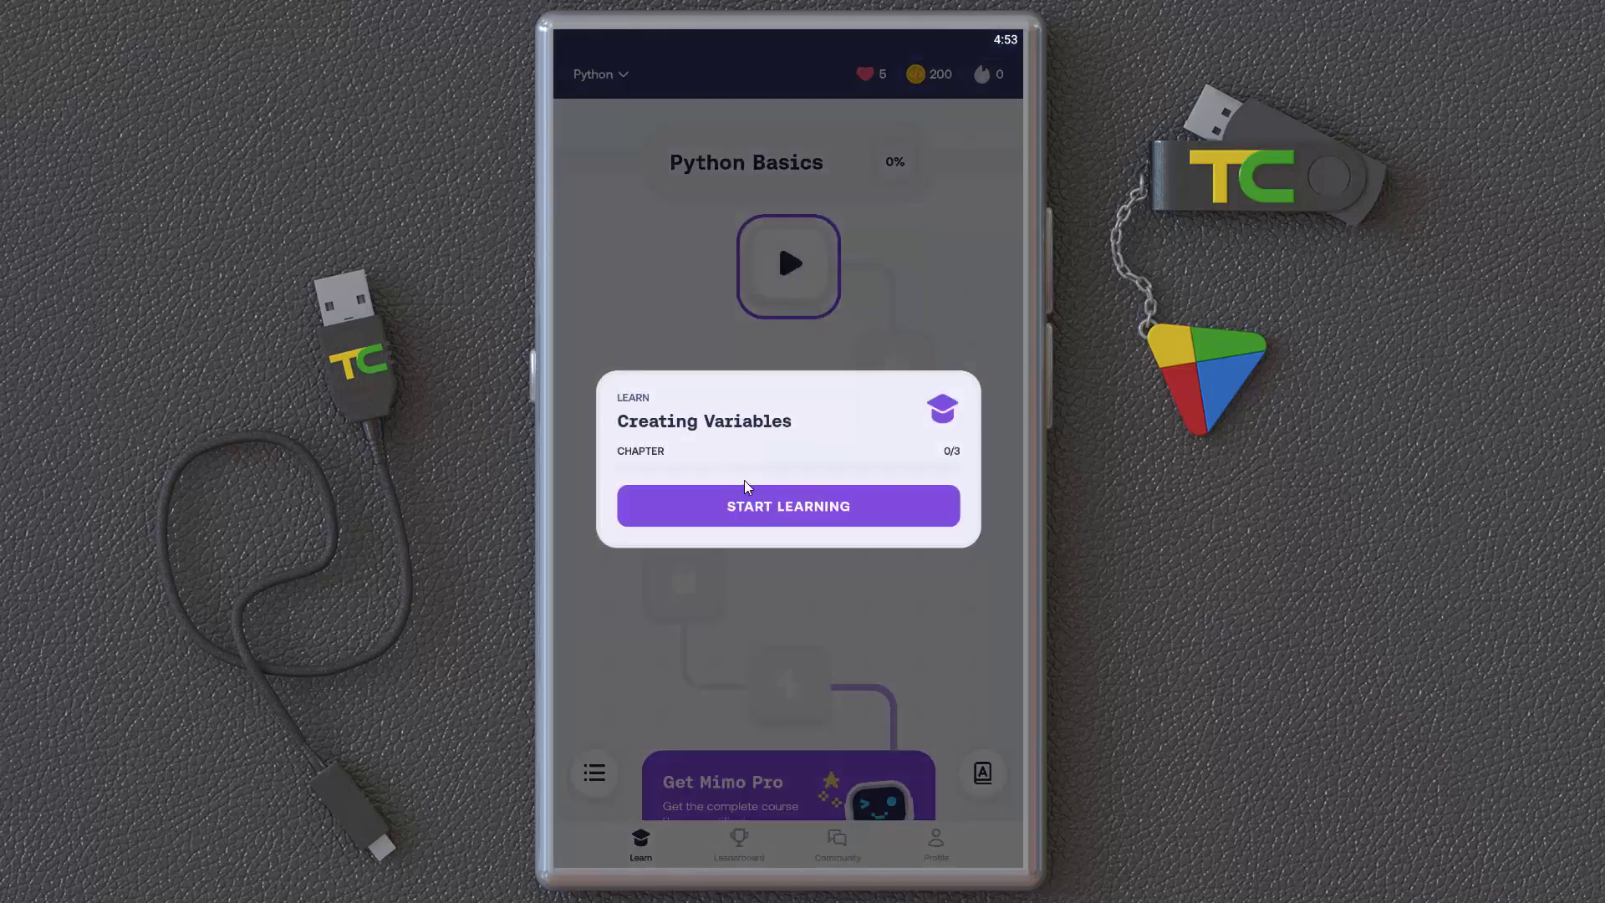
Work through the intro slides, add the variable name city, then build and check home_city.
{"action": "left_click", "coordinate": [788, 505]}
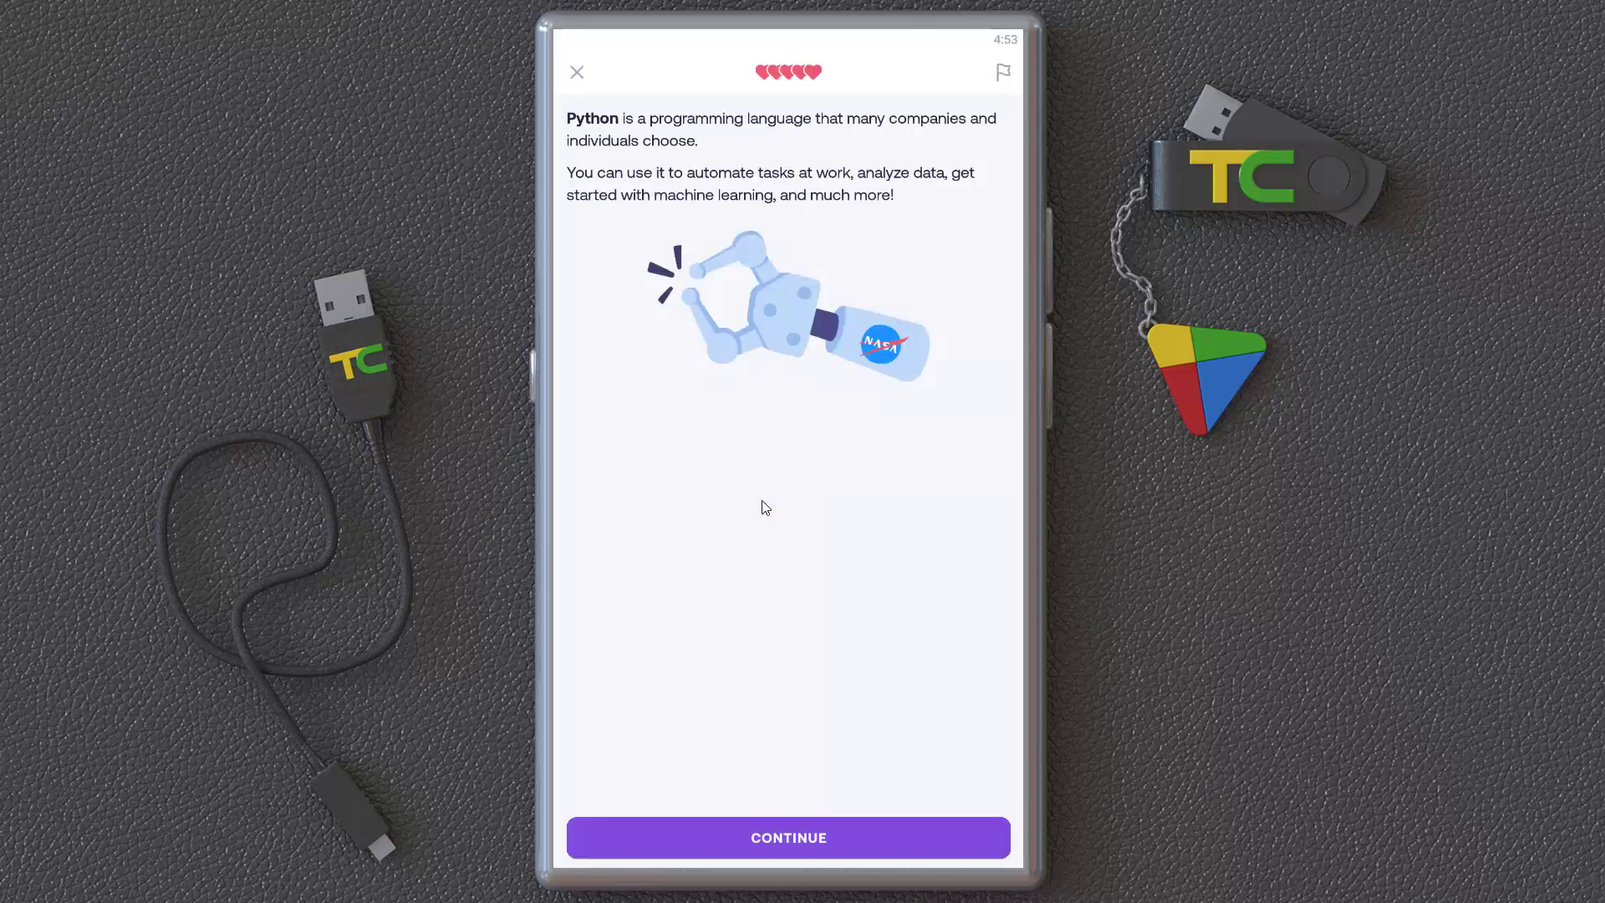
{"action": "mouse_move", "coordinate": [687, 152]}
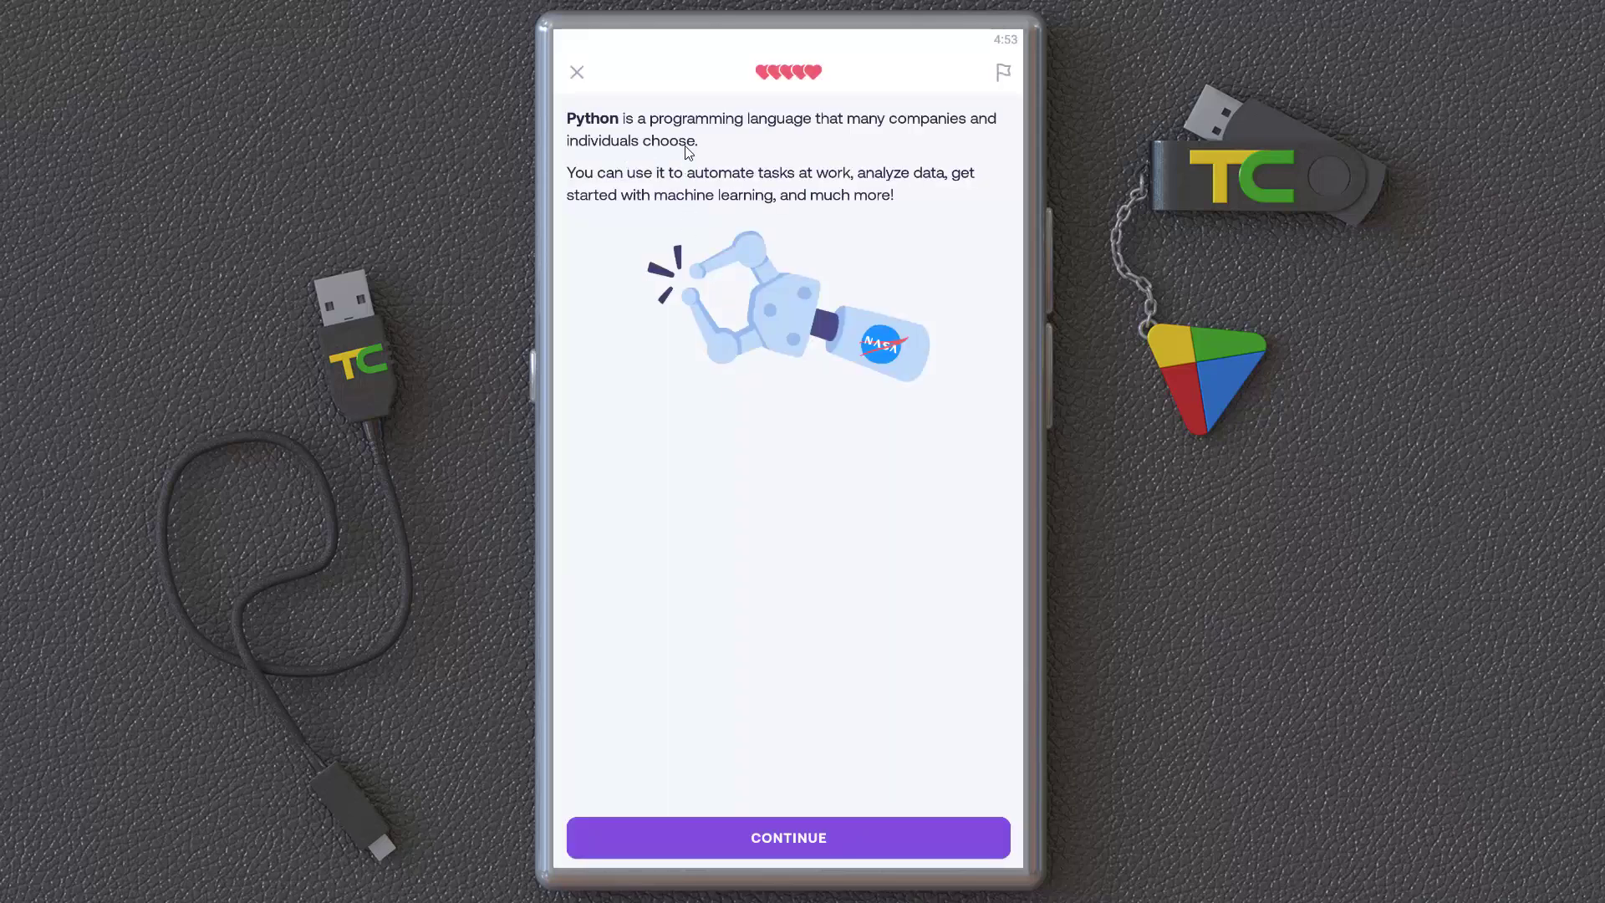
{"action": "left_click", "coordinate": [787, 836]}
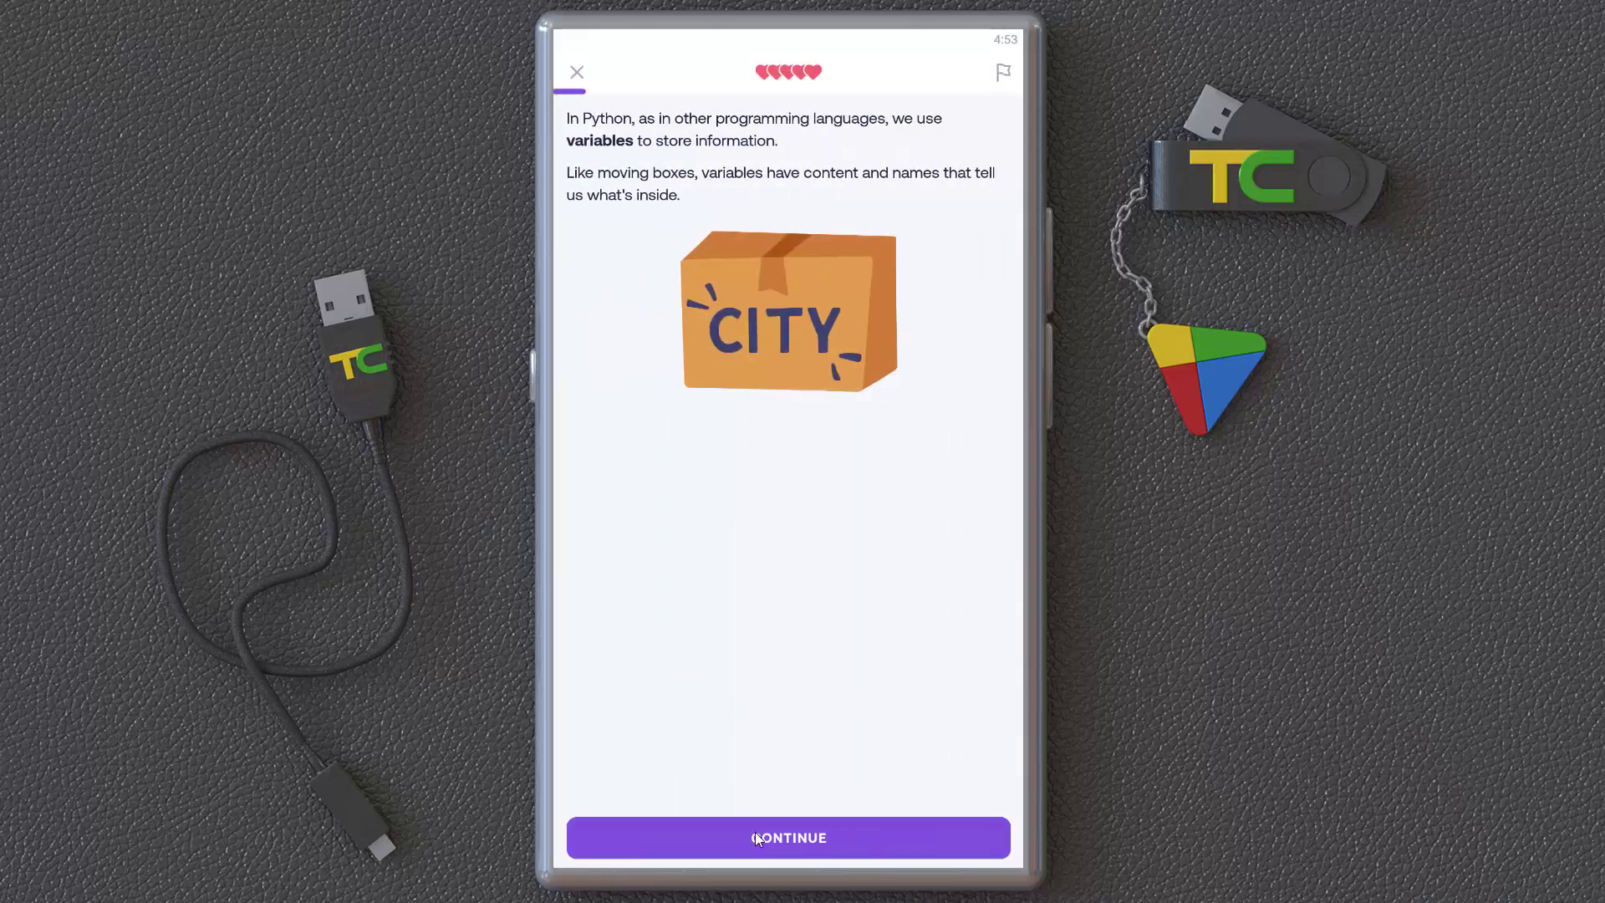
{"action": "left_click", "coordinate": [788, 837]}
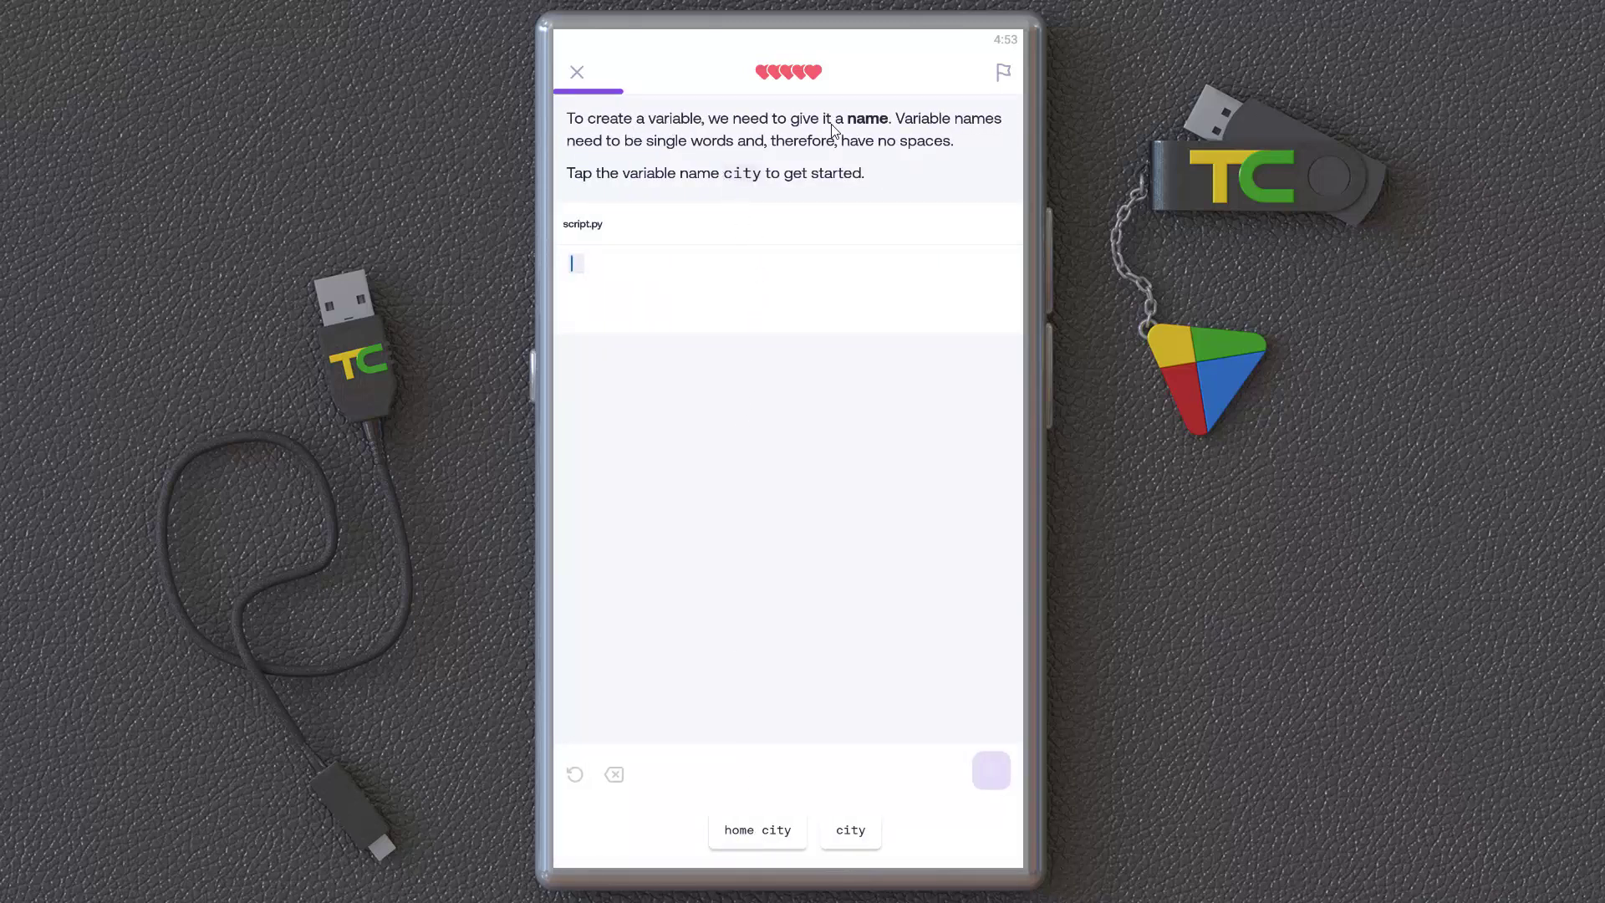
{"action": "left_click", "coordinate": [850, 831]}
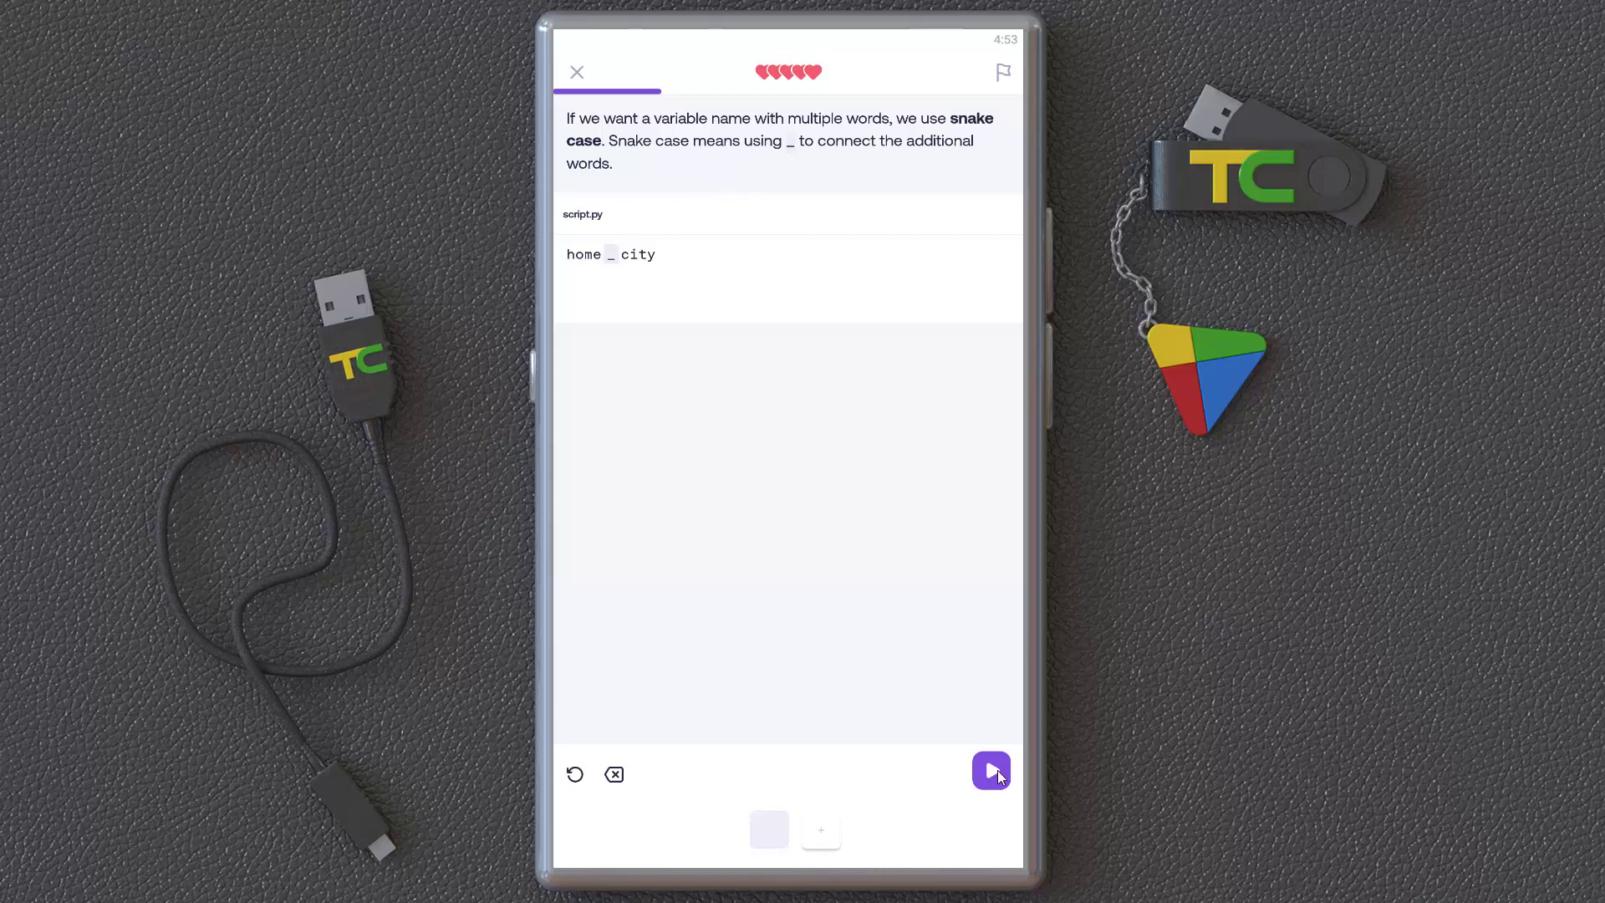
{"action": "left_click", "coordinate": [989, 770]}
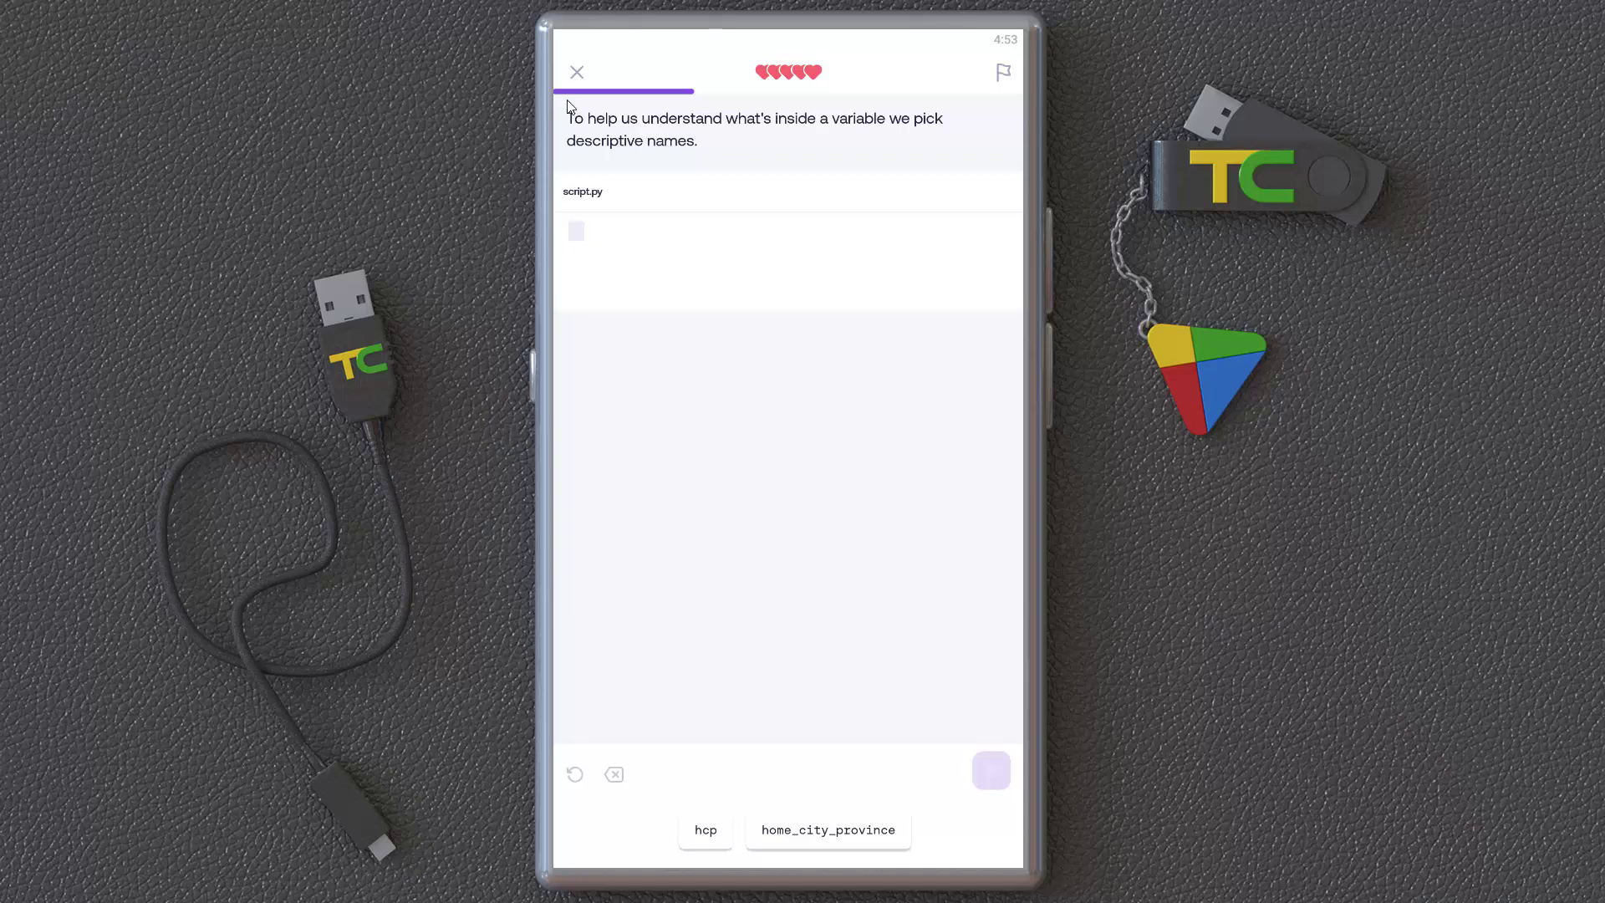
Quit the Creating Variables lesson, confirming OK to discard progress, back to Python Basics at 0%.
{"action": "left_click", "coordinate": [576, 72]}
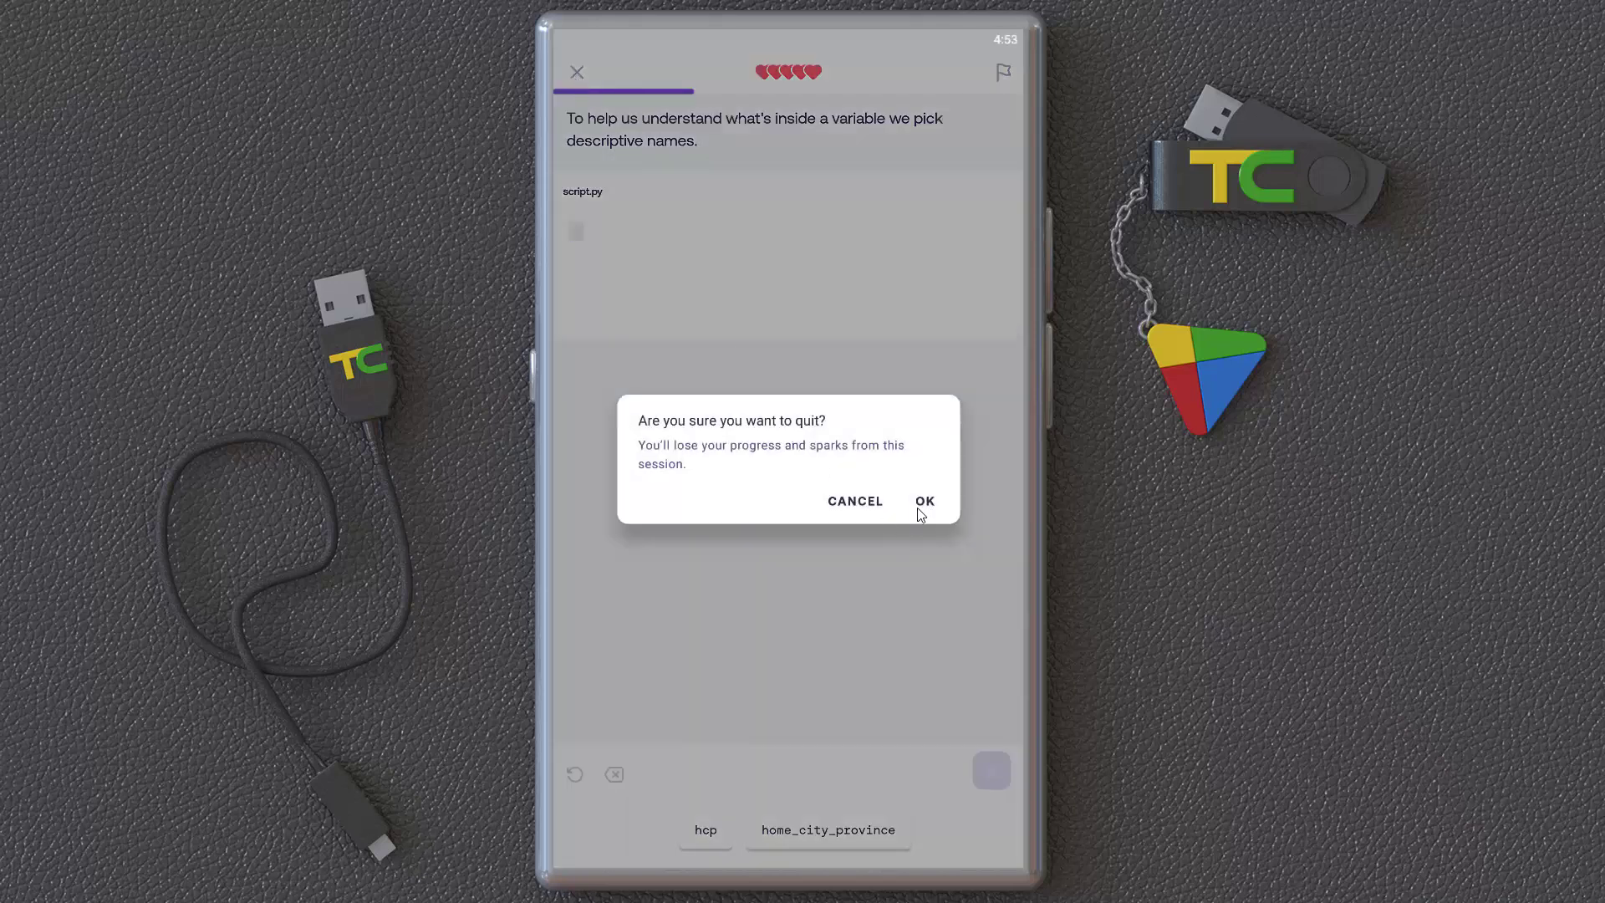
{"action": "left_click", "coordinate": [925, 500]}
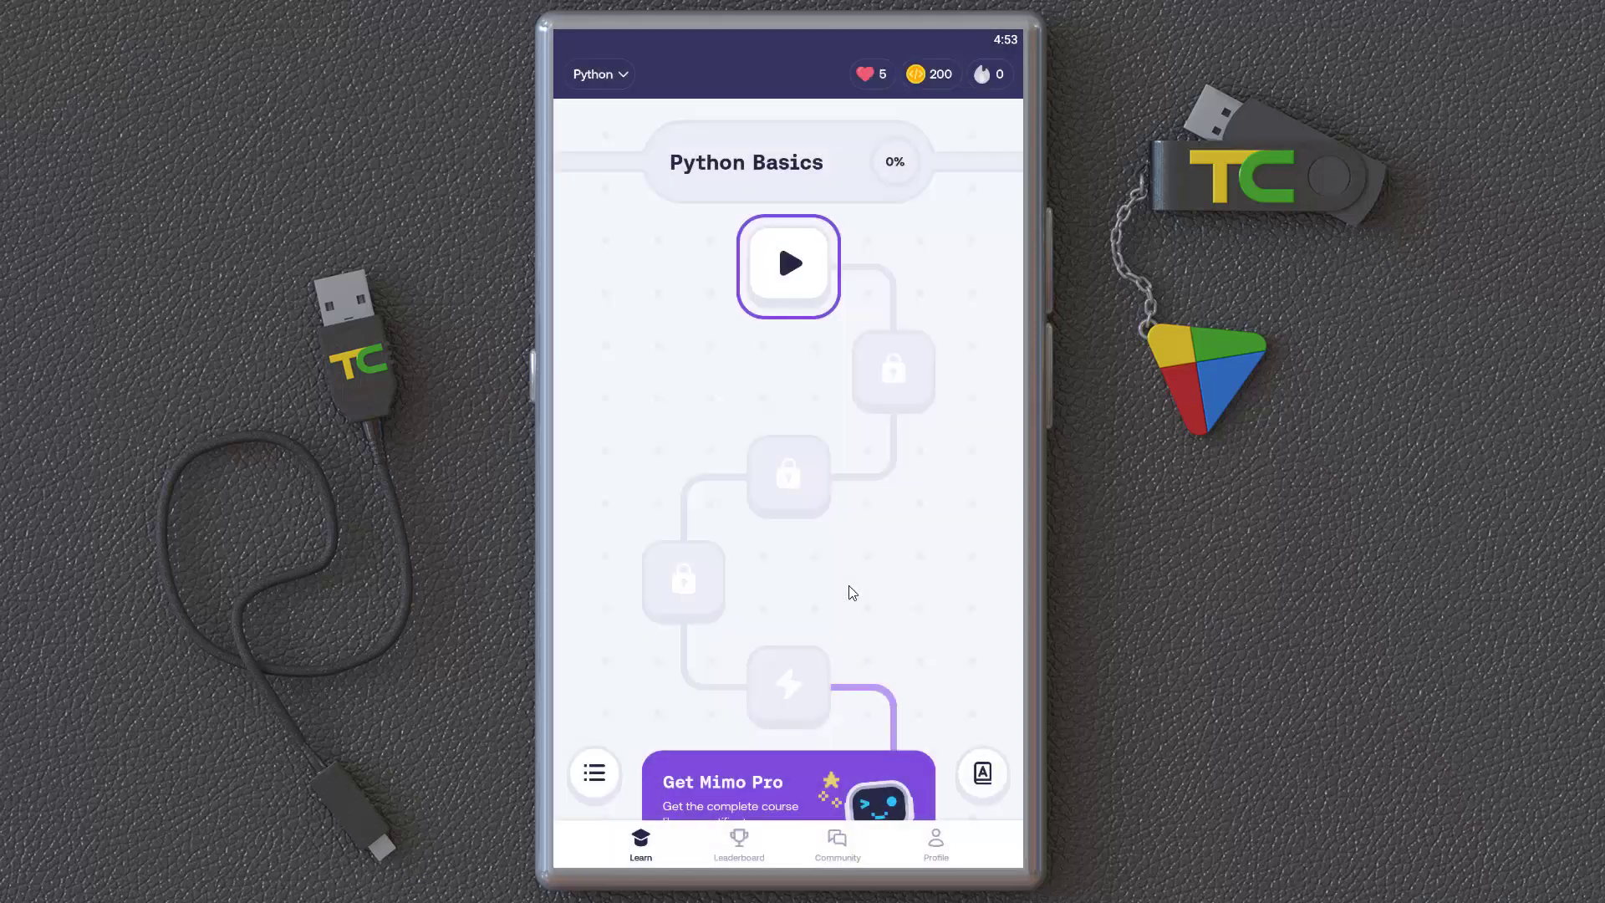
{"action": "scroll", "scroll_direction": "down", "scroll_amount": 3}
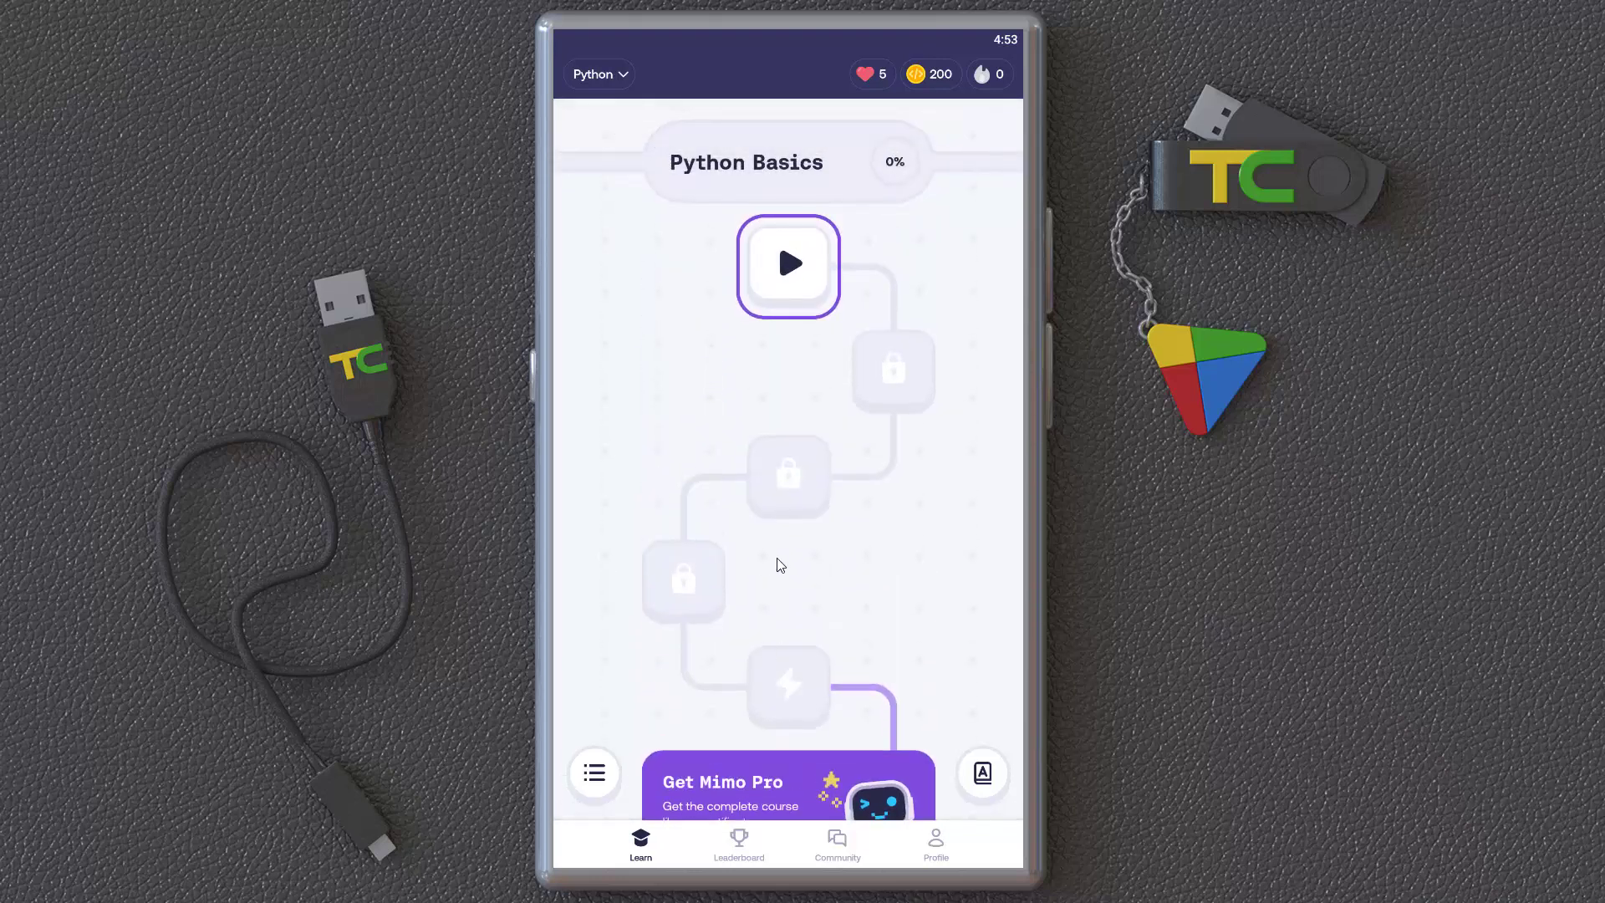
{"action": "mouse_move", "coordinate": [724, 491]}
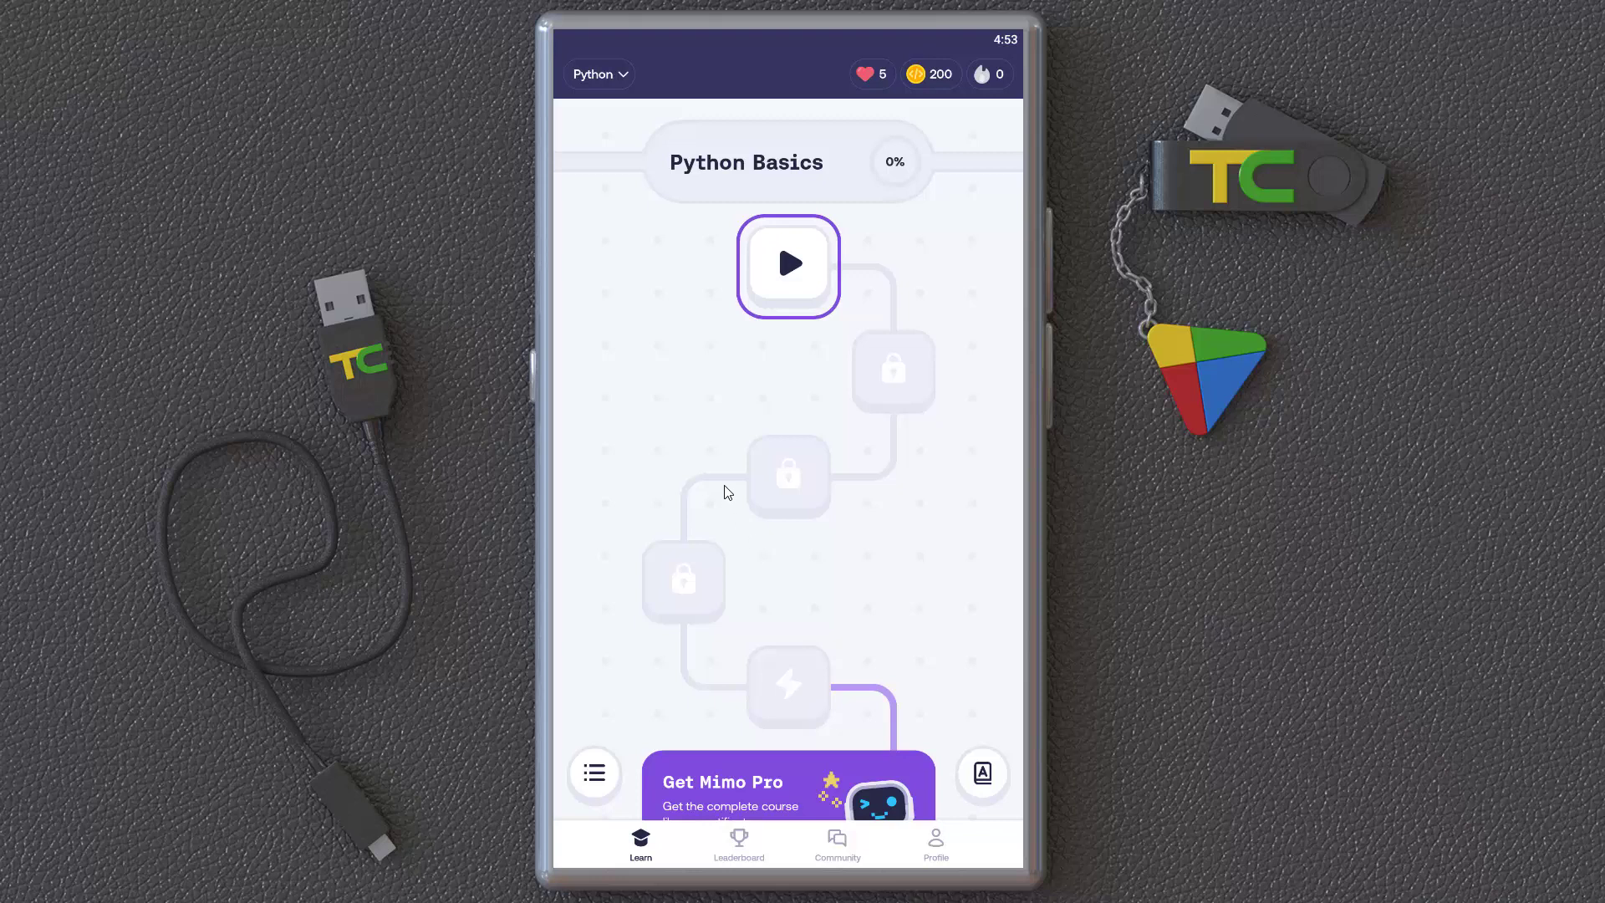